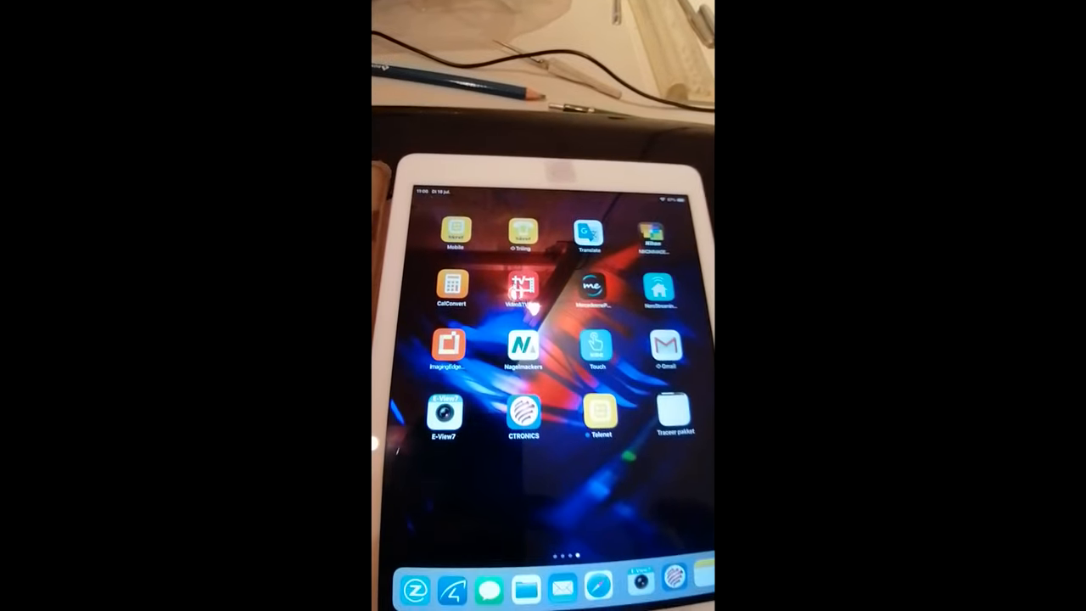
Launch the IP camera app from the iPad home screen to reach the Add Camera form.
{"action": "left_click", "coordinate": [523, 414]}
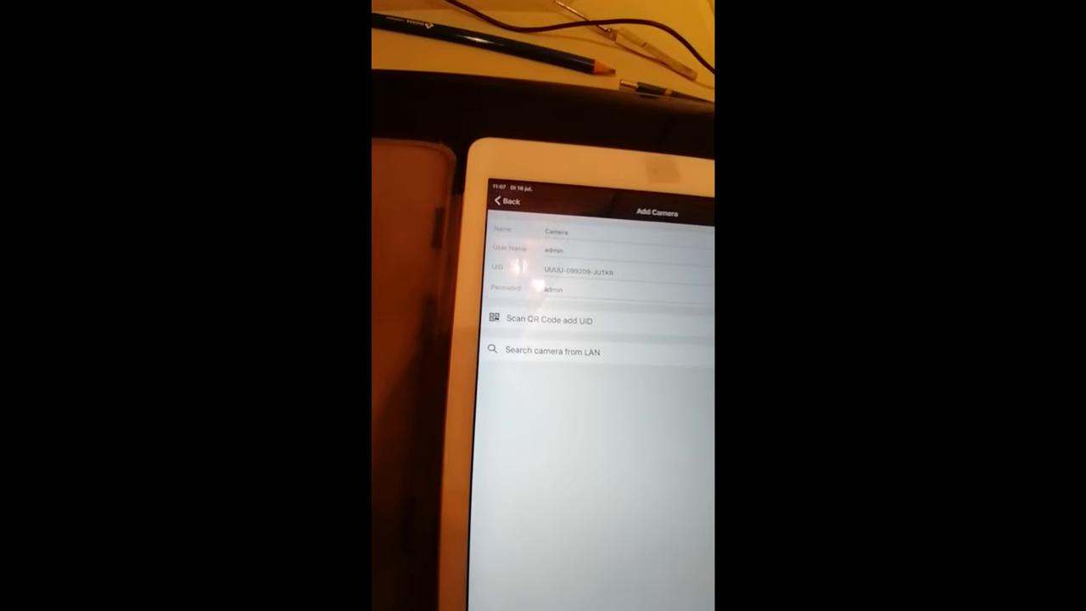
Complete the Add Camera form and move to the camera's live driveway feed in Internet Explorer.
{"action": "left_click", "coordinate": [505, 200]}
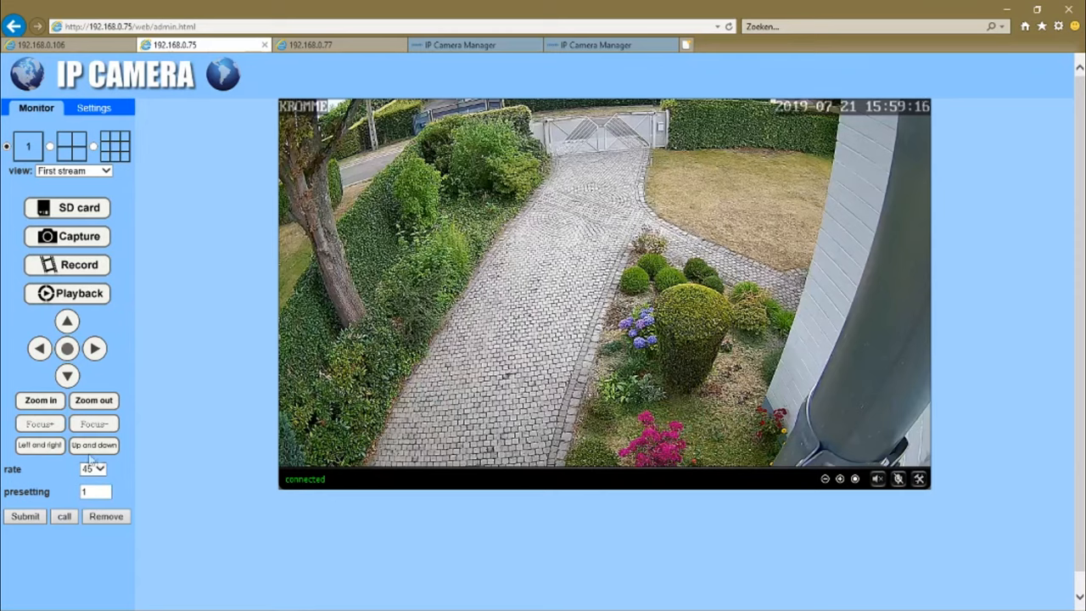
Pan the camera right and back left with the PTZ arrows, changing the pan rate between moves.
{"action": "left_click", "coordinate": [91, 469]}
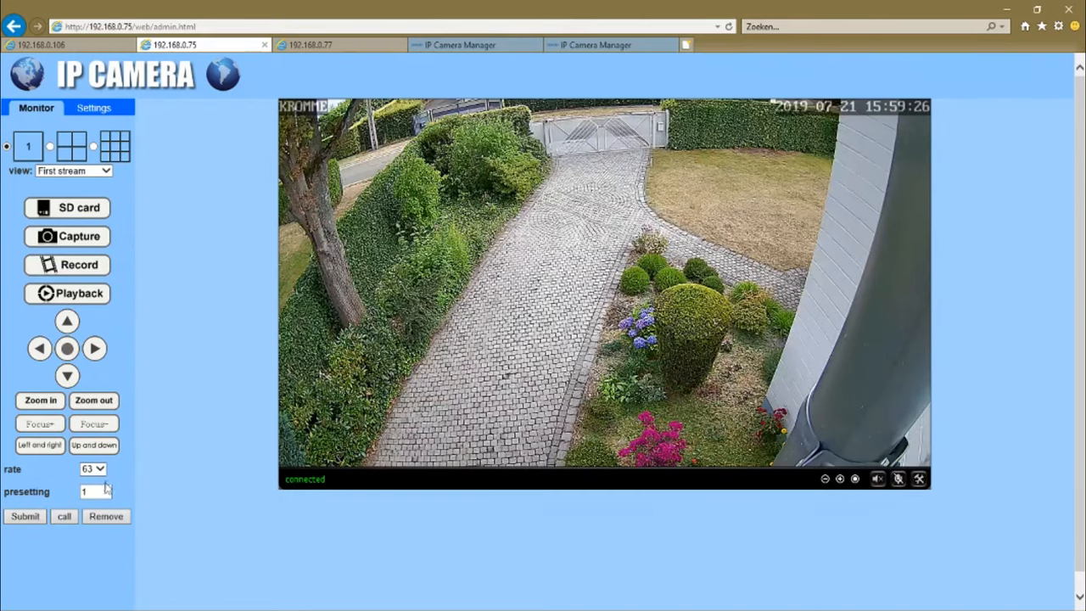
{"action": "left_click", "coordinate": [95, 348]}
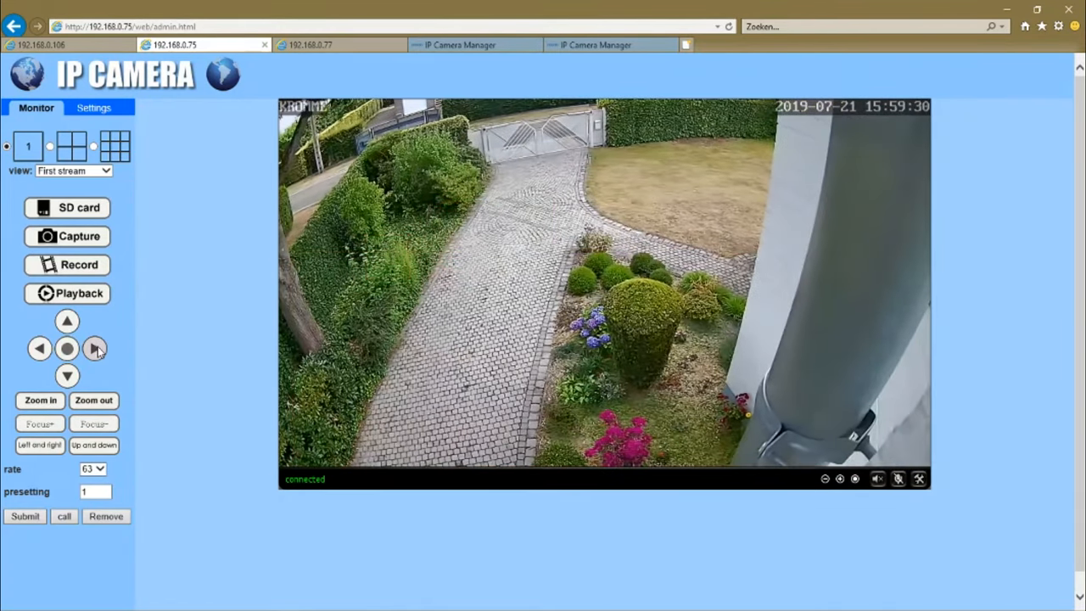
{"action": "left_click", "coordinate": [99, 469]}
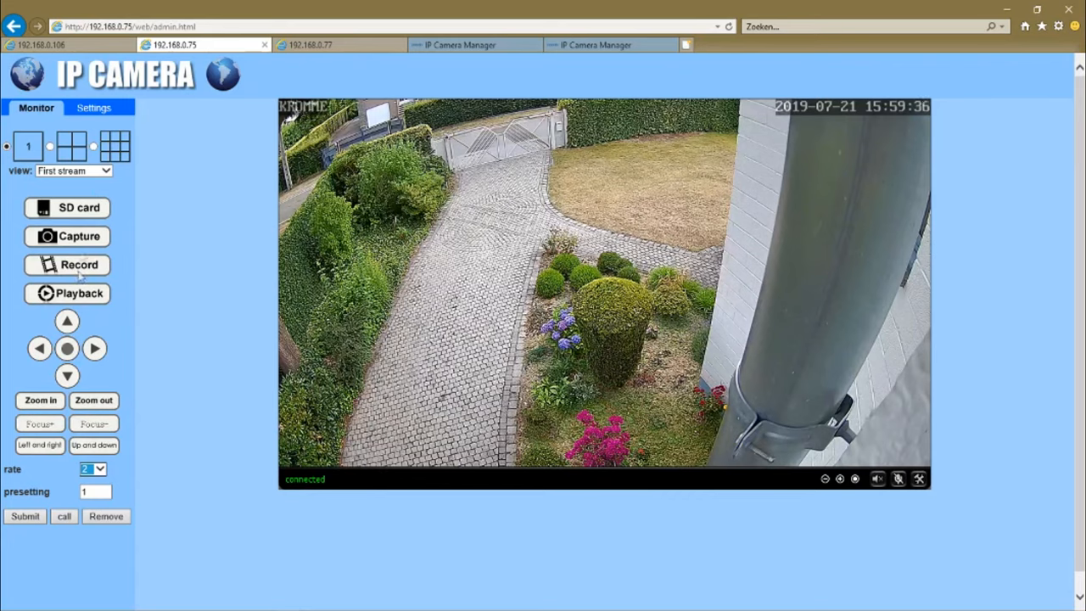
{"action": "left_click", "coordinate": [40, 348]}
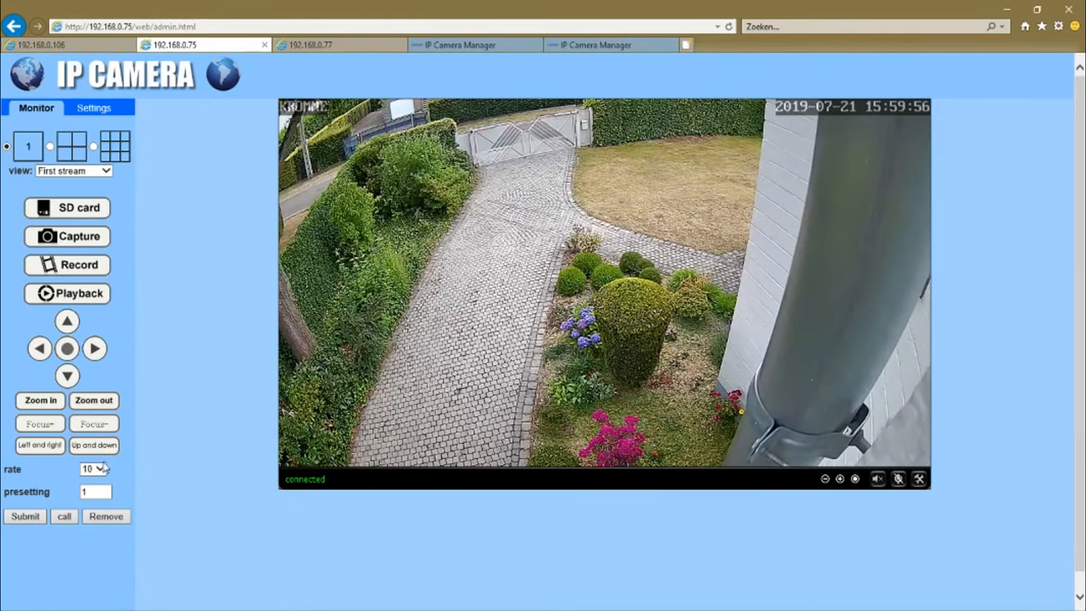
{"action": "left_click", "coordinate": [102, 469]}
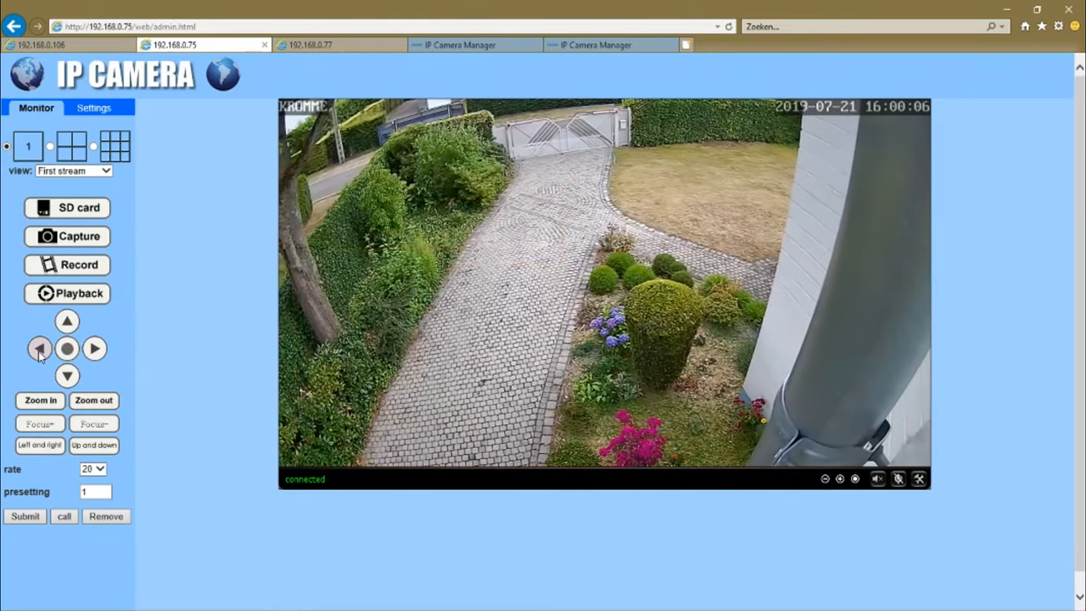
{"action": "left_click", "coordinate": [39, 350]}
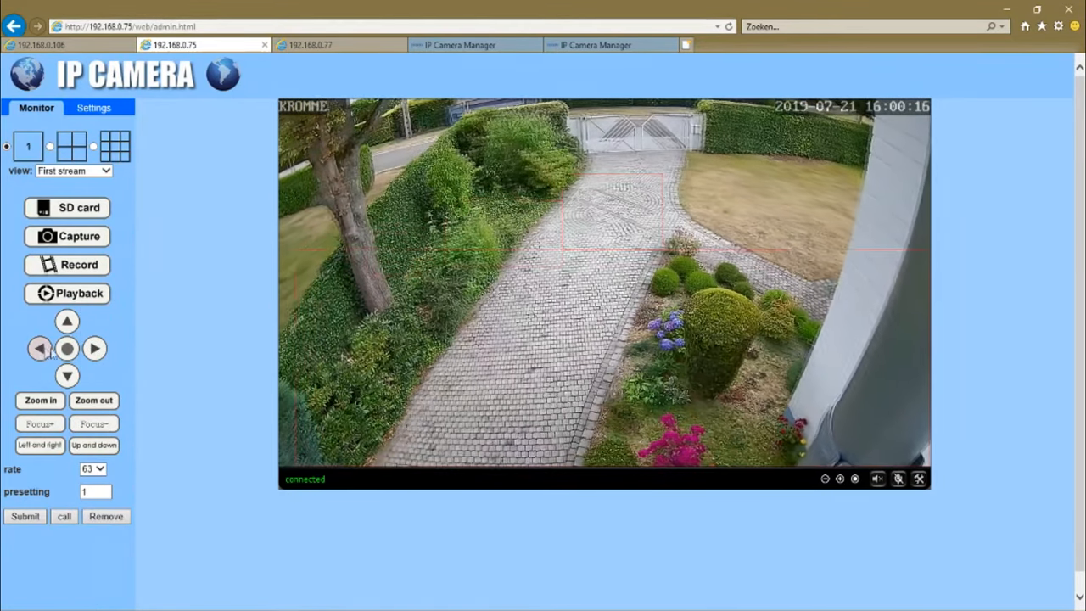
{"action": "left_click", "coordinate": [95, 348]}
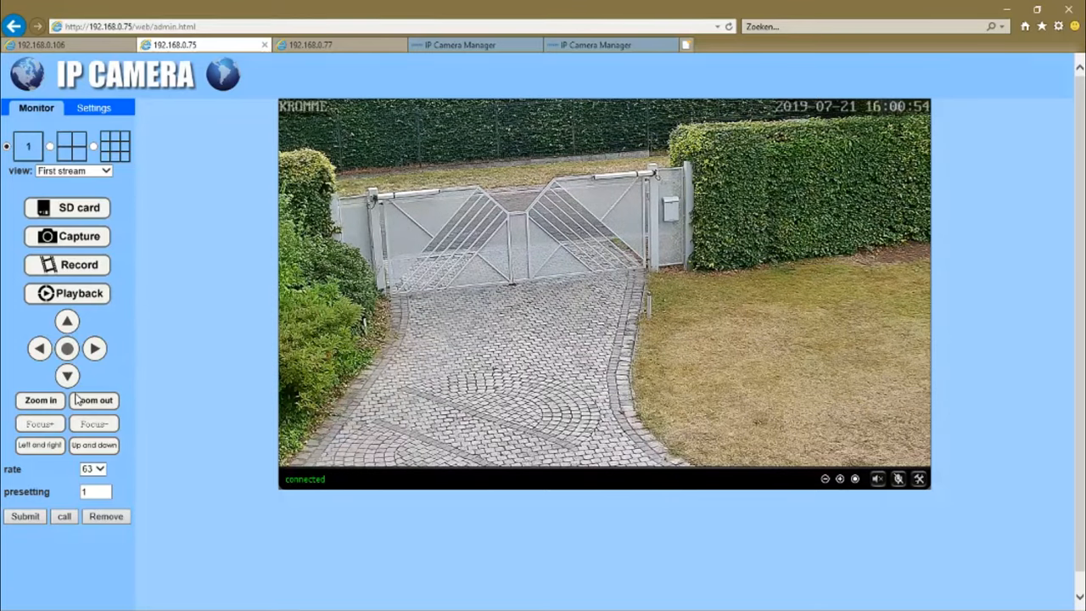
{"action": "left_click", "coordinate": [68, 377]}
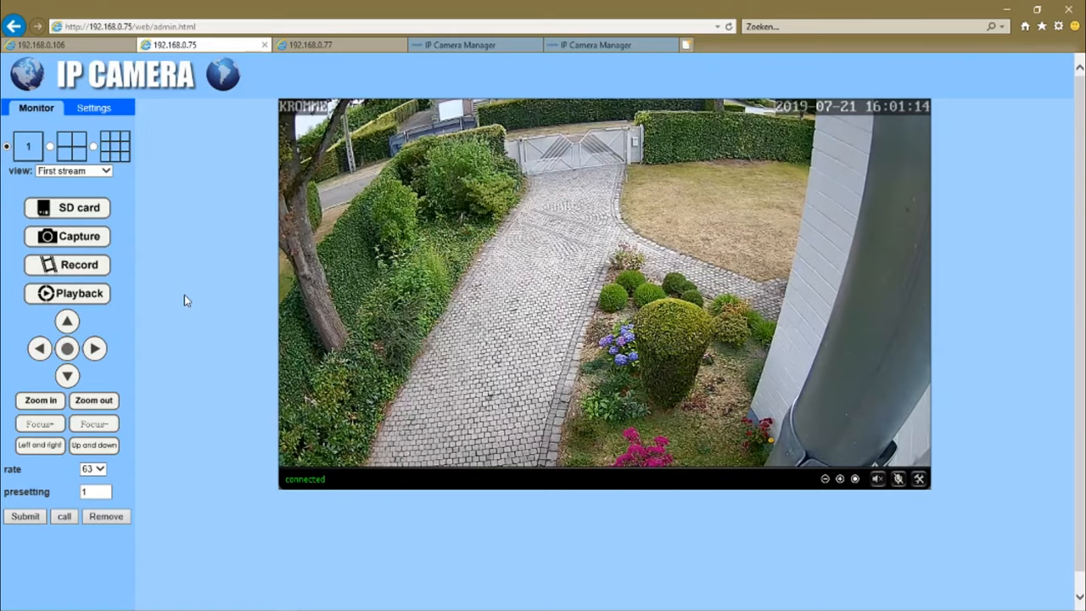
{"action": "mouse_move", "coordinate": [185, 235]}
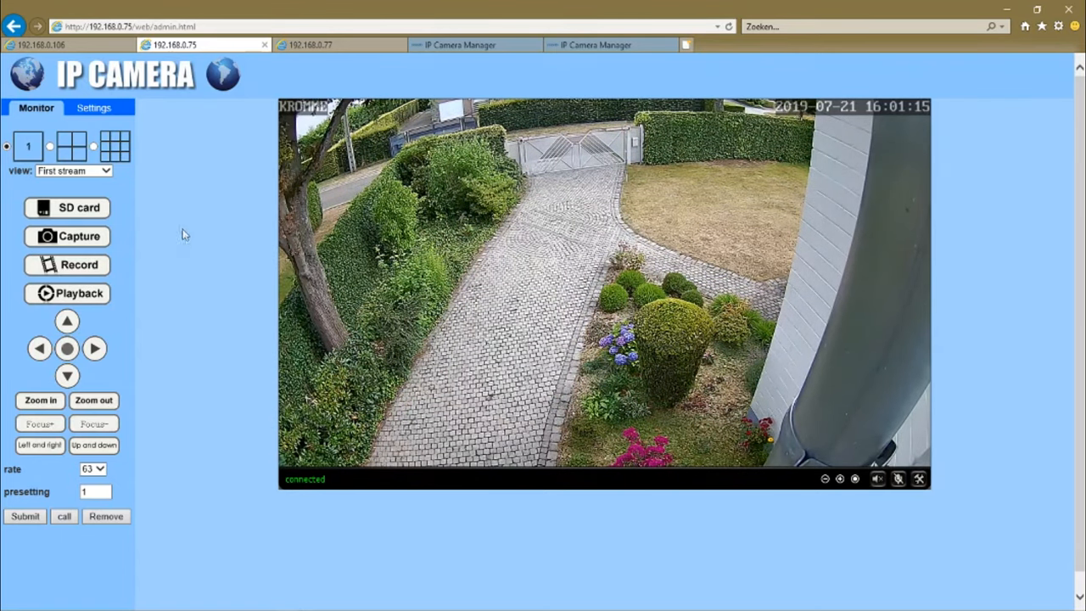
Open the SD card listing with the saved login and browse into the 20190721 folder.
{"action": "left_click", "coordinate": [68, 207]}
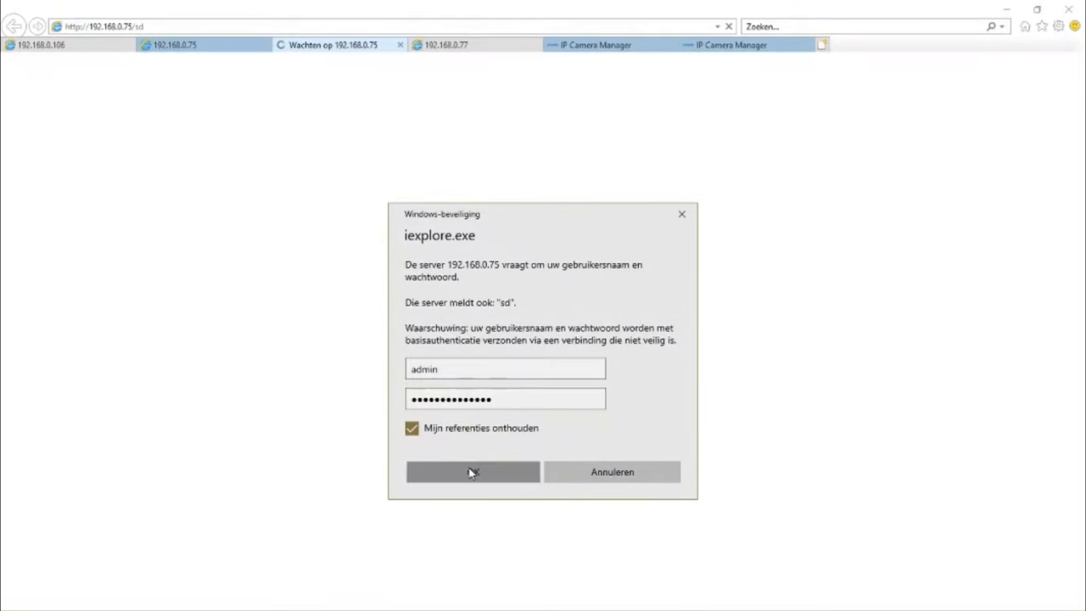
{"action": "left_click", "coordinate": [472, 472]}
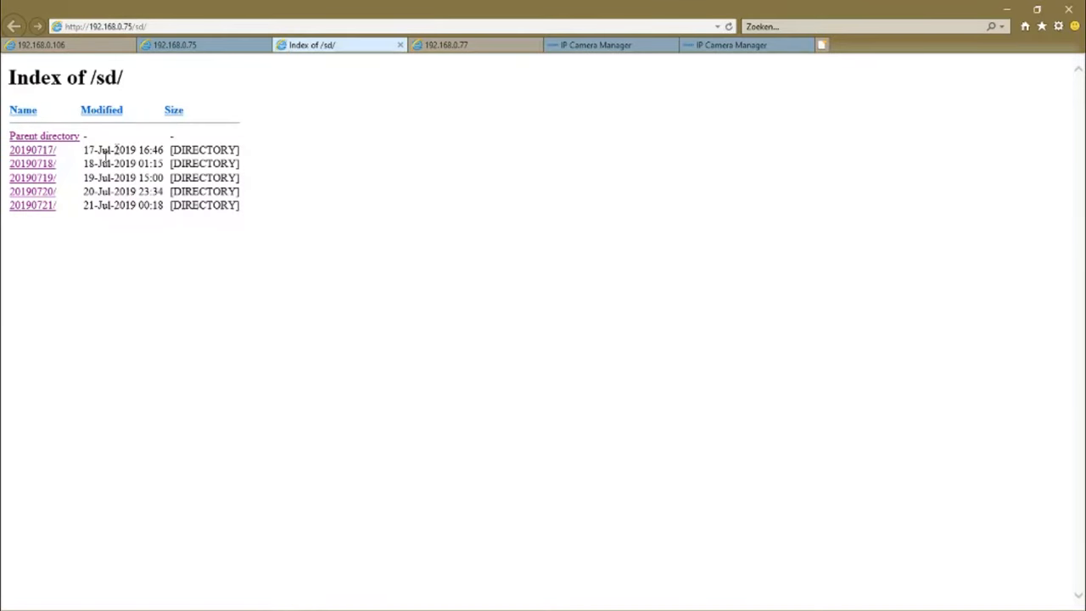
{"action": "mouse_move", "coordinate": [74, 211]}
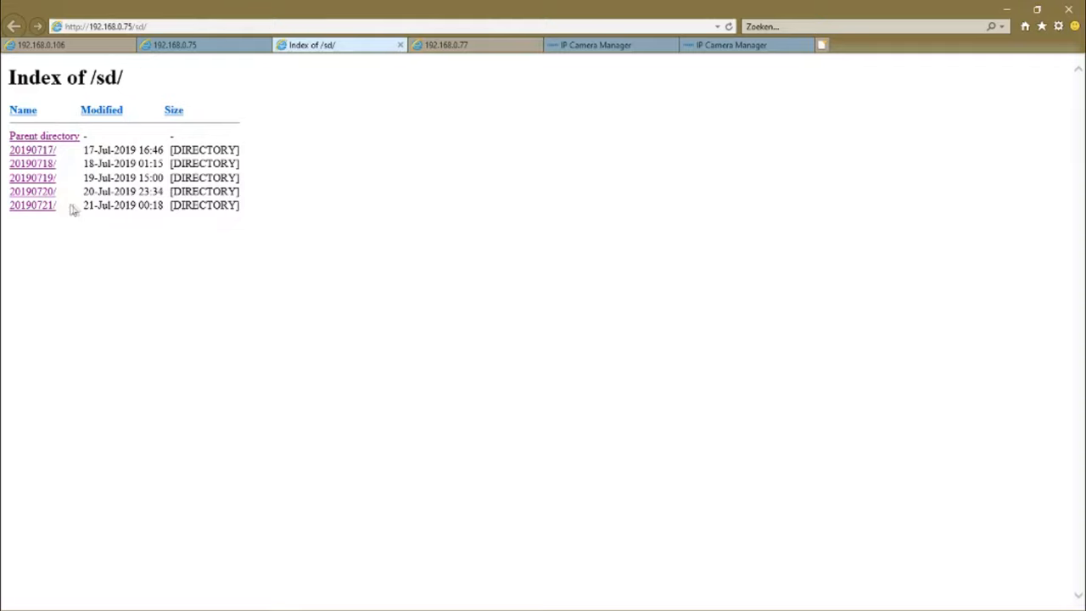
{"action": "left_click", "coordinate": [32, 205]}
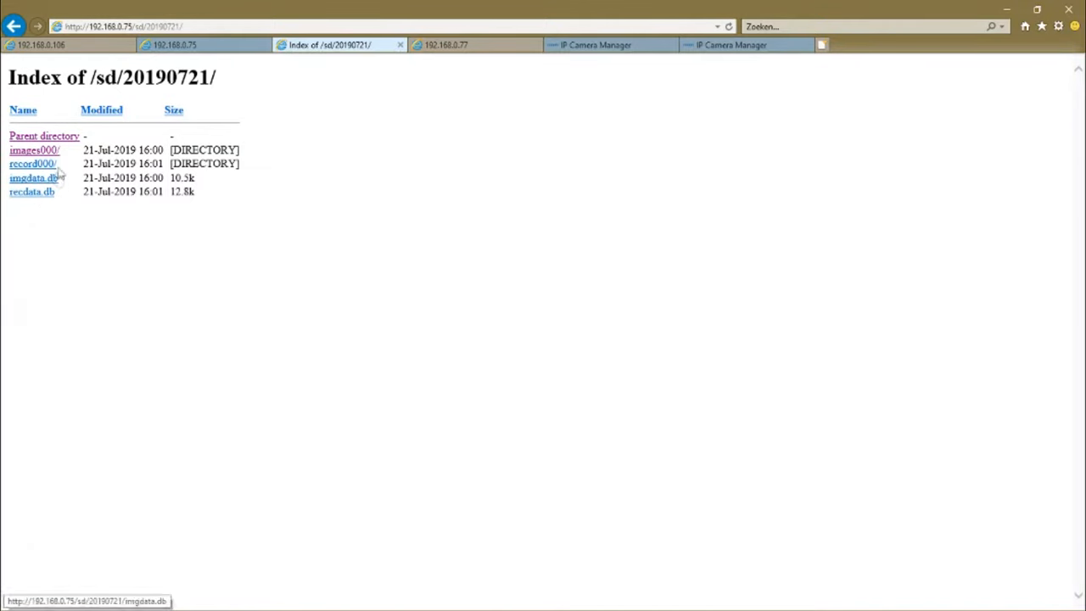
{"action": "mouse_move", "coordinate": [61, 168]}
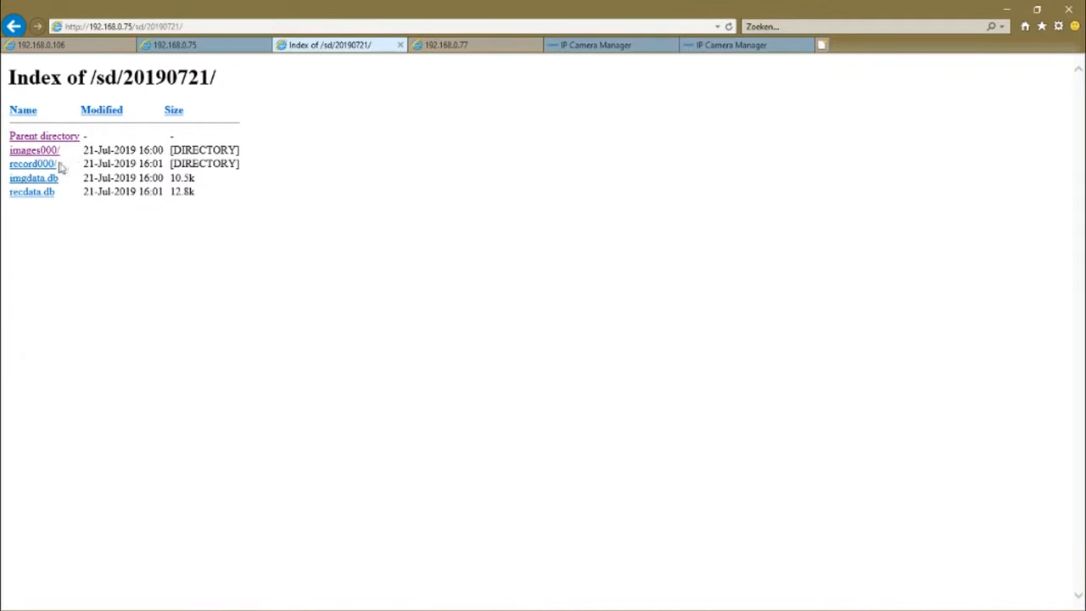
{"action": "mouse_move", "coordinate": [30, 191]}
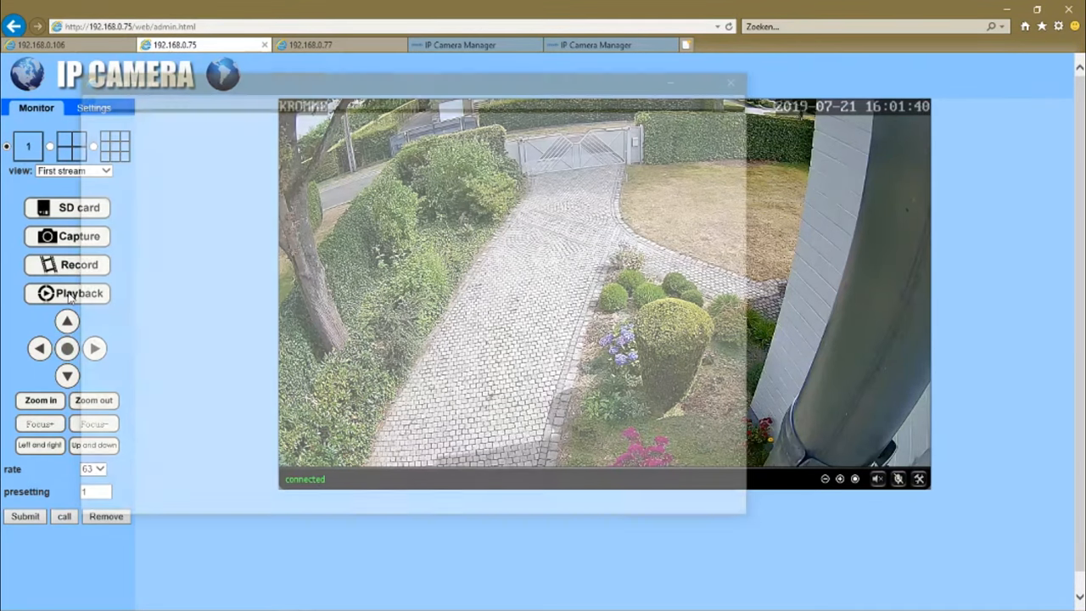
Search the SD card for Alarm Record clips, play the day's last one, then close playback.
{"action": "left_click", "coordinate": [78, 292]}
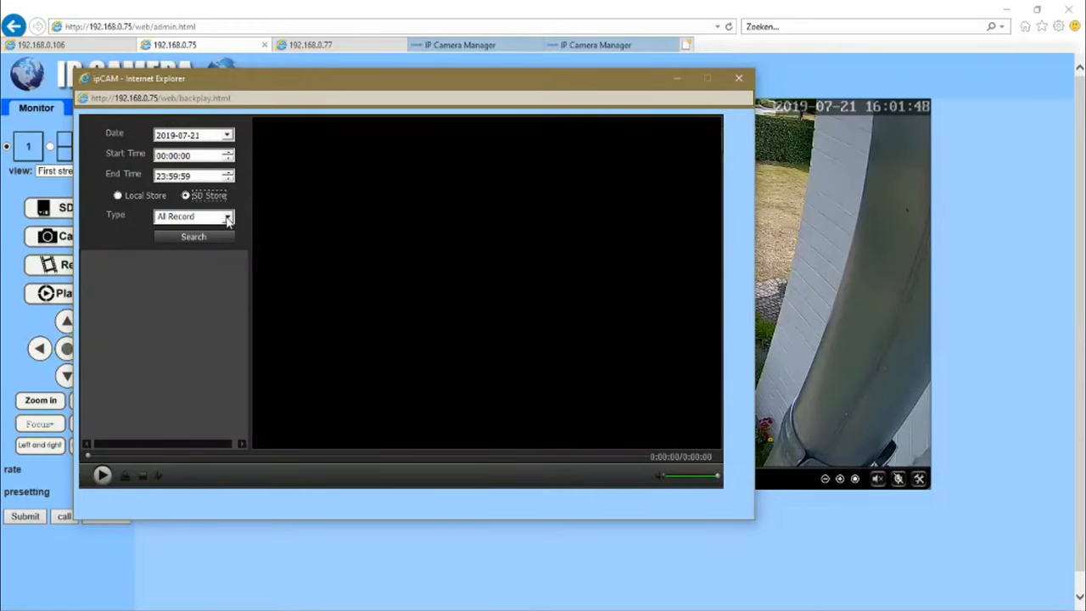
{"action": "left_click", "coordinate": [191, 216]}
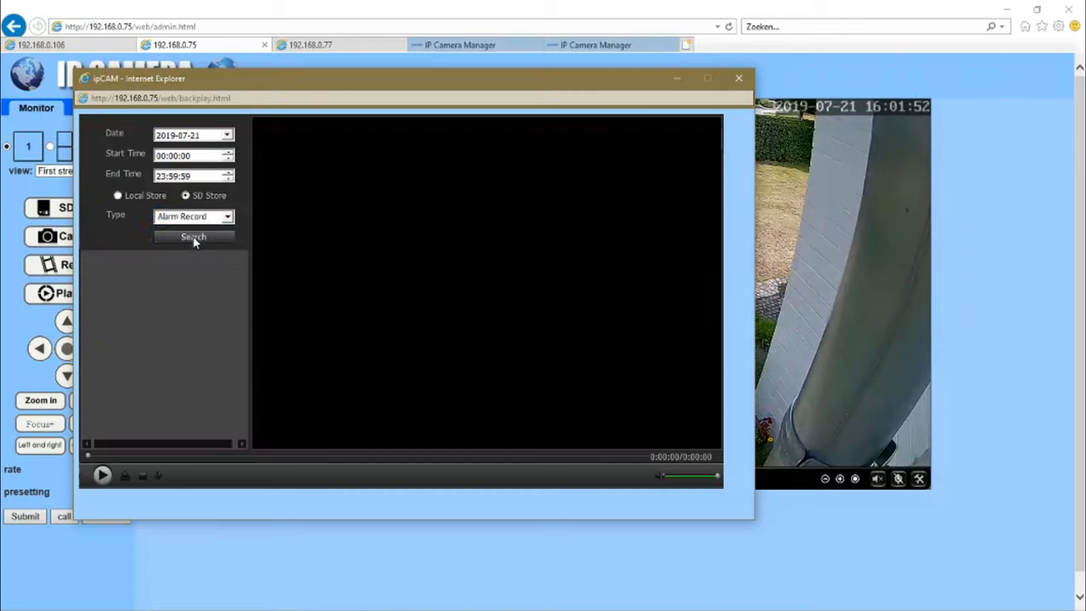
{"action": "left_click", "coordinate": [194, 237]}
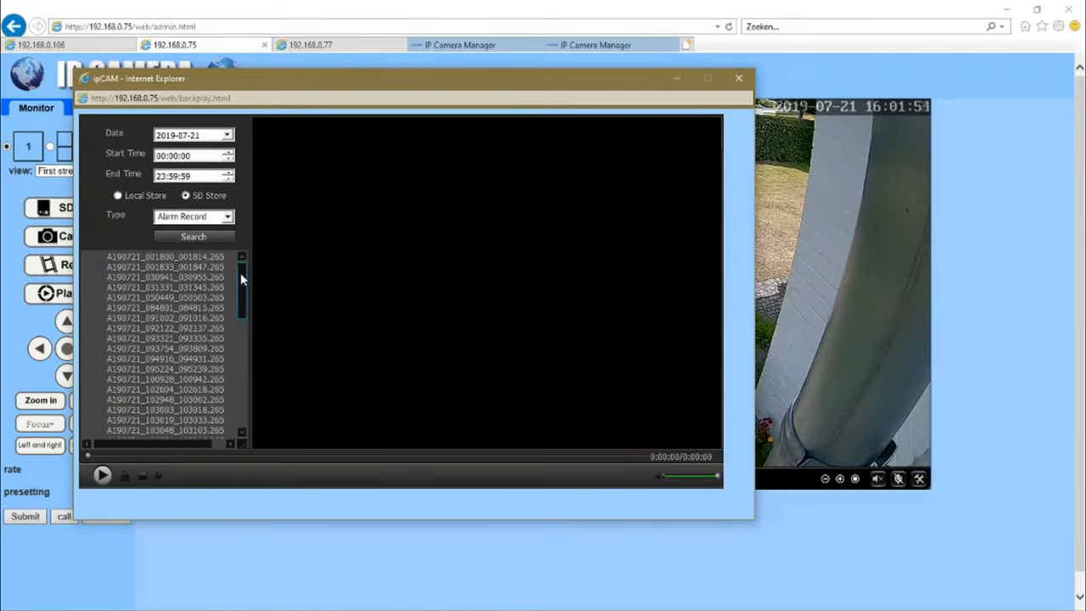
{"action": "scroll", "scroll_direction": "down", "scroll_amount": 3}
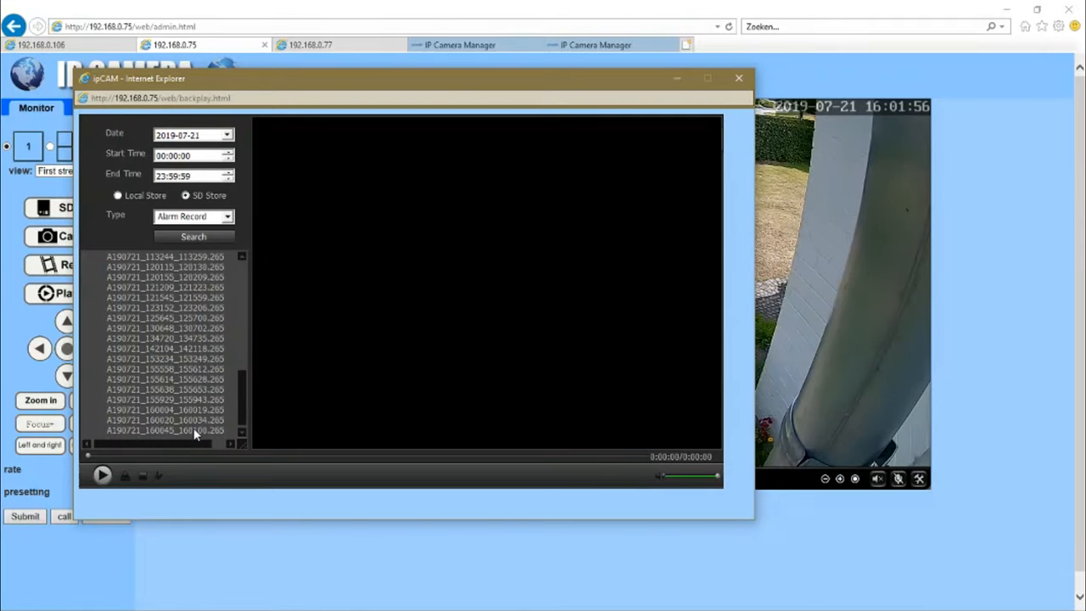
{"action": "double_click", "coordinate": [166, 431]}
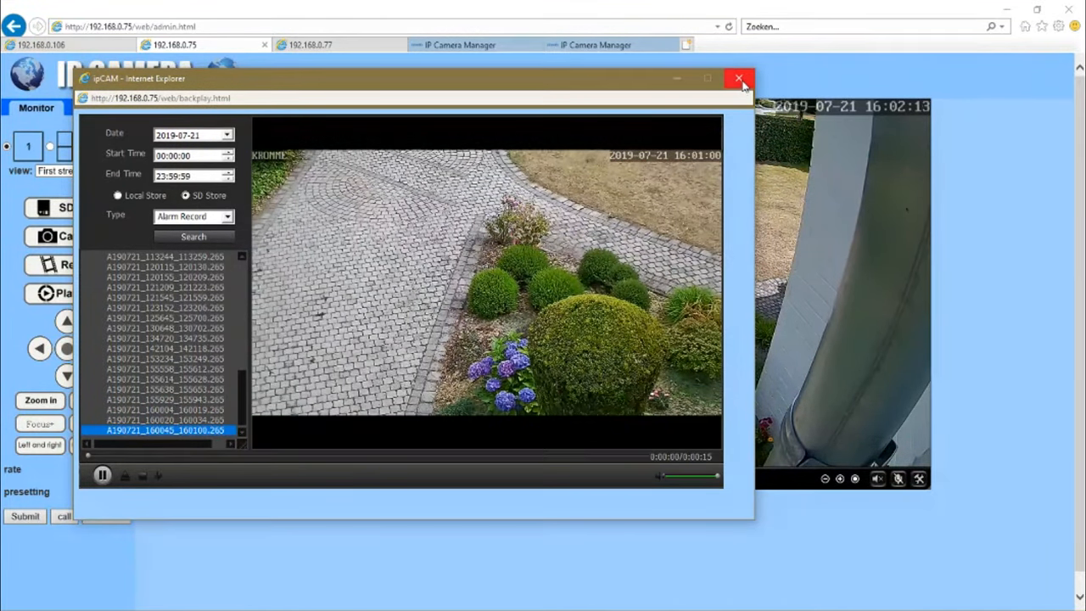
{"action": "left_click", "coordinate": [736, 78]}
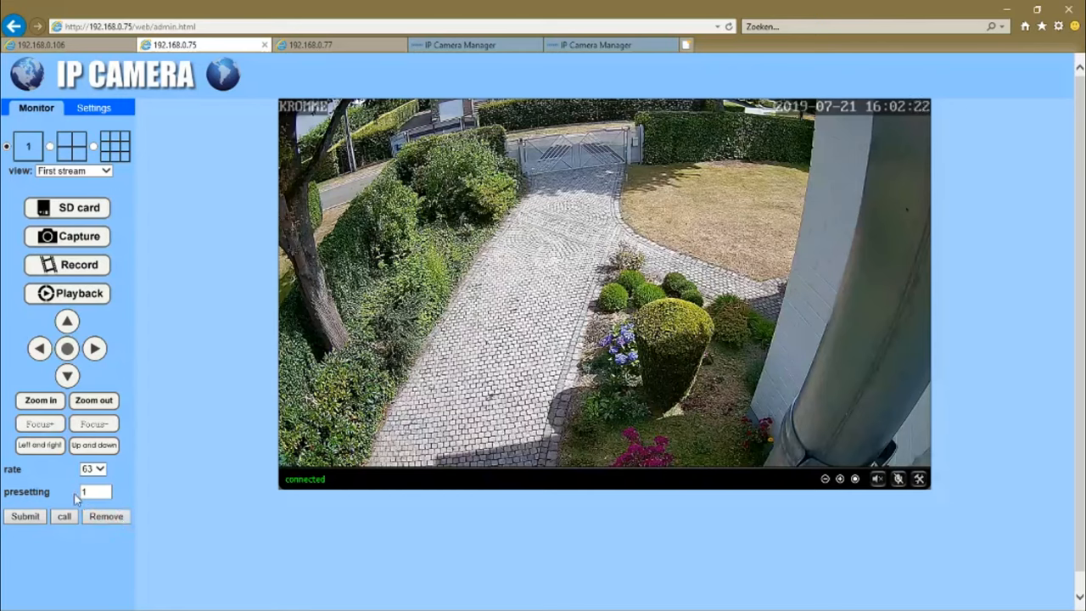
Switch the live view to the second stream and back to the first stream.
{"action": "left_click", "coordinate": [24, 516]}
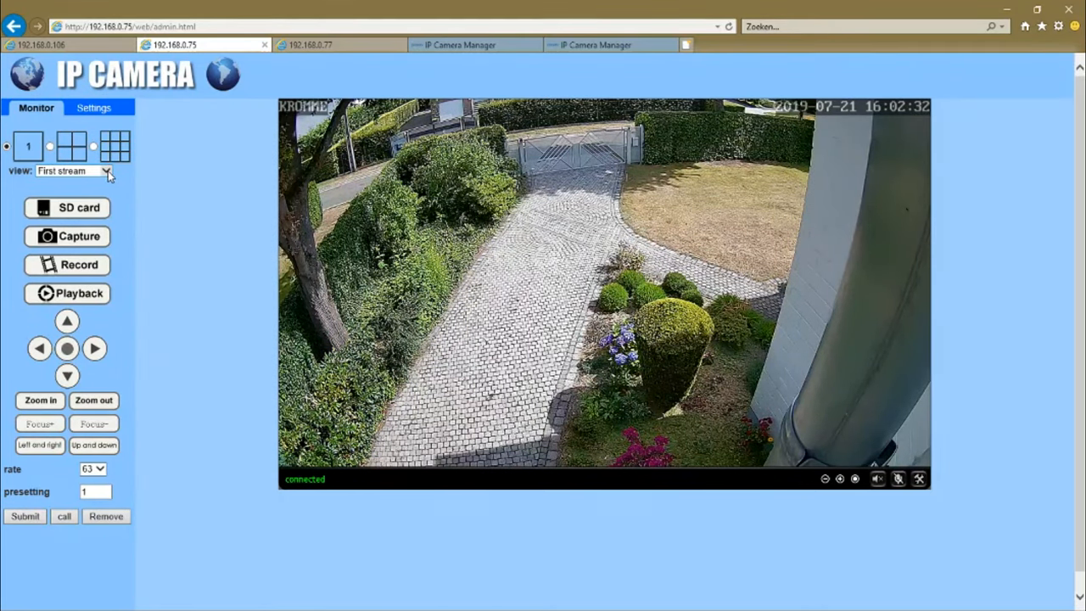
{"action": "left_click", "coordinate": [72, 169]}
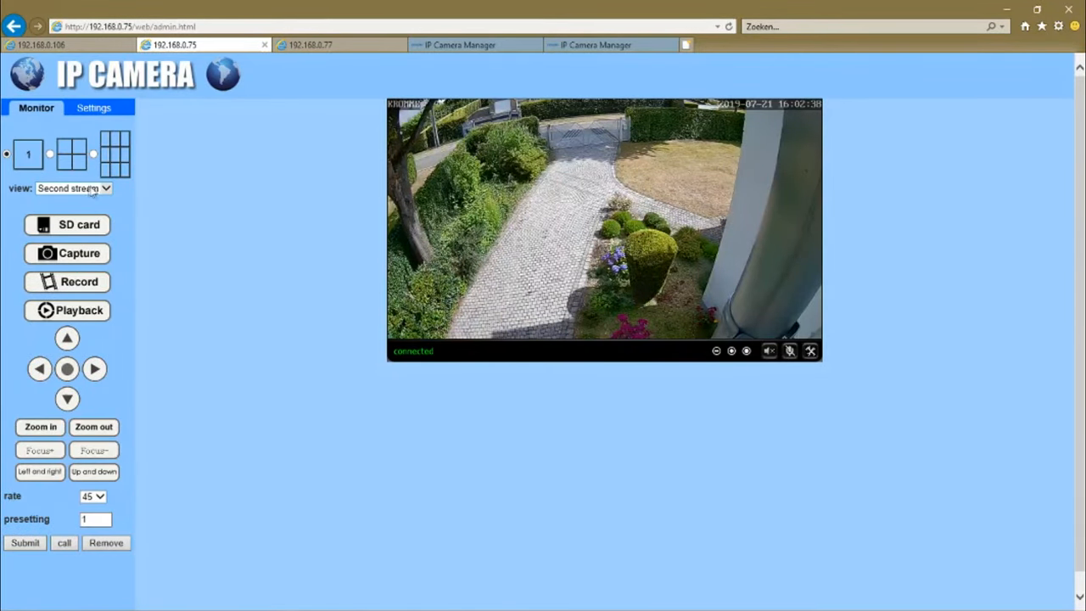
{"action": "left_click", "coordinate": [71, 187]}
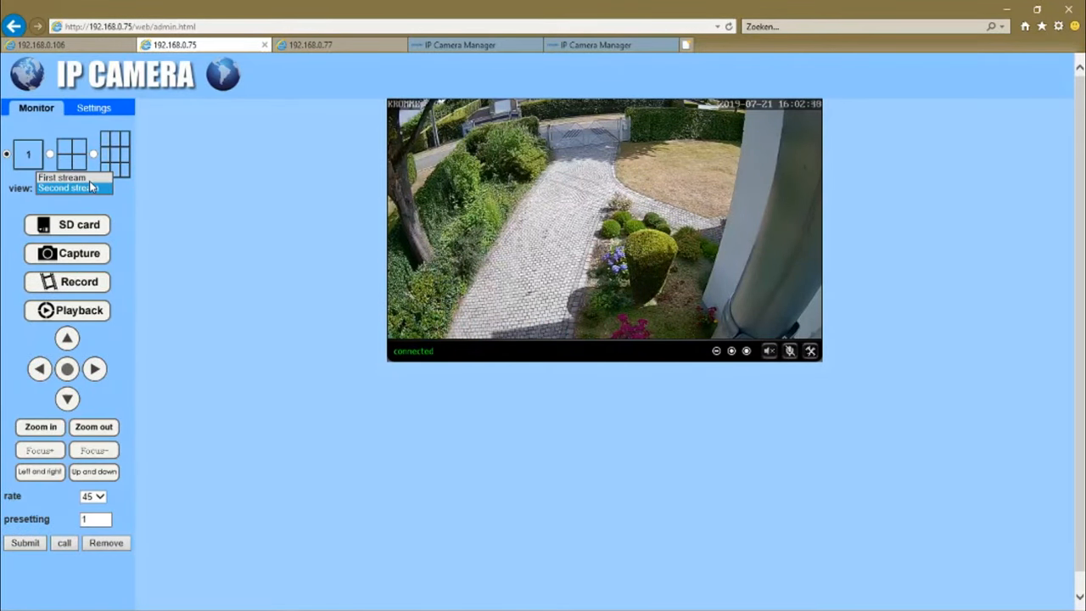
{"action": "left_click", "coordinate": [61, 177]}
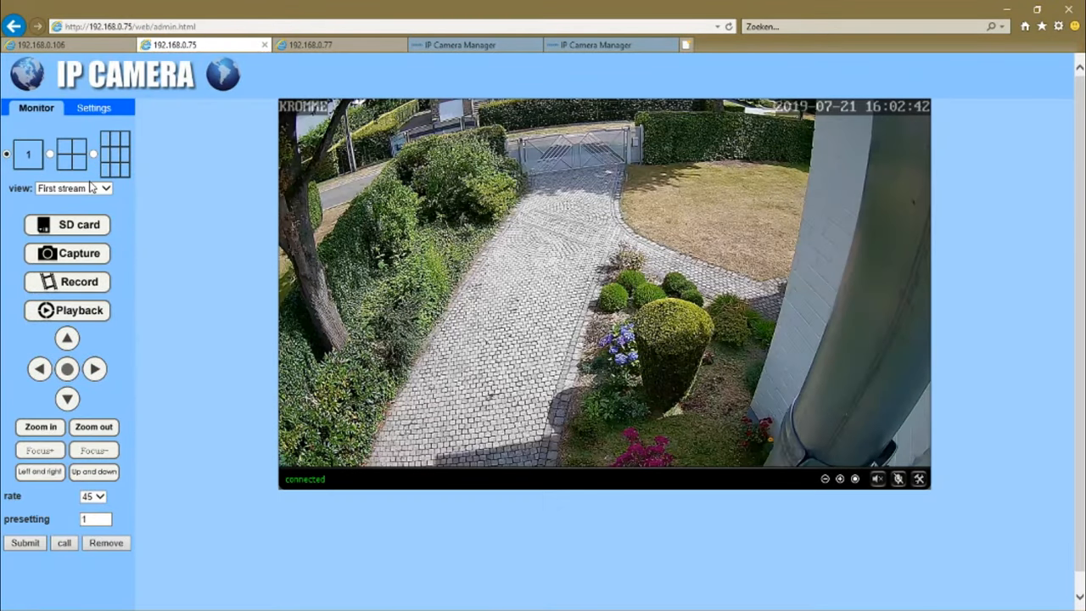
{"action": "mouse_move", "coordinate": [156, 331]}
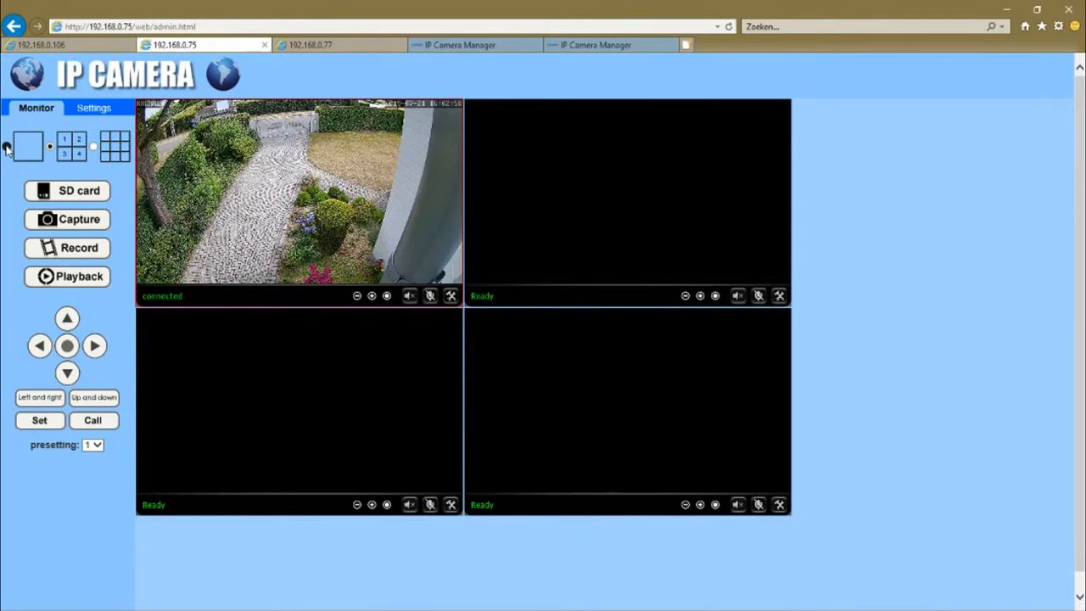
Change the four-way grid to a single large feed and enter the Settings pages.
{"action": "left_click", "coordinate": [28, 146]}
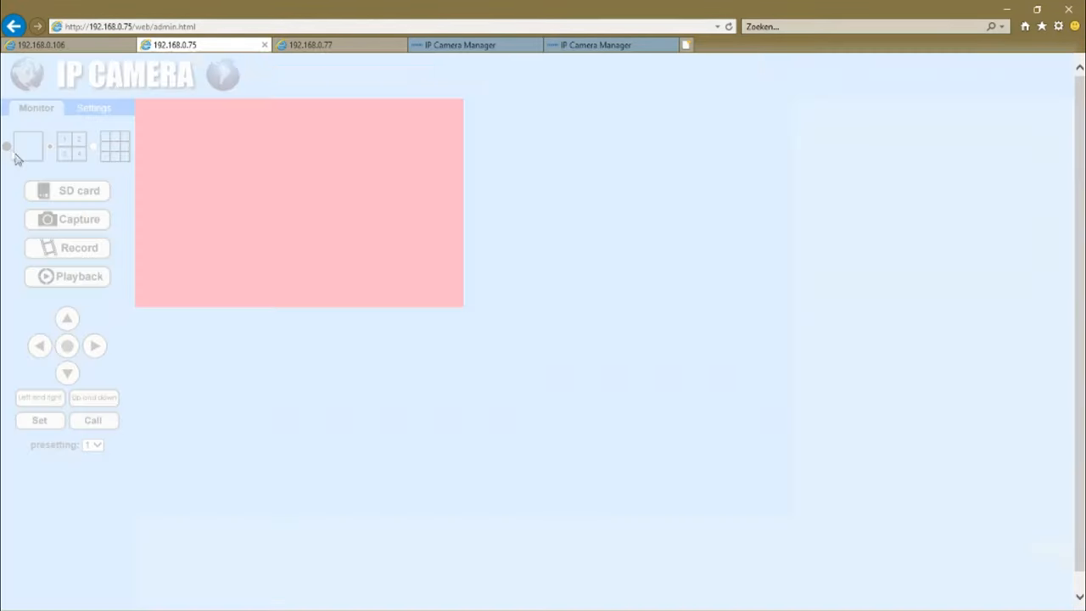
{"action": "left_click", "coordinate": [27, 146]}
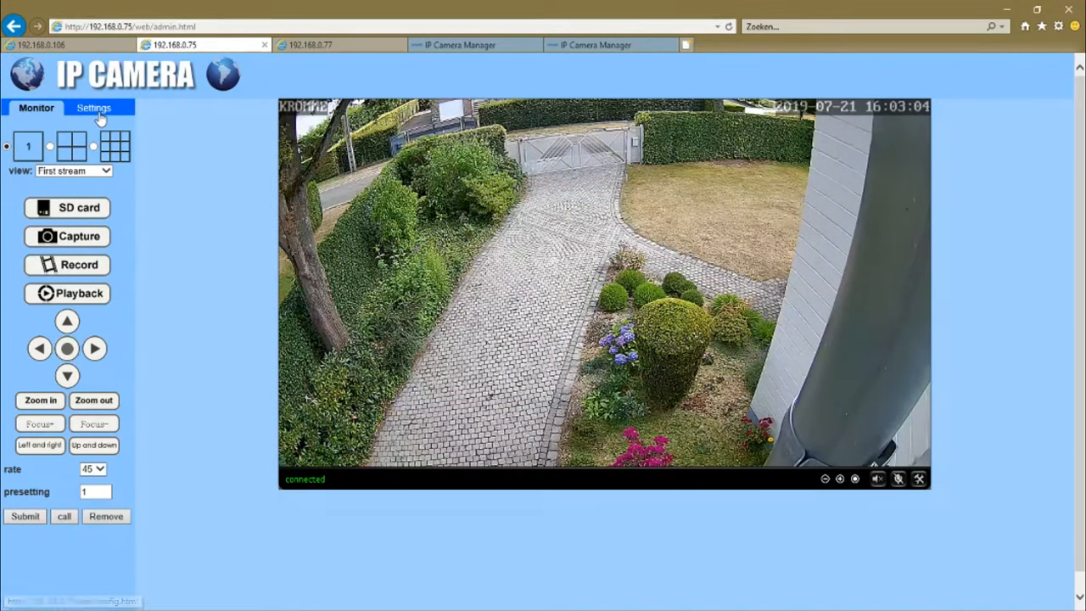
{"action": "left_click", "coordinate": [93, 109]}
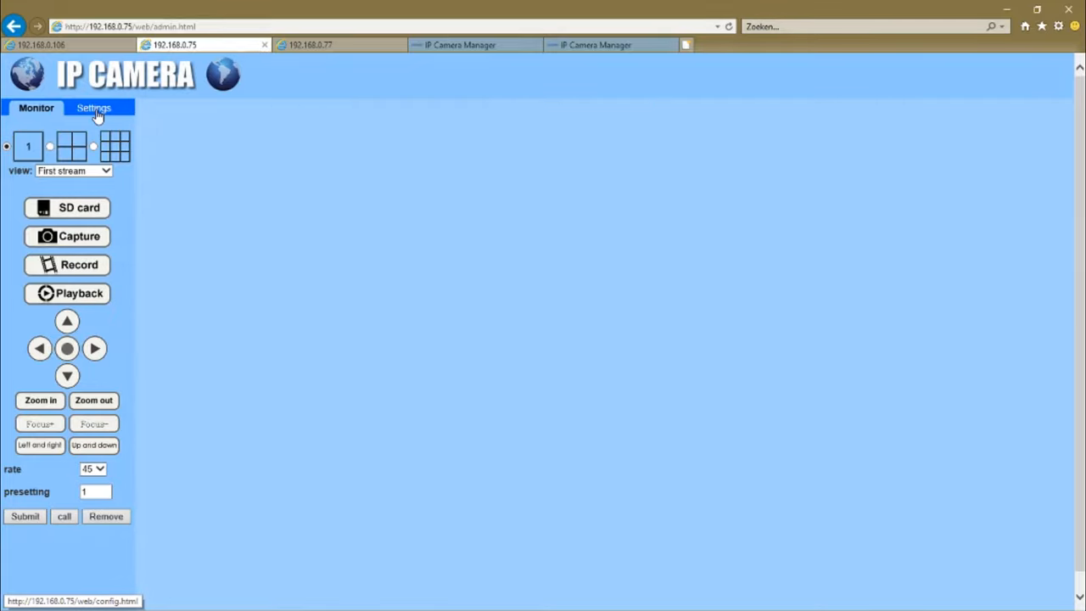
Review the Media video stream and OSD settings, then move to the image adjustment page.
{"action": "left_click", "coordinate": [94, 108]}
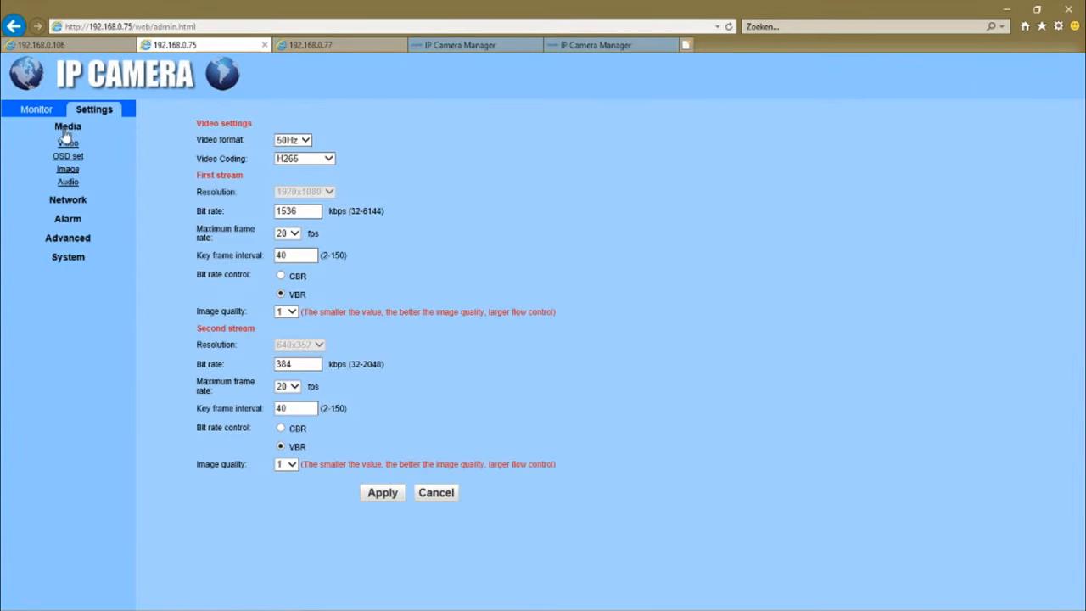
{"action": "mouse_move", "coordinate": [263, 149]}
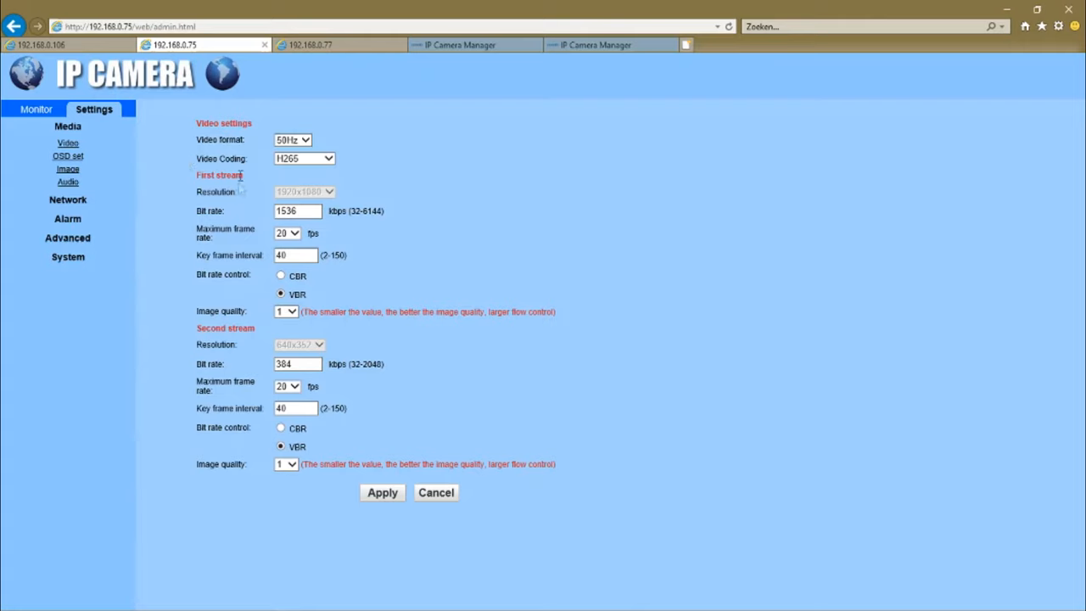
{"action": "mouse_move", "coordinate": [255, 251]}
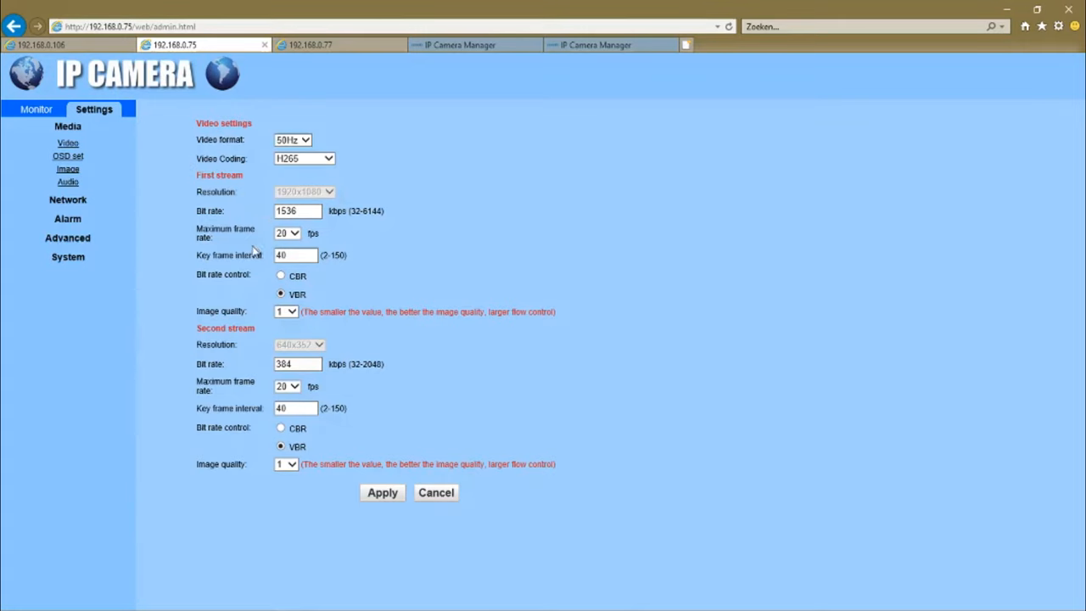
{"action": "mouse_move", "coordinate": [224, 326]}
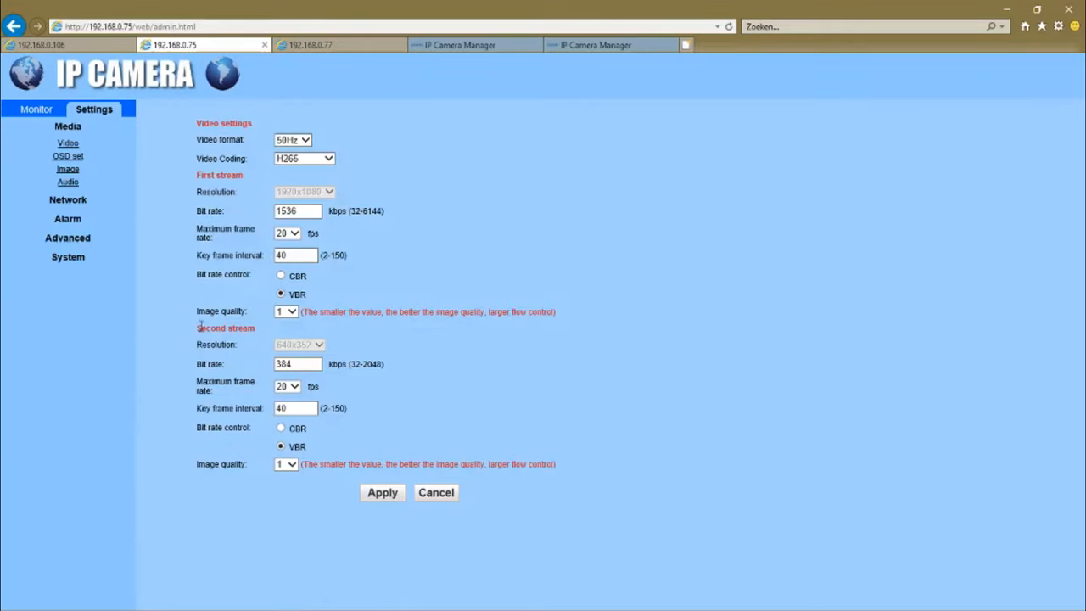
{"action": "mouse_move", "coordinate": [108, 308]}
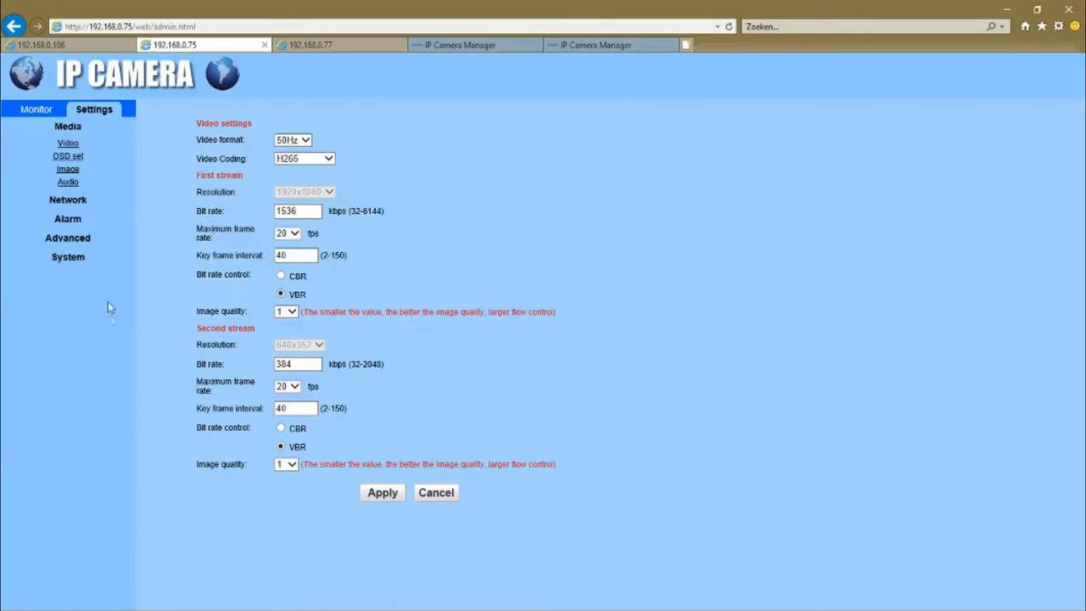
{"action": "left_click", "coordinate": [67, 156]}
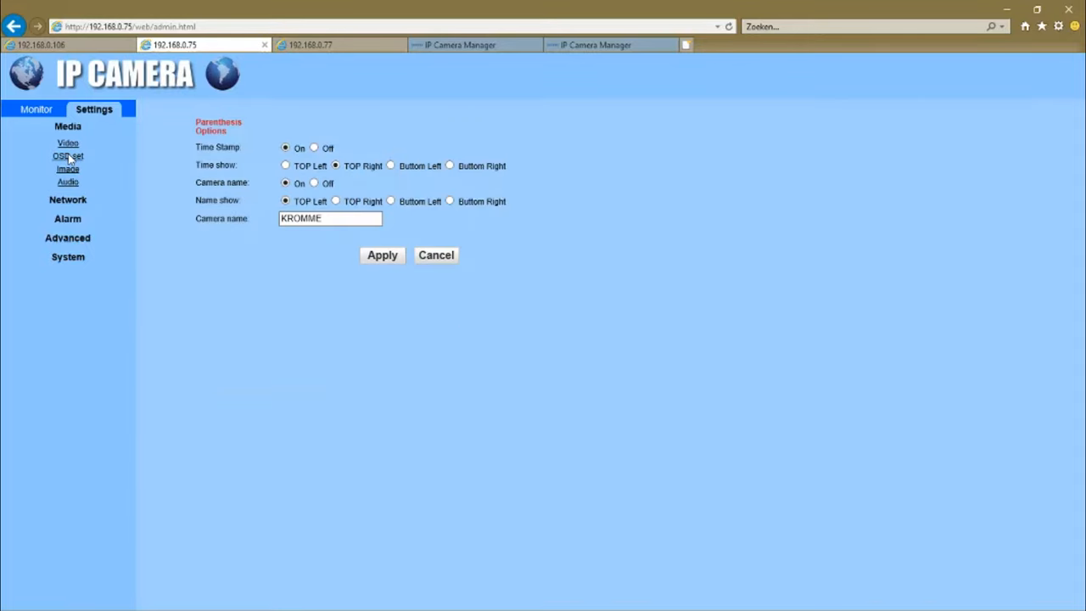
{"action": "mouse_move", "coordinate": [262, 156]}
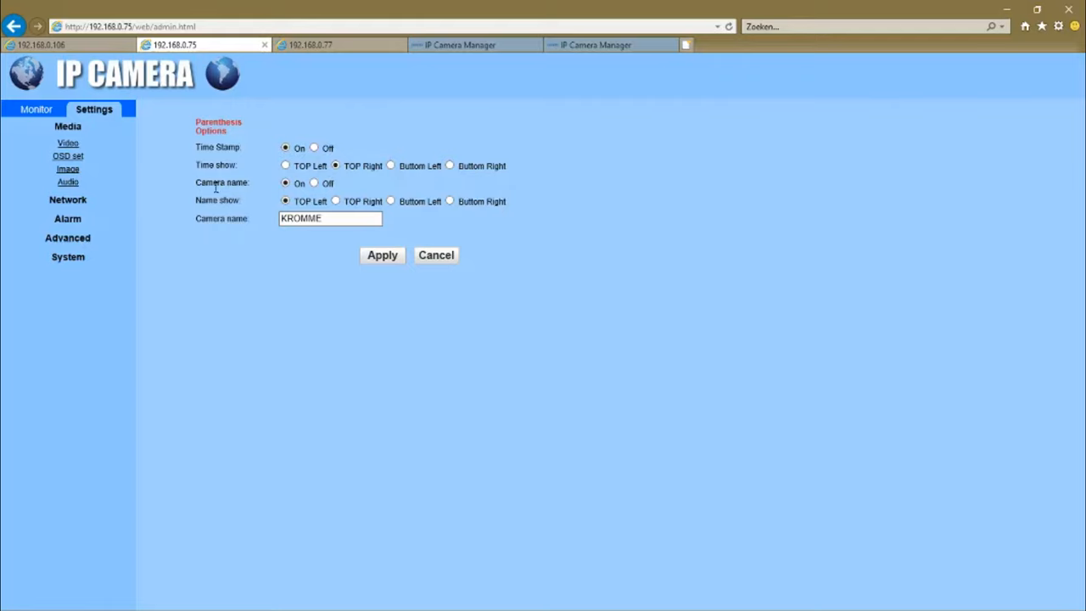
{"action": "mouse_move", "coordinate": [218, 195]}
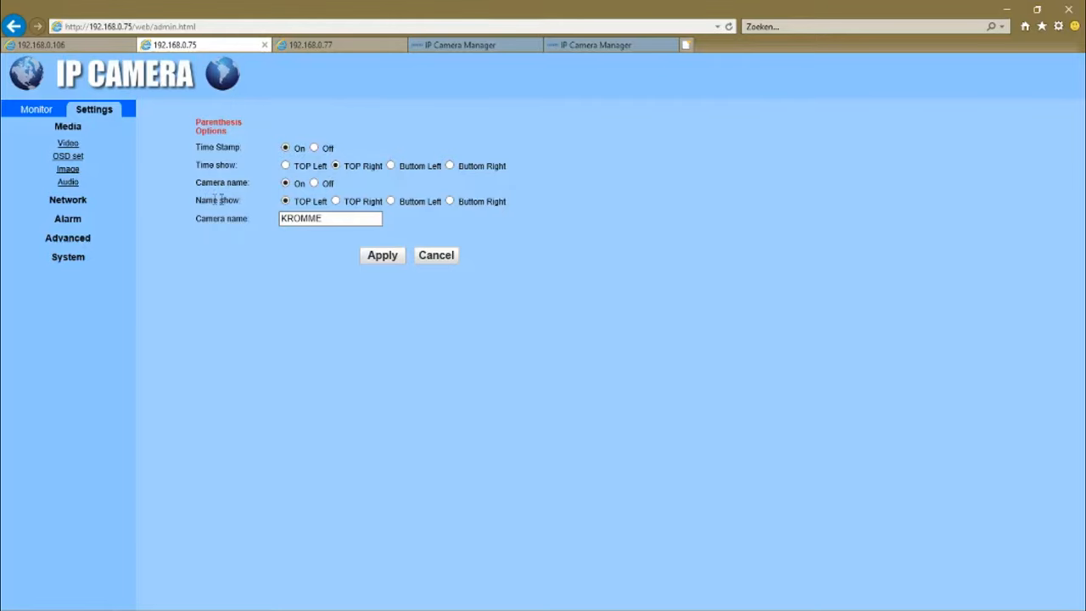
{"action": "mouse_move", "coordinate": [210, 217]}
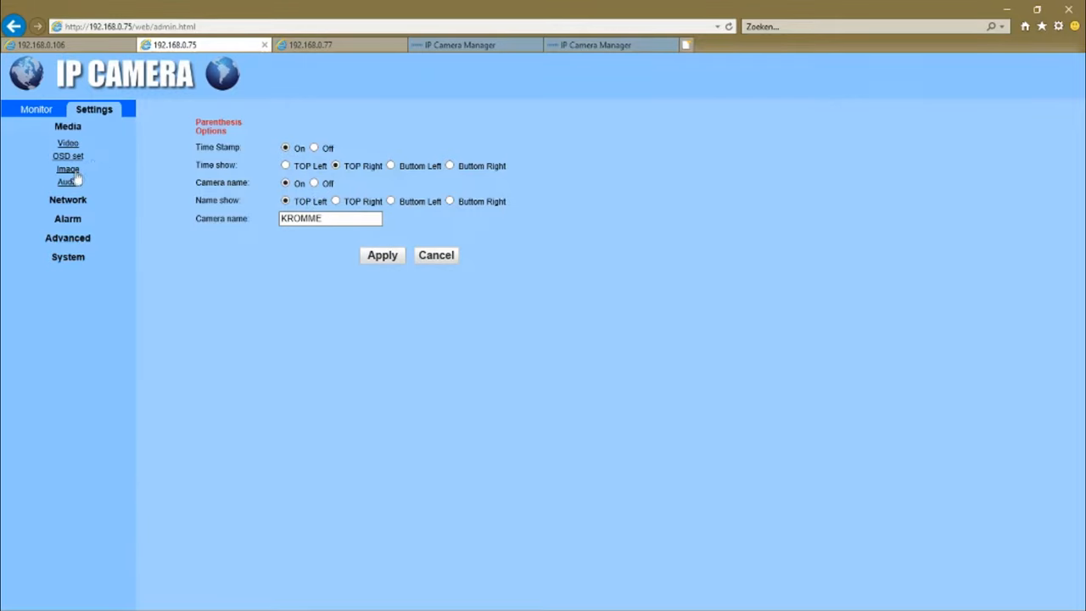
{"action": "left_click", "coordinate": [68, 170]}
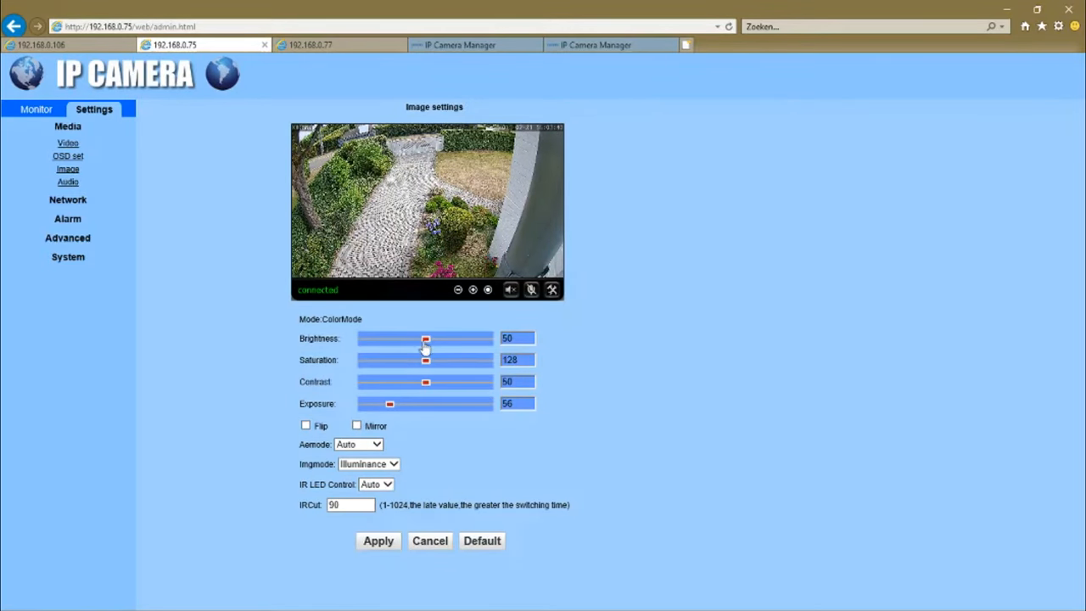
Set brightness to about 52 and IR LED Control to Off, then move on to Audio.
{"action": "left_click_drag", "start_coordinate": [424, 338], "coordinate": [489, 337]}
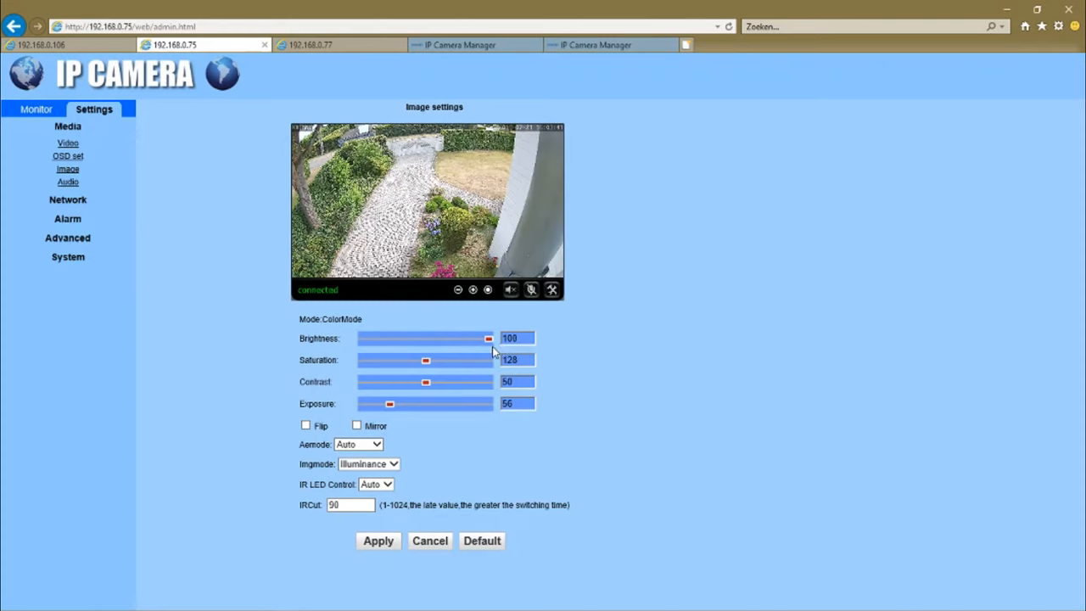
{"action": "left_click_drag", "start_coordinate": [488, 338], "coordinate": [428, 338]}
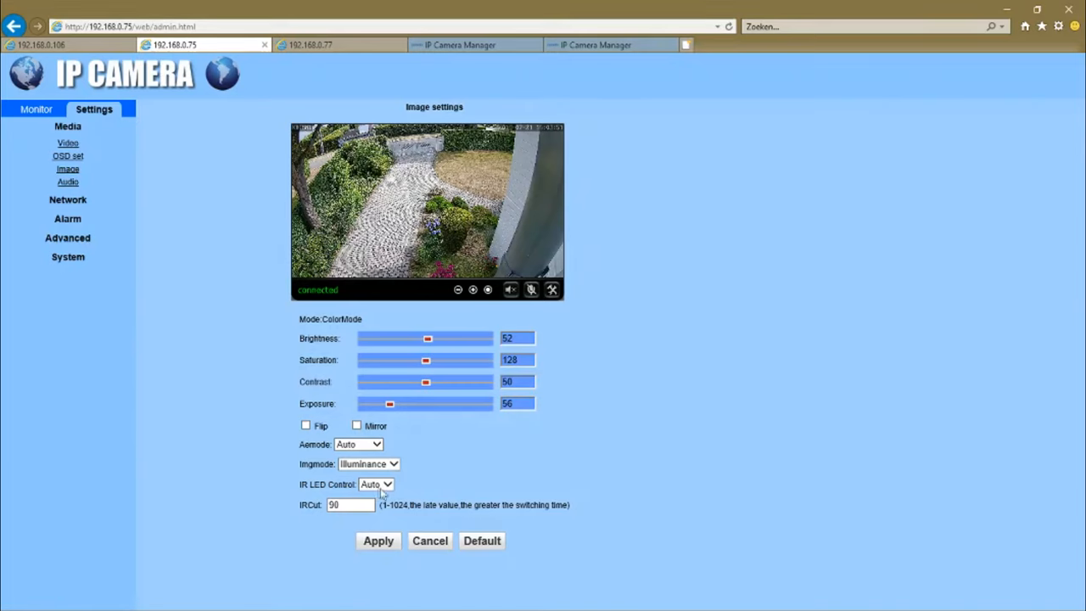
{"action": "left_click", "coordinate": [375, 486]}
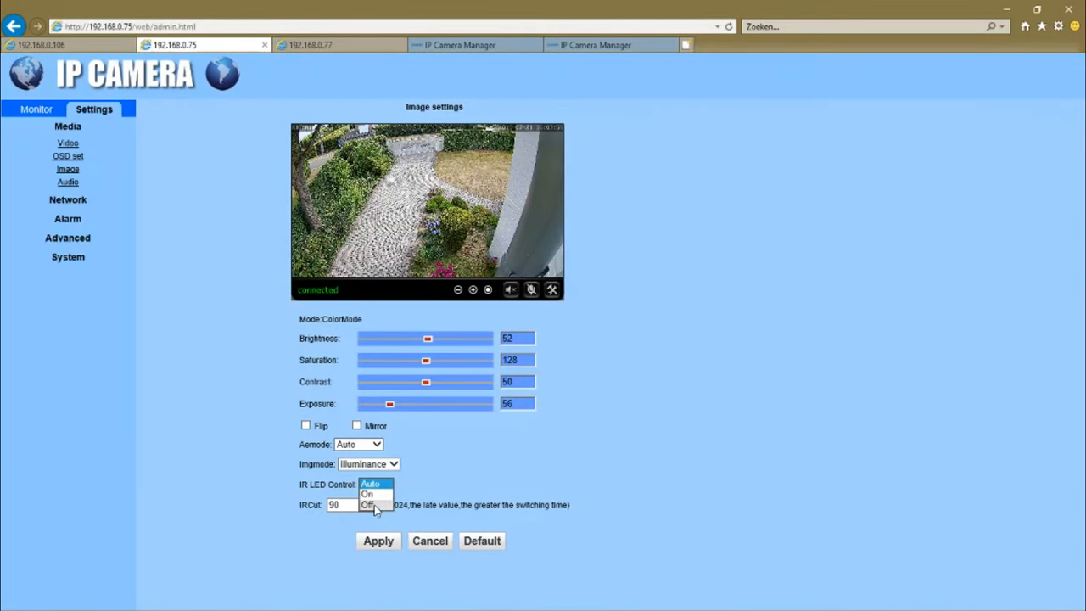
{"action": "left_click", "coordinate": [369, 505]}
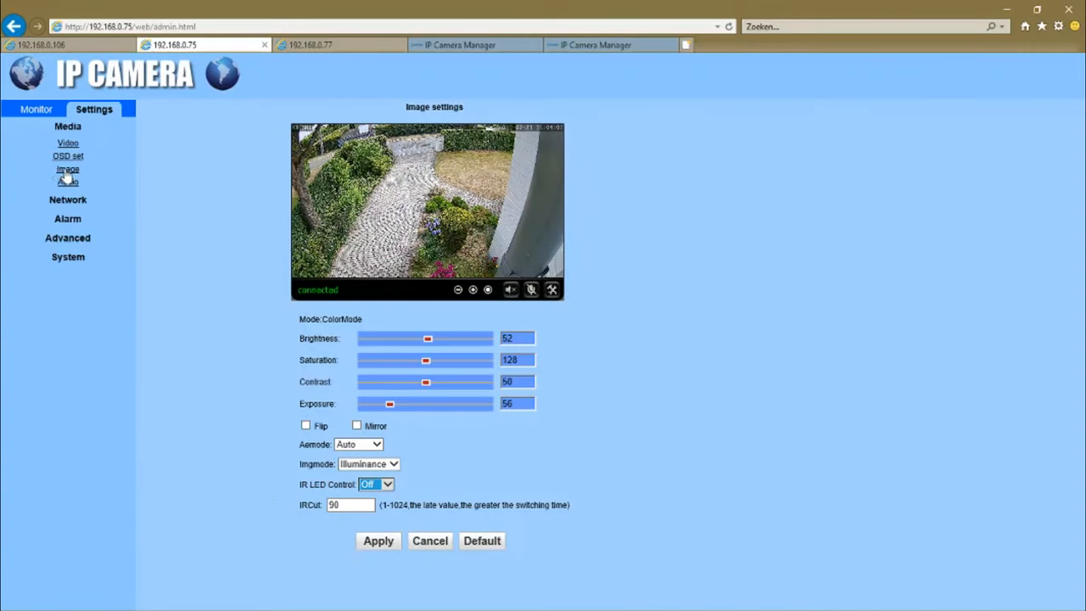
{"action": "left_click", "coordinate": [68, 181]}
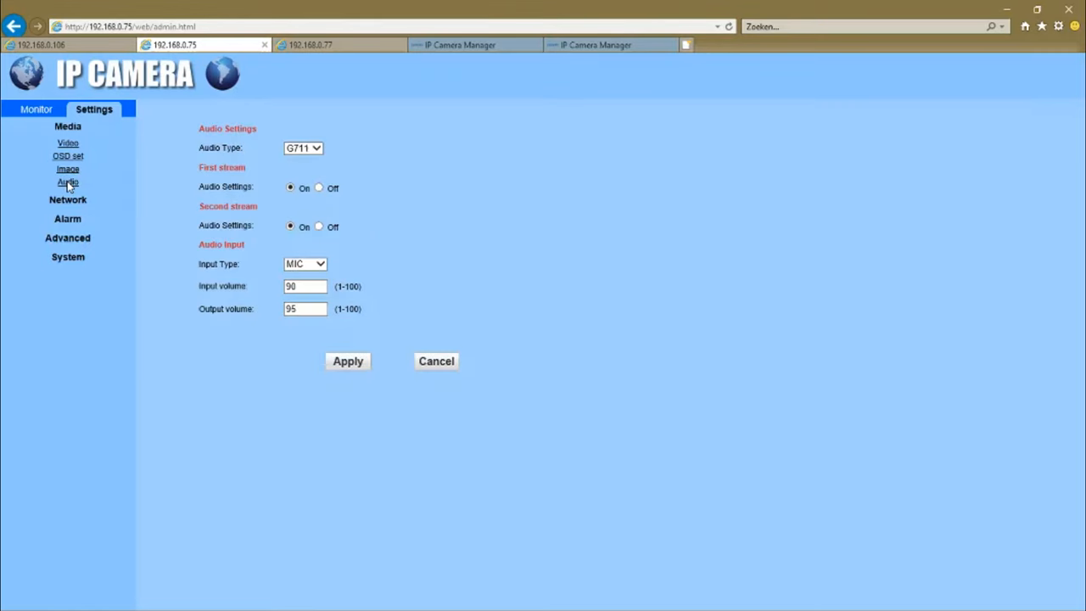
{"action": "mouse_move", "coordinate": [268, 196]}
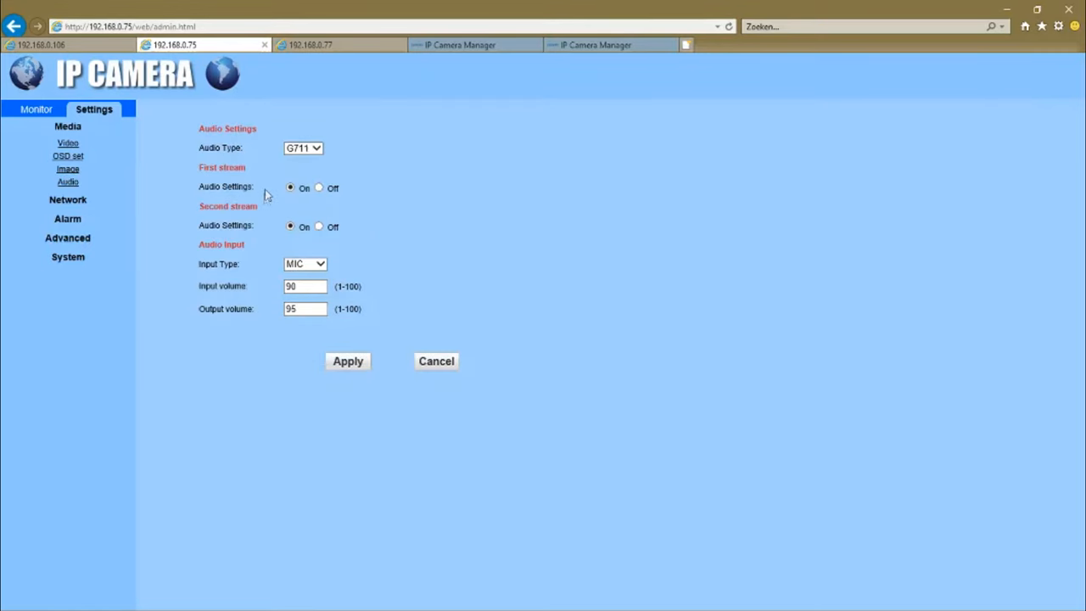
Check the audio codec choices, keep G711, and move to the LAN network settings.
{"action": "left_click", "coordinate": [302, 148]}
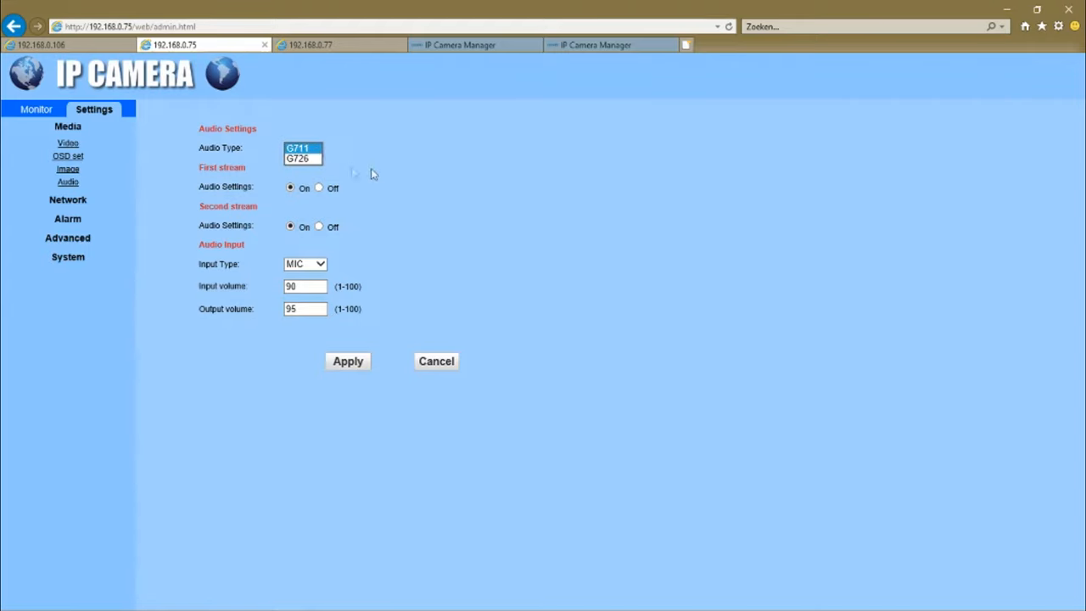
{"action": "left_click", "coordinate": [298, 147]}
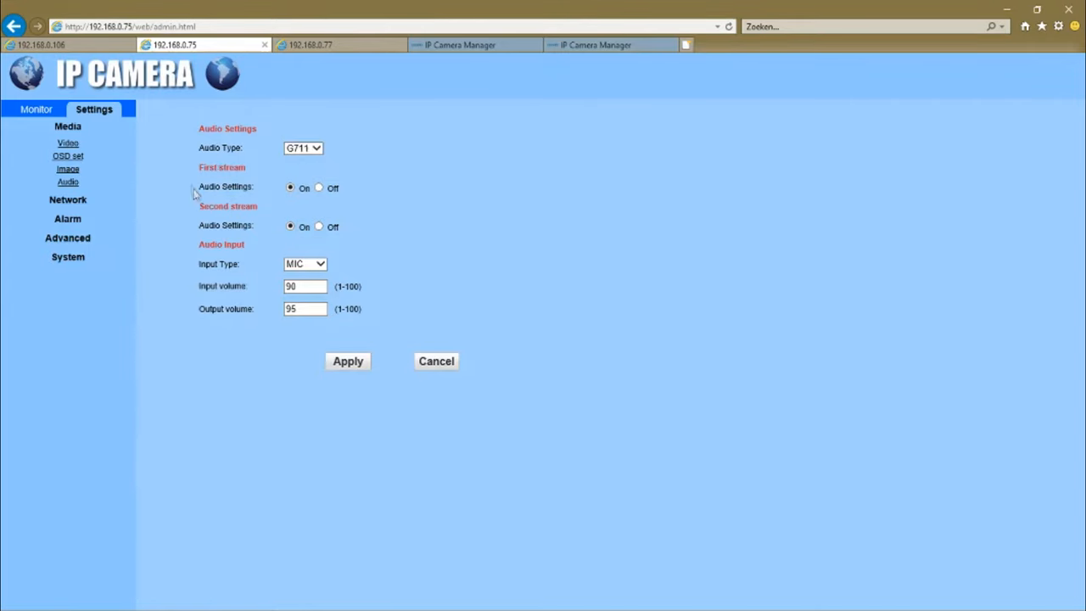
{"action": "mouse_move", "coordinate": [224, 203]}
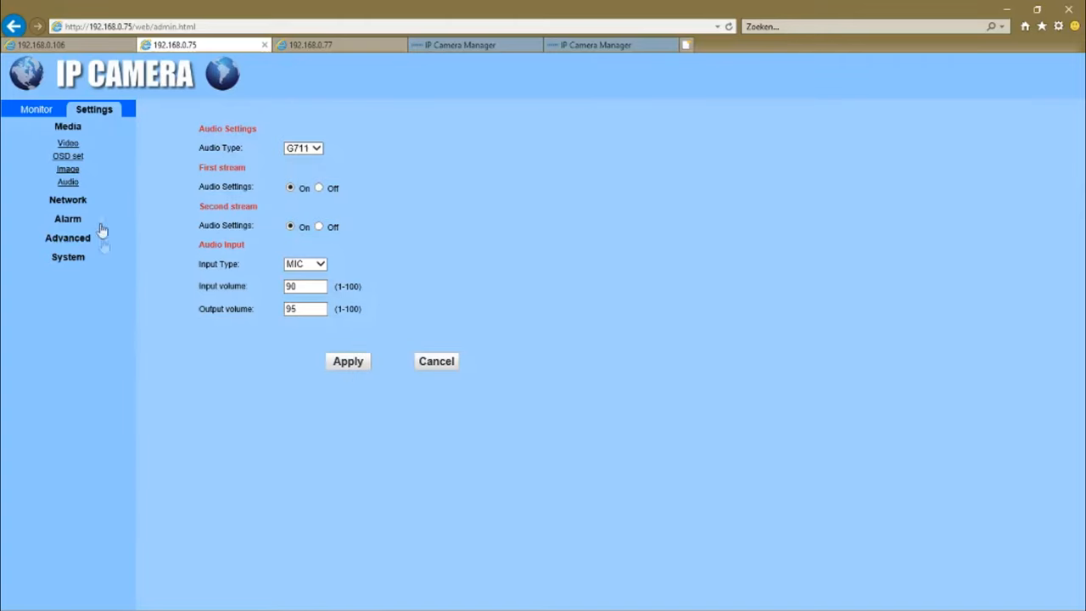
{"action": "mouse_move", "coordinate": [68, 201]}
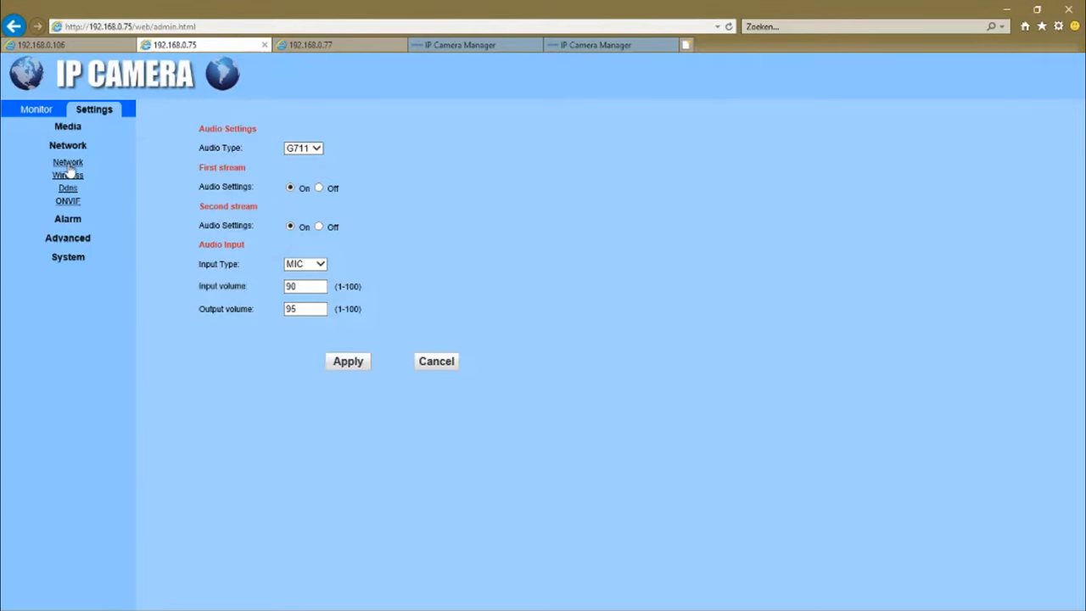
{"action": "left_click", "coordinate": [68, 163]}
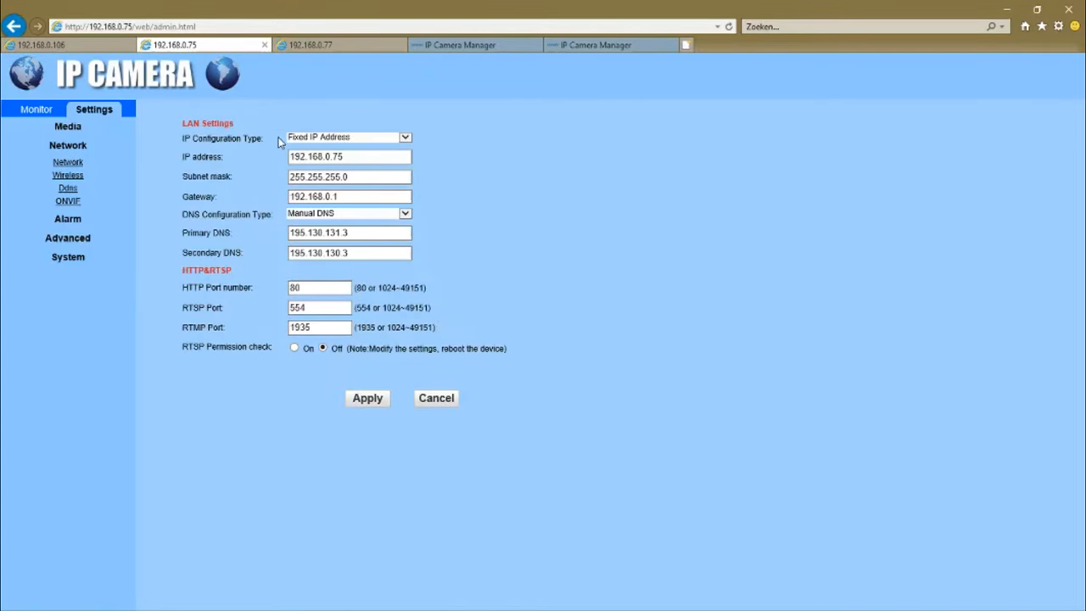
{"action": "mouse_move", "coordinate": [330, 214]}
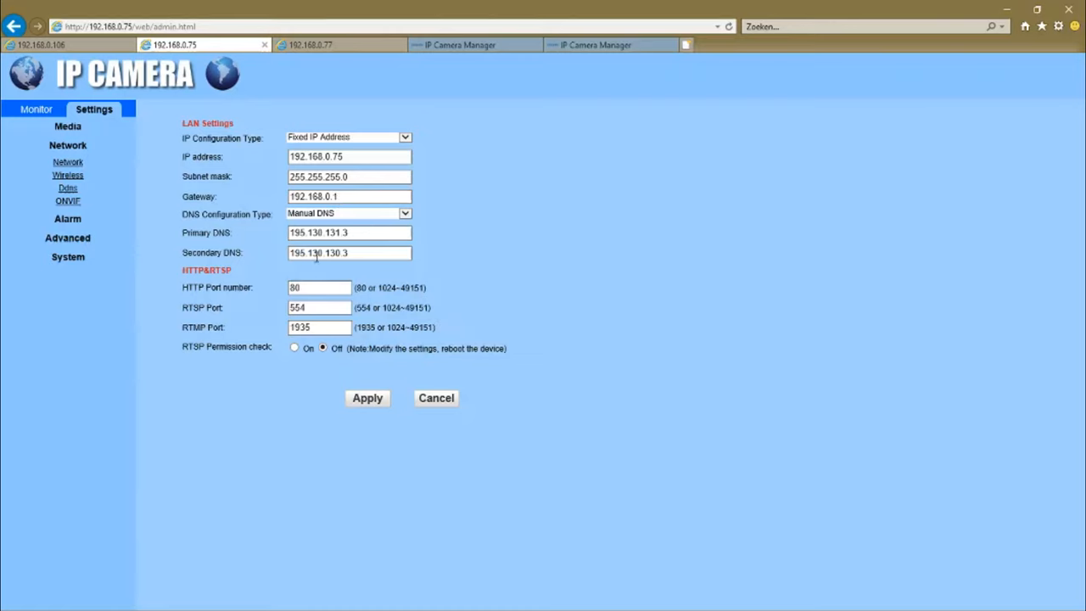
{"action": "mouse_move", "coordinate": [309, 364]}
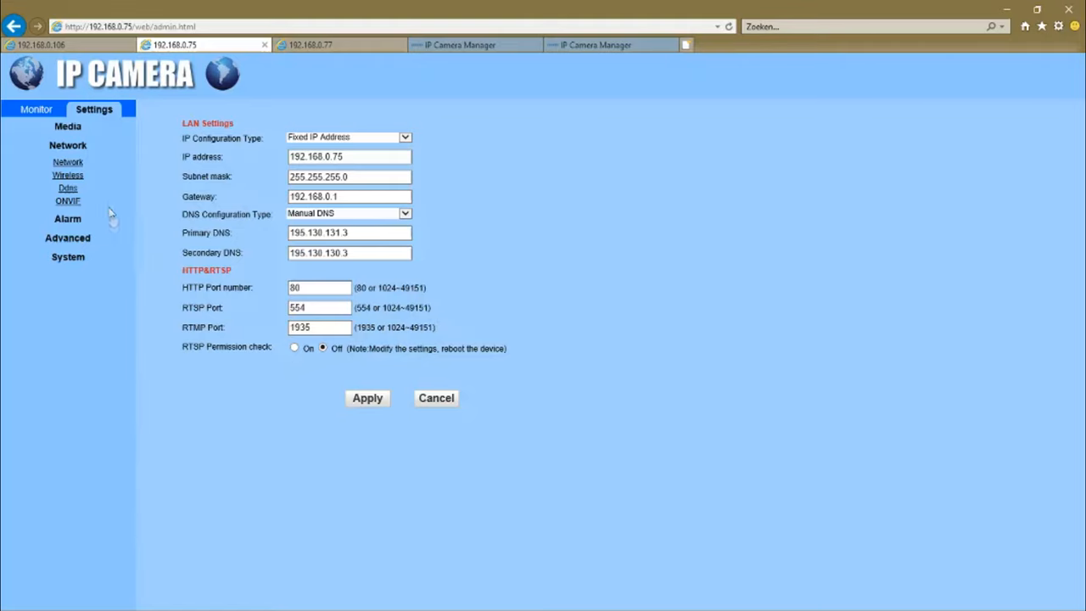
View the wireless, DDNS and ONVIF network pages, then open the audio alarm settings.
{"action": "left_click", "coordinate": [68, 175]}
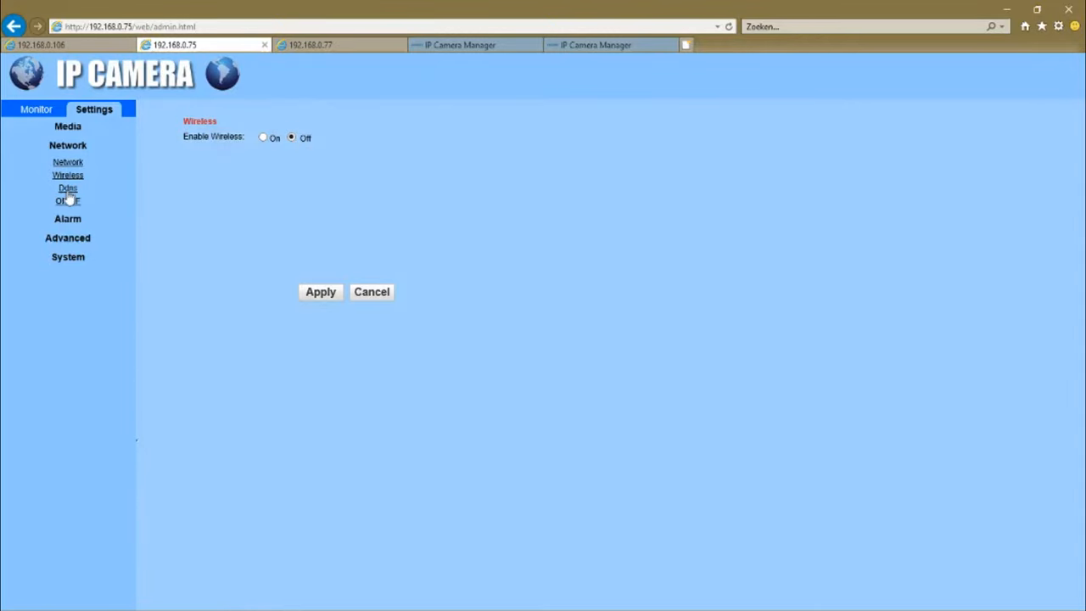
{"action": "left_click", "coordinate": [68, 189]}
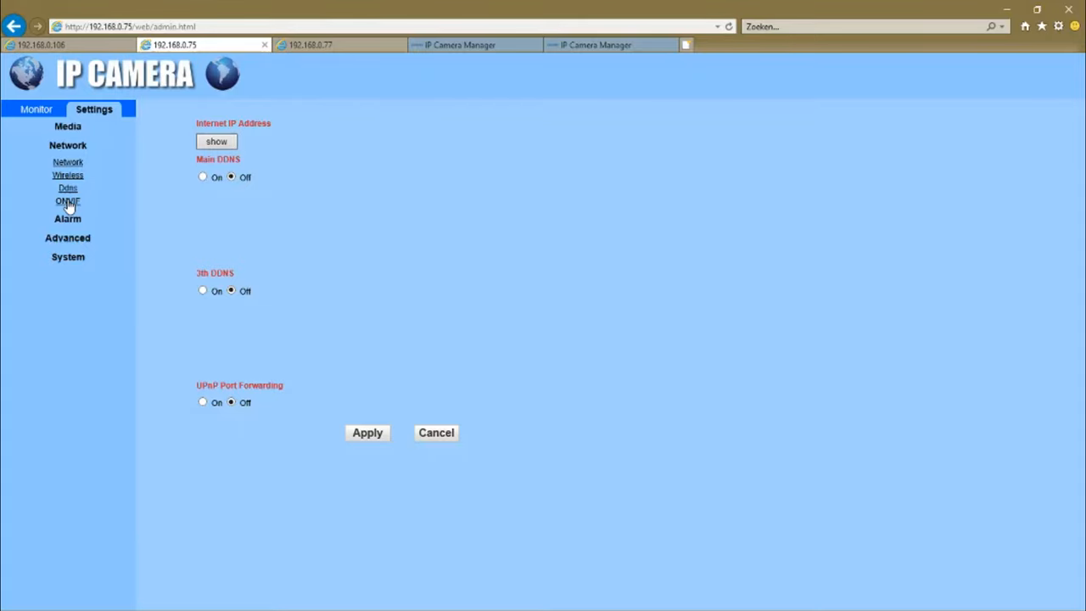
{"action": "left_click", "coordinate": [68, 200]}
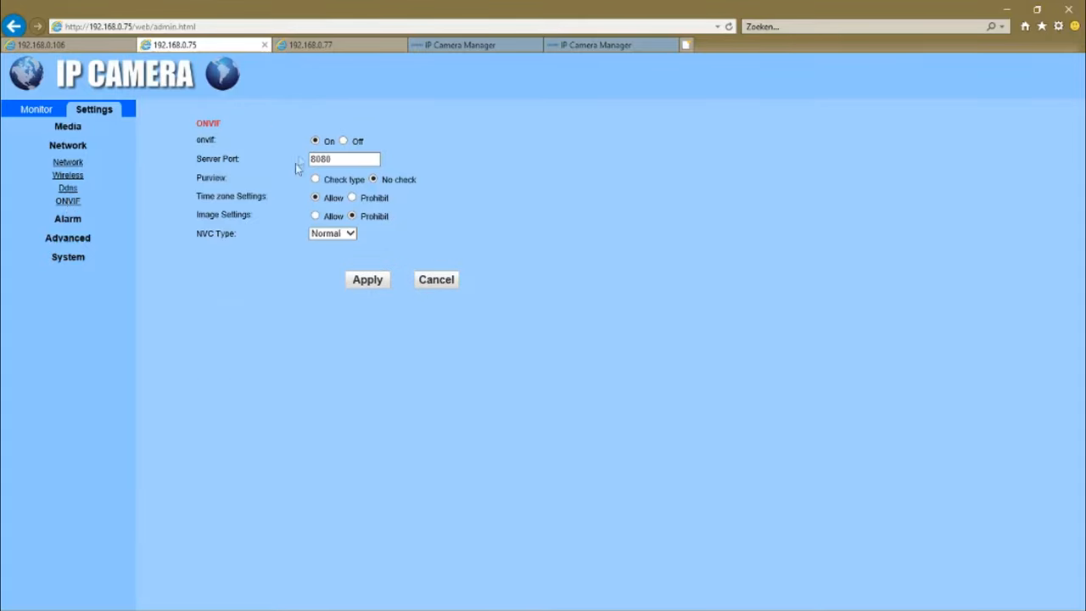
{"action": "mouse_move", "coordinate": [203, 247]}
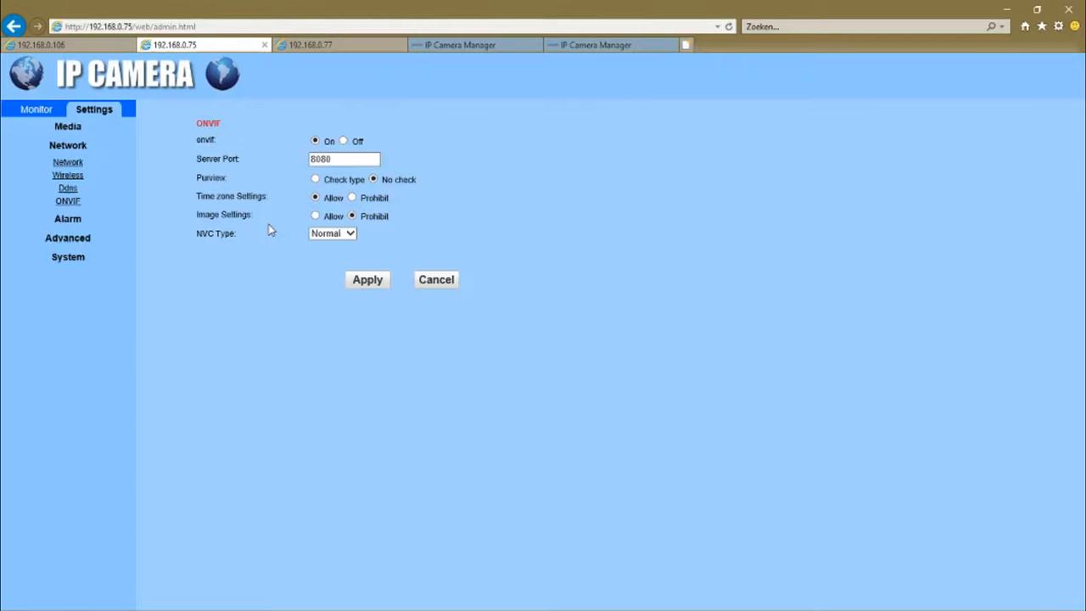
{"action": "mouse_move", "coordinate": [156, 214]}
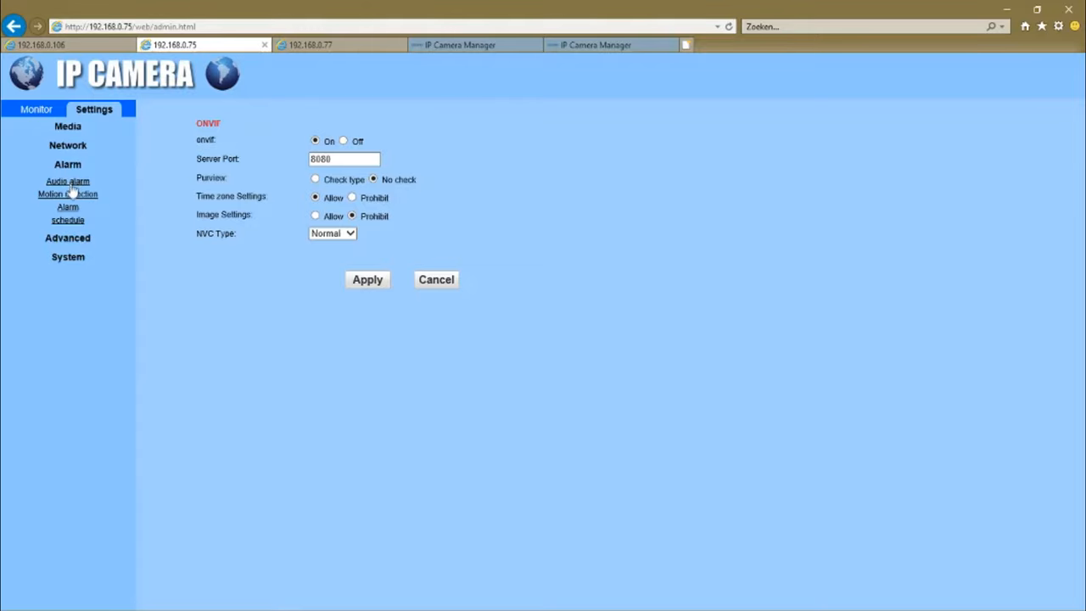
{"action": "left_click", "coordinate": [68, 180]}
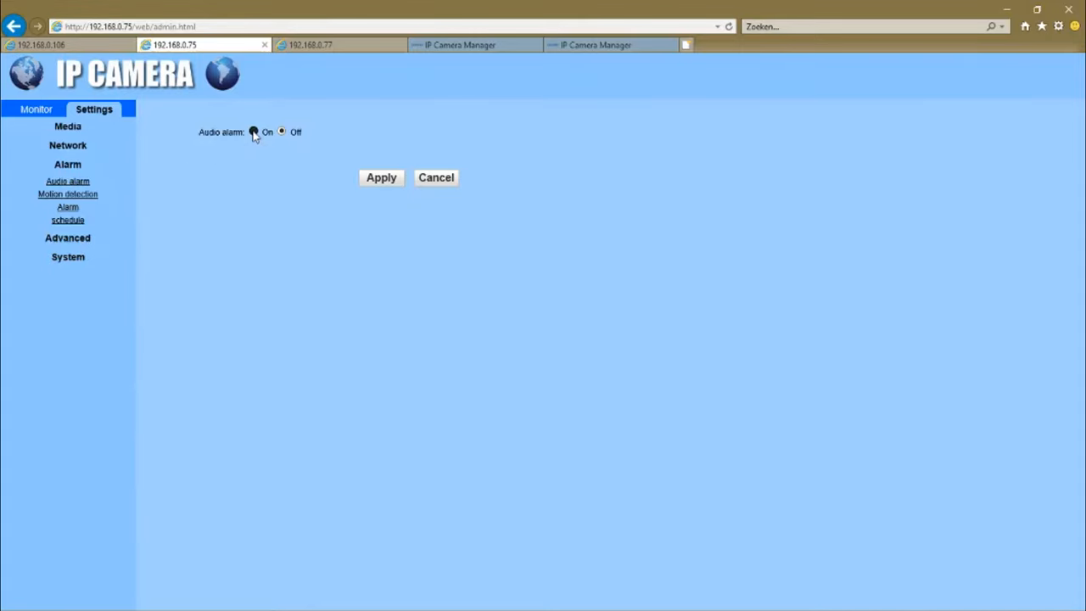
Toggle the audio alarm on then back off, and bring up the motion detection windows.
{"action": "left_click", "coordinate": [253, 133]}
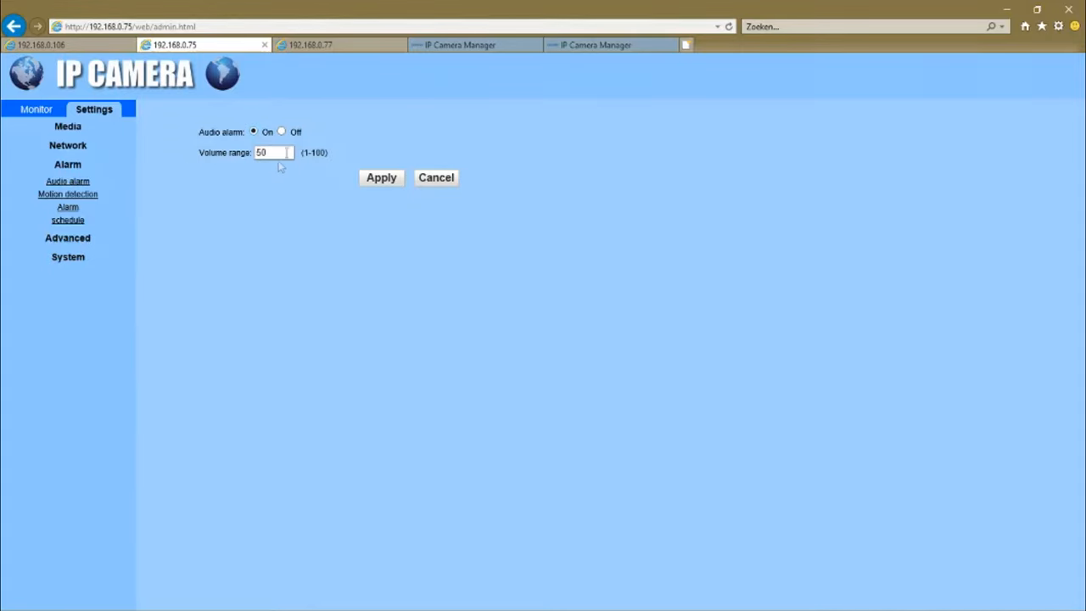
{"action": "left_click", "coordinate": [281, 132]}
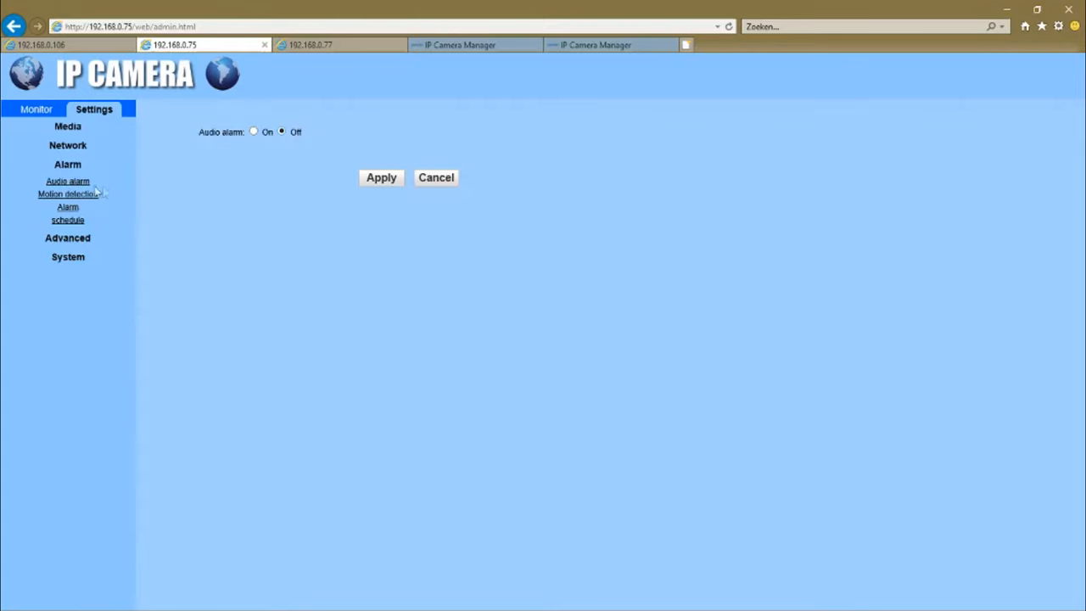
{"action": "left_click", "coordinate": [68, 194]}
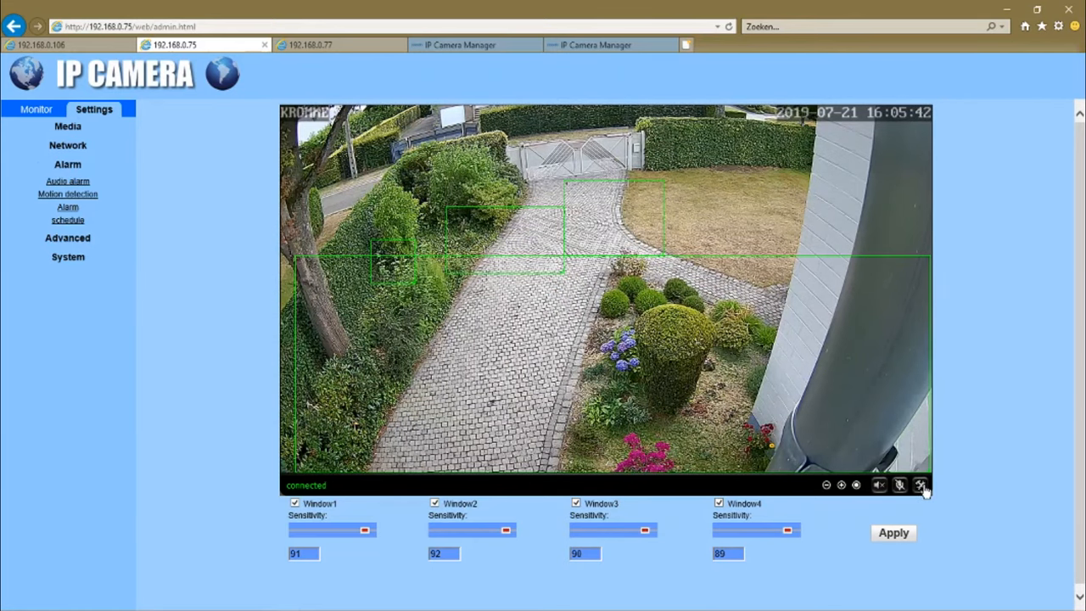
Leave the motion detection live view, leaving the settings area blank.
{"action": "left_click", "coordinate": [920, 486]}
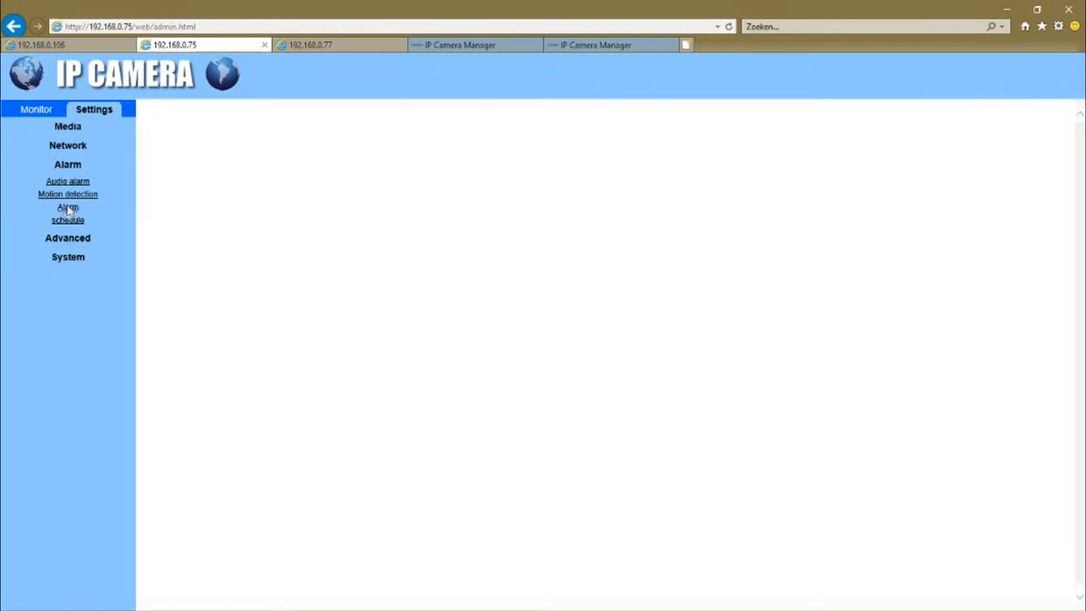
Review alarm linkage and the weekly alarm schedule grid, then expand the Advanced group.
{"action": "left_click", "coordinate": [68, 193]}
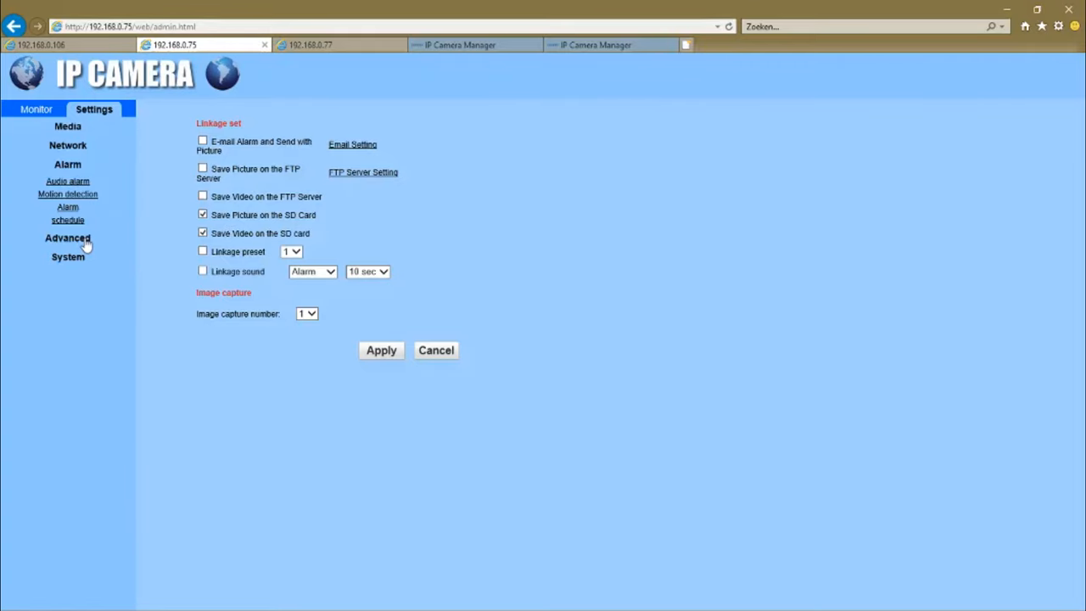
{"action": "mouse_move", "coordinate": [68, 224]}
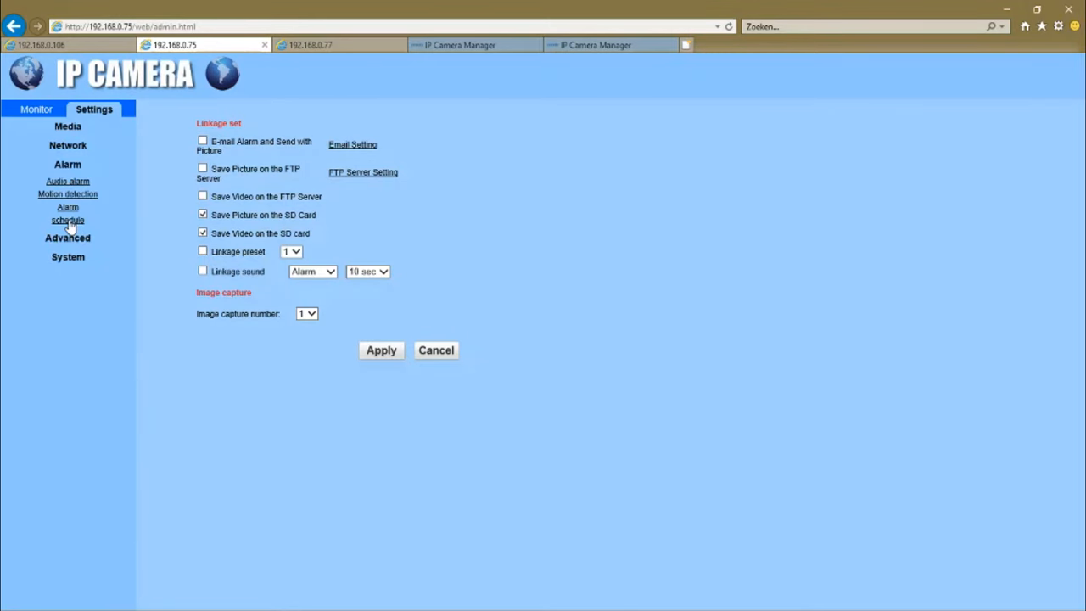
{"action": "left_click", "coordinate": [68, 221]}
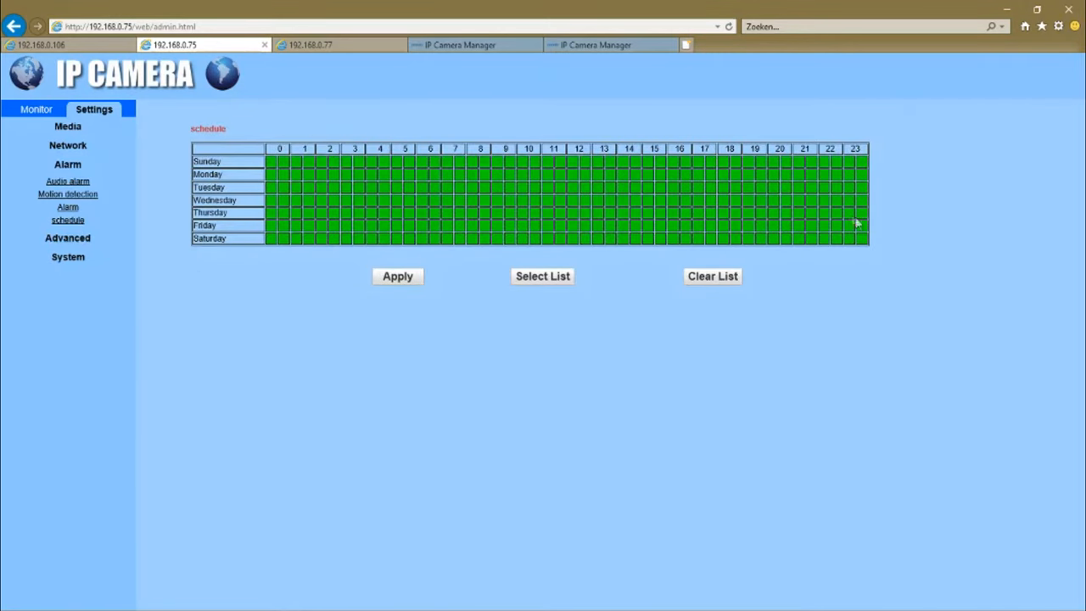
{"action": "left_click", "coordinate": [68, 183]}
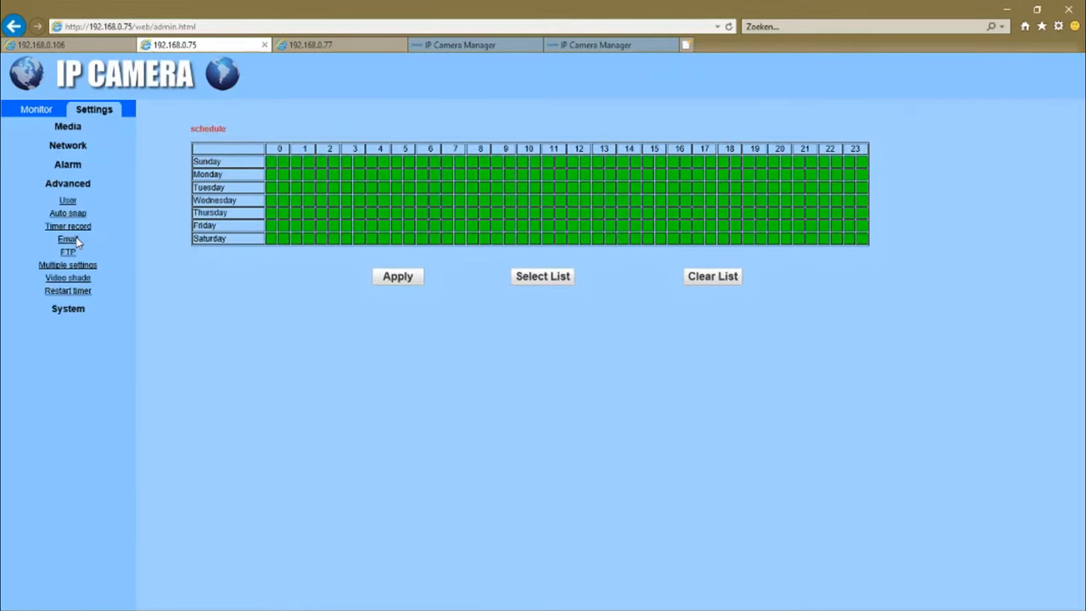
Step through the User, Auto snap and Timer record pages under Advanced.
{"action": "left_click", "coordinate": [68, 200]}
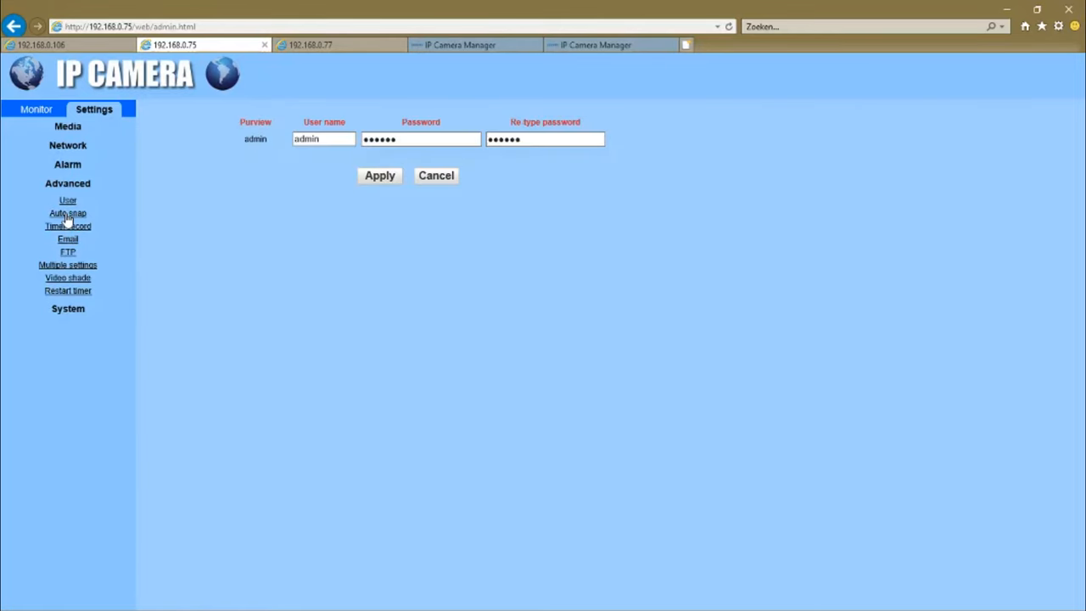
{"action": "left_click", "coordinate": [68, 214]}
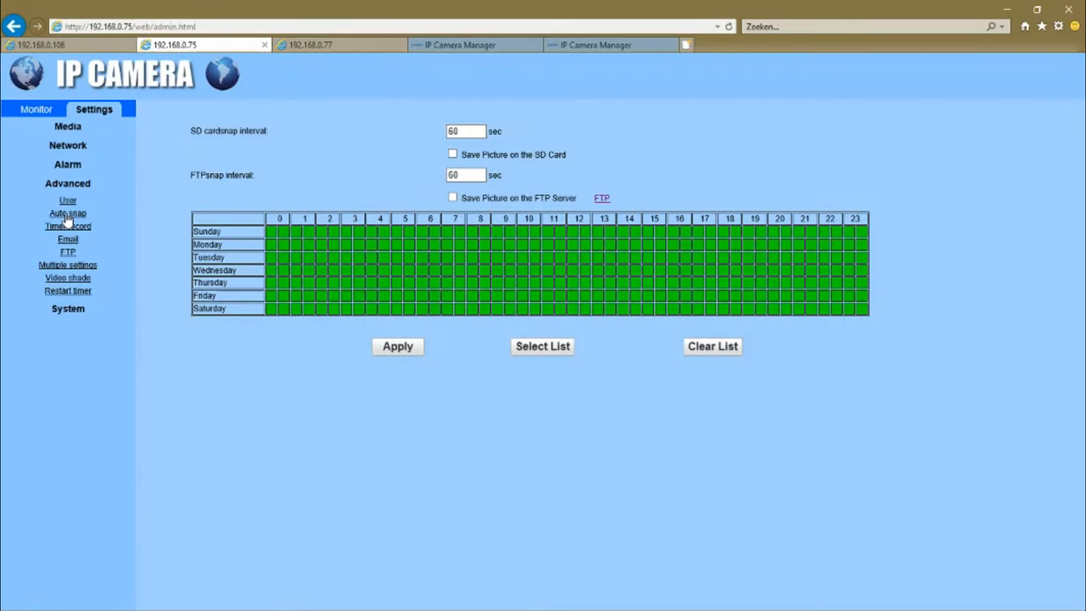
{"action": "mouse_move", "coordinate": [506, 143]}
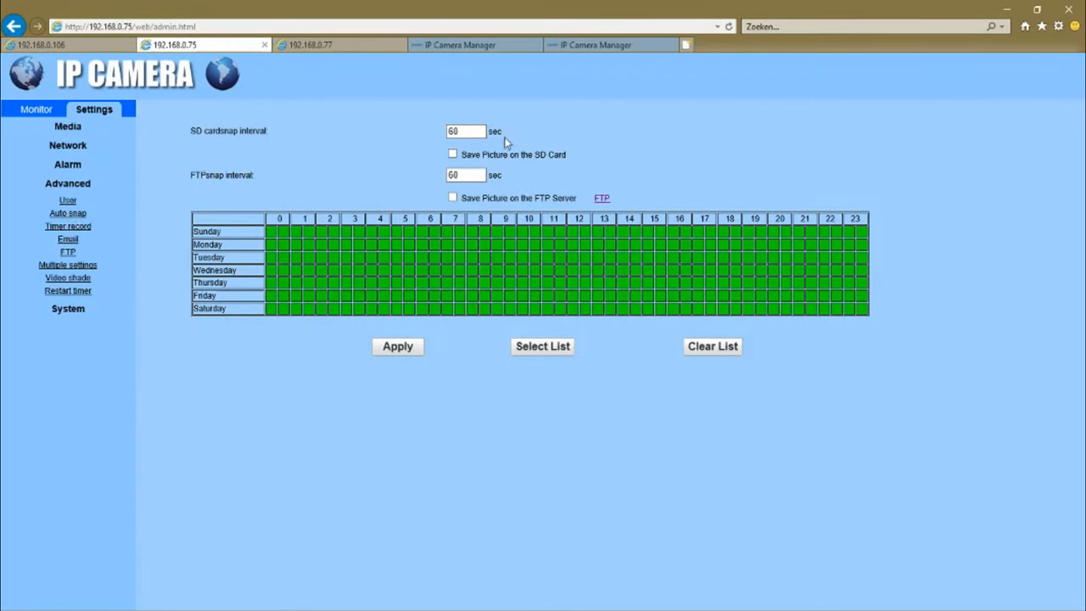
{"action": "mouse_move", "coordinate": [392, 194]}
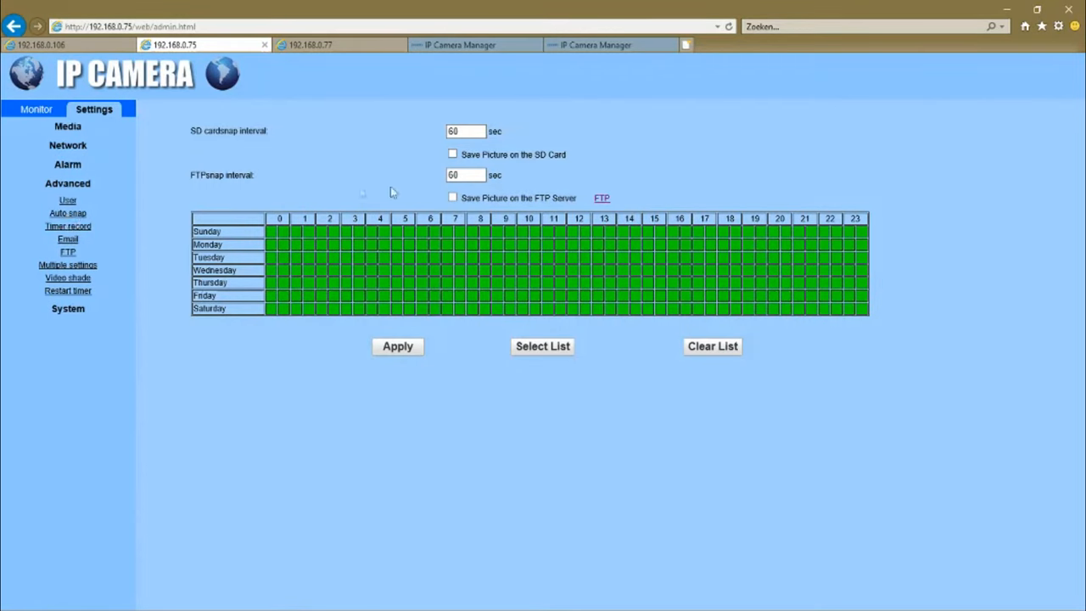
{"action": "mouse_move", "coordinate": [424, 213]}
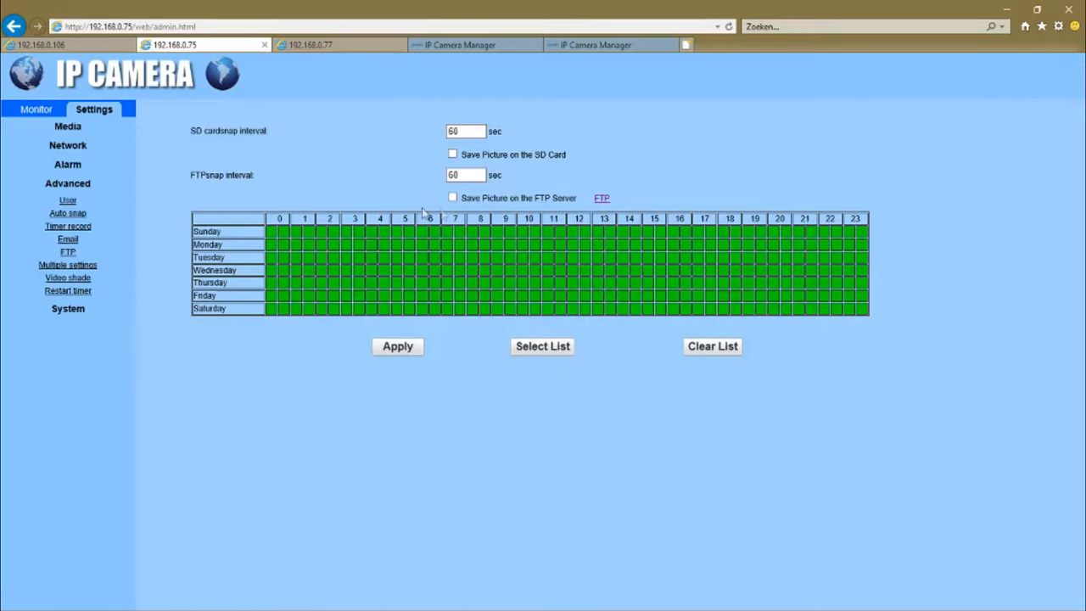
{"action": "mouse_move", "coordinate": [126, 234]}
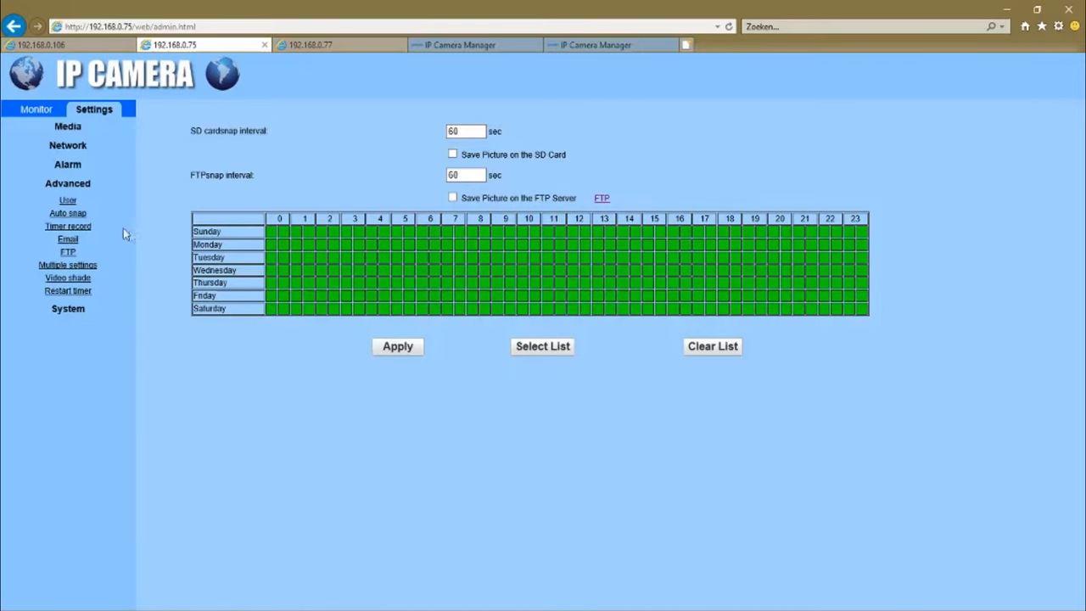
{"action": "left_click", "coordinate": [68, 225]}
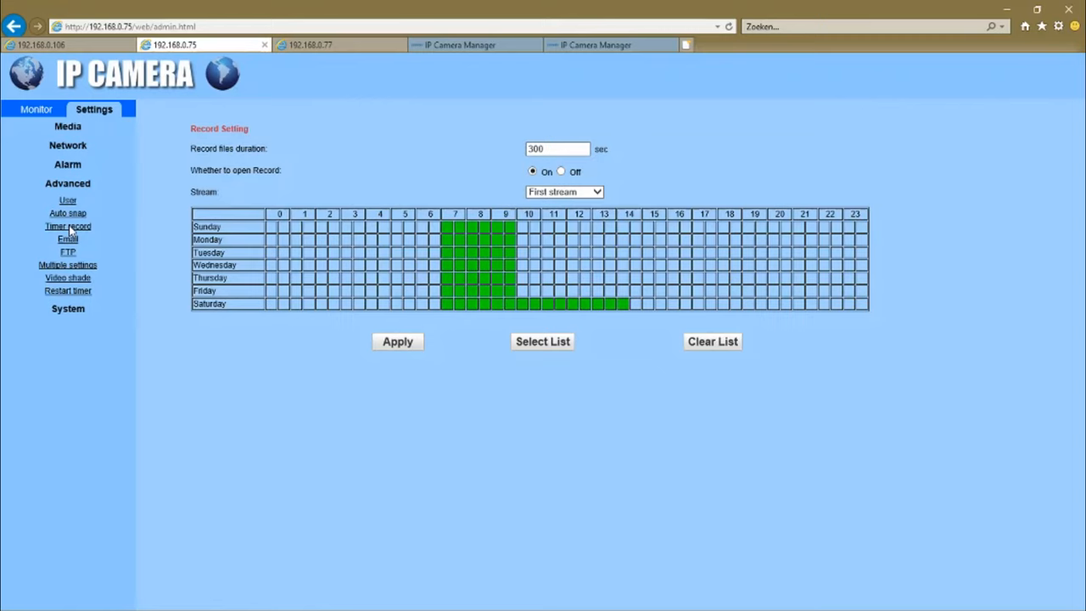
{"action": "mouse_move", "coordinate": [456, 451]}
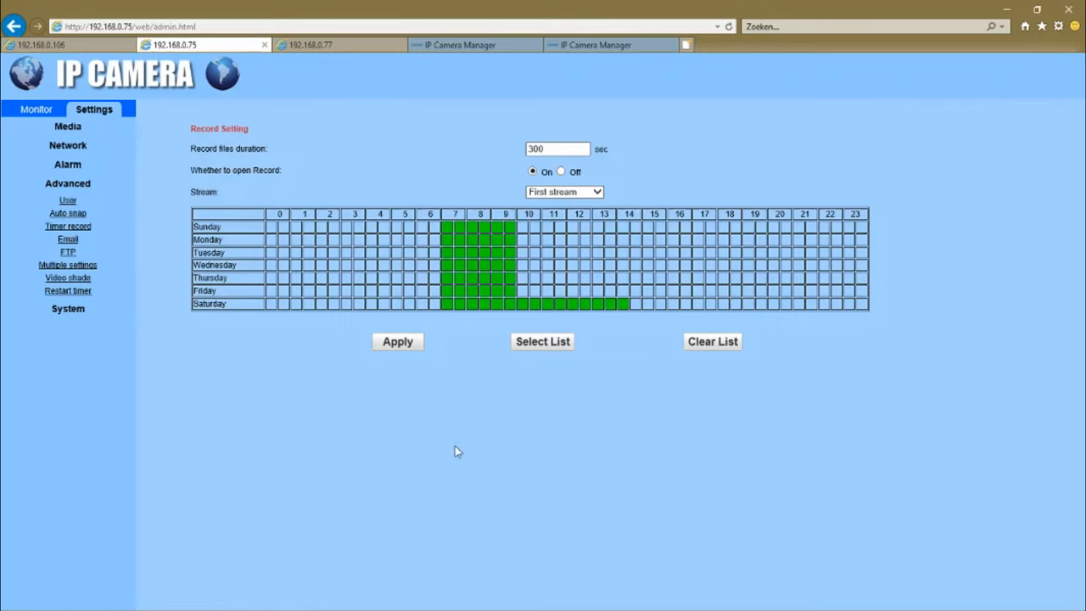
{"action": "mouse_move", "coordinate": [466, 282]}
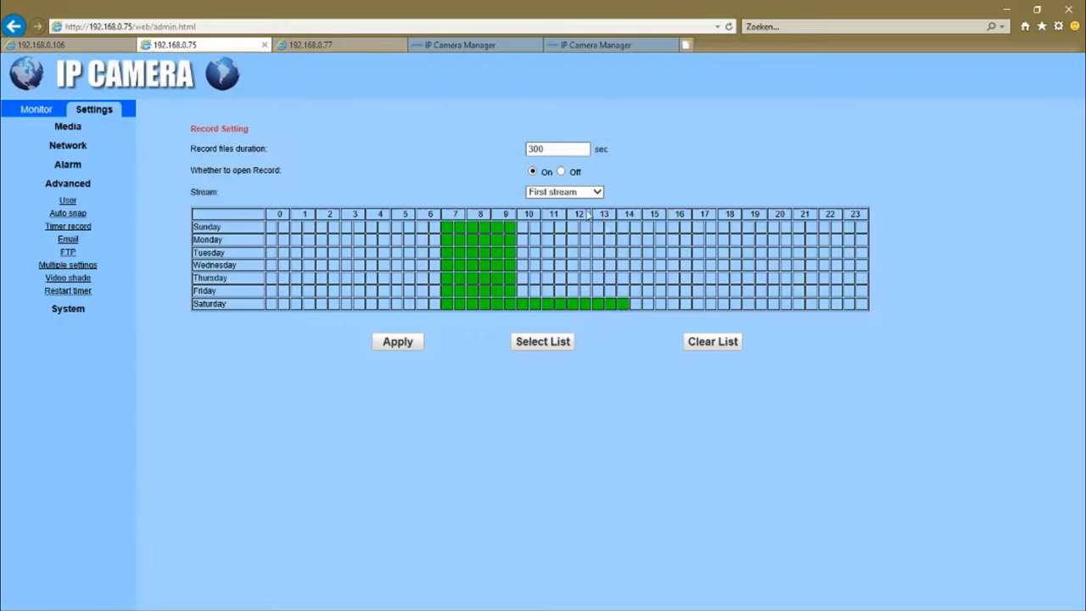
{"action": "mouse_move", "coordinate": [485, 185]}
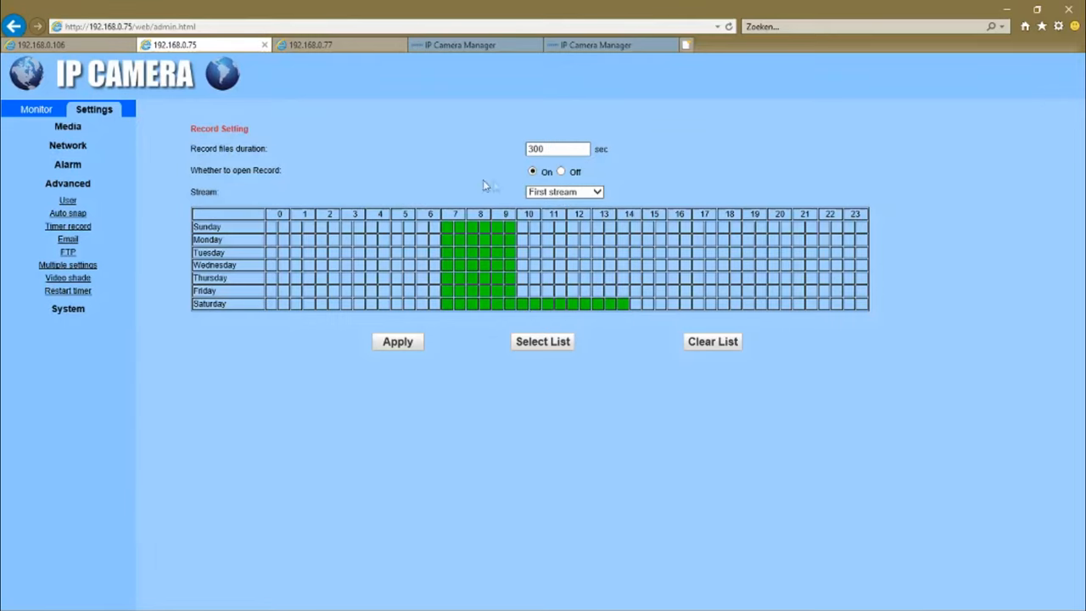
{"action": "mouse_move", "coordinate": [275, 169]}
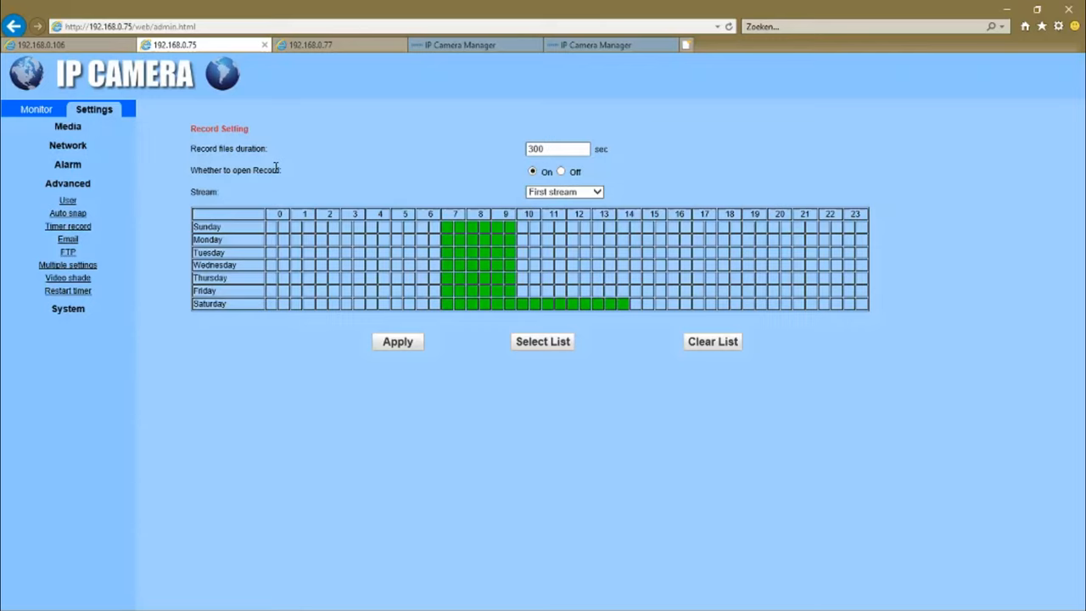
{"action": "mouse_move", "coordinate": [546, 387]}
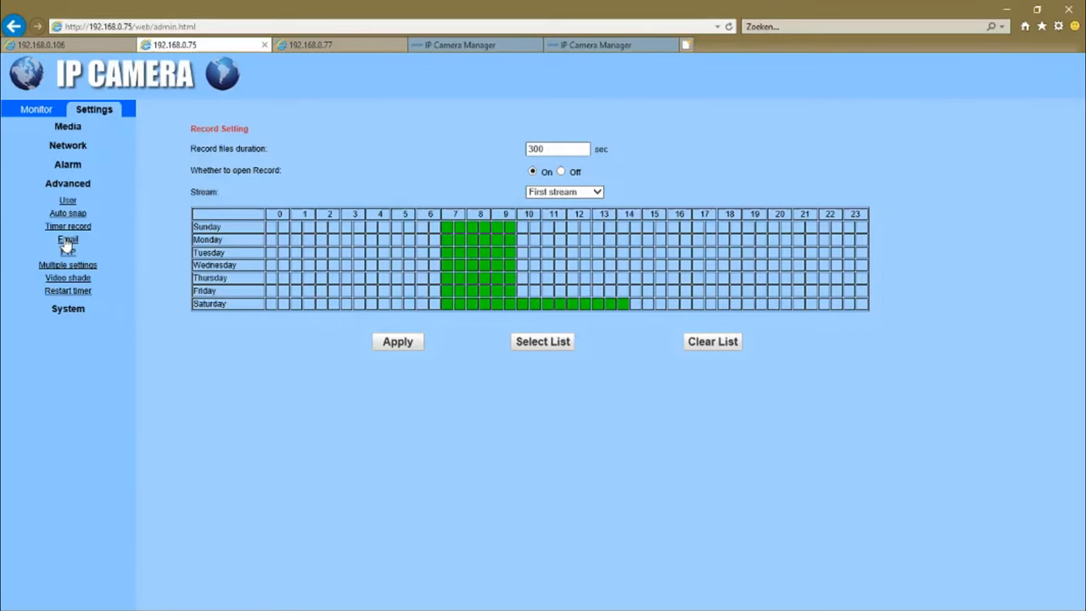
View the Email and FTP settings, ending on Multiple settings with its nine device slots.
{"action": "left_click", "coordinate": [68, 238]}
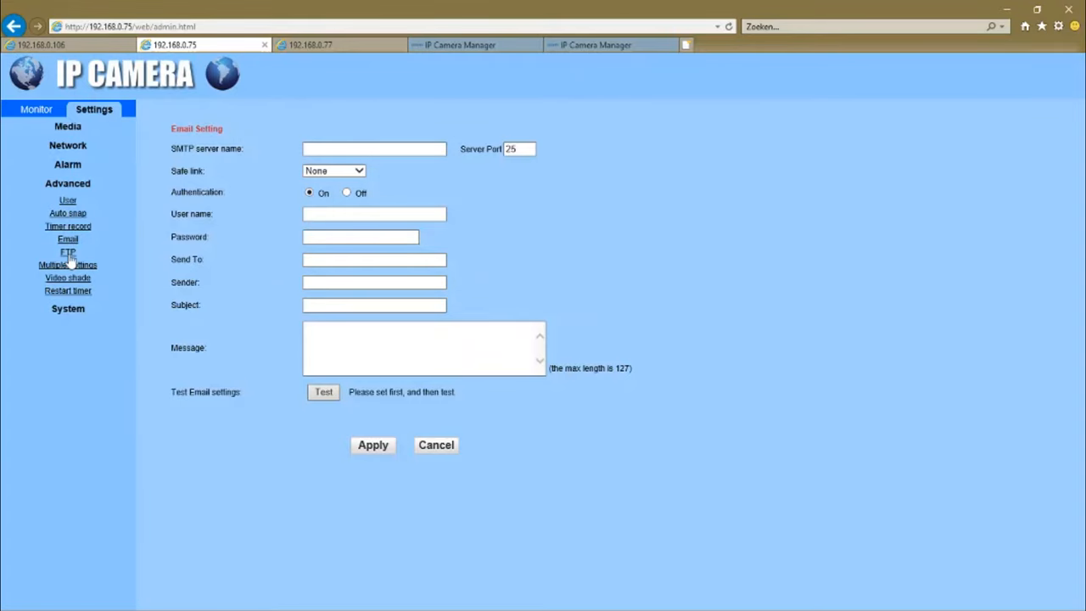
{"action": "left_click", "coordinate": [68, 251]}
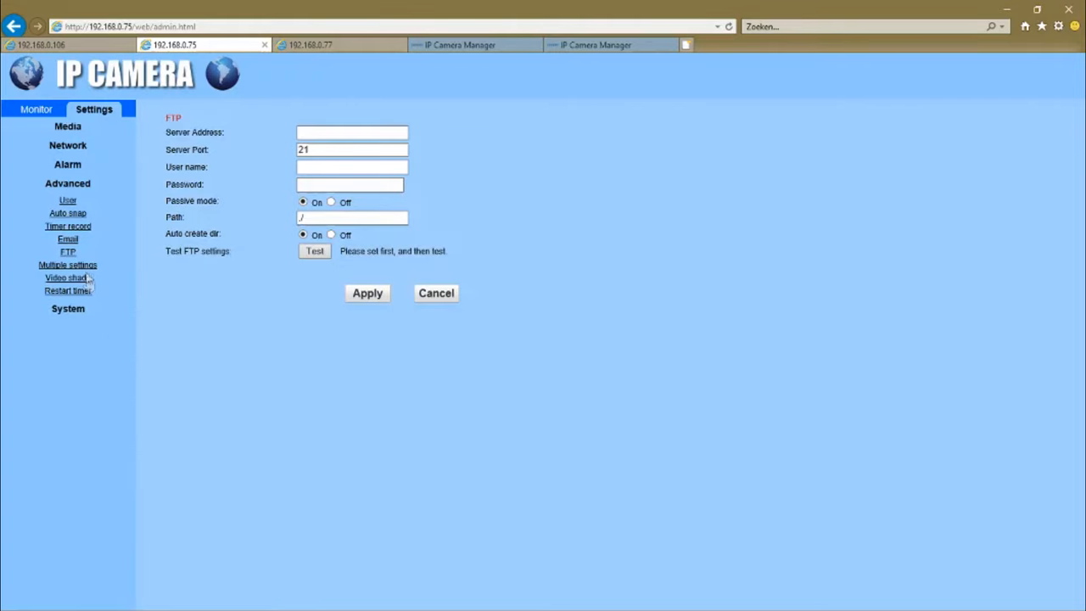
{"action": "left_click", "coordinate": [68, 265]}
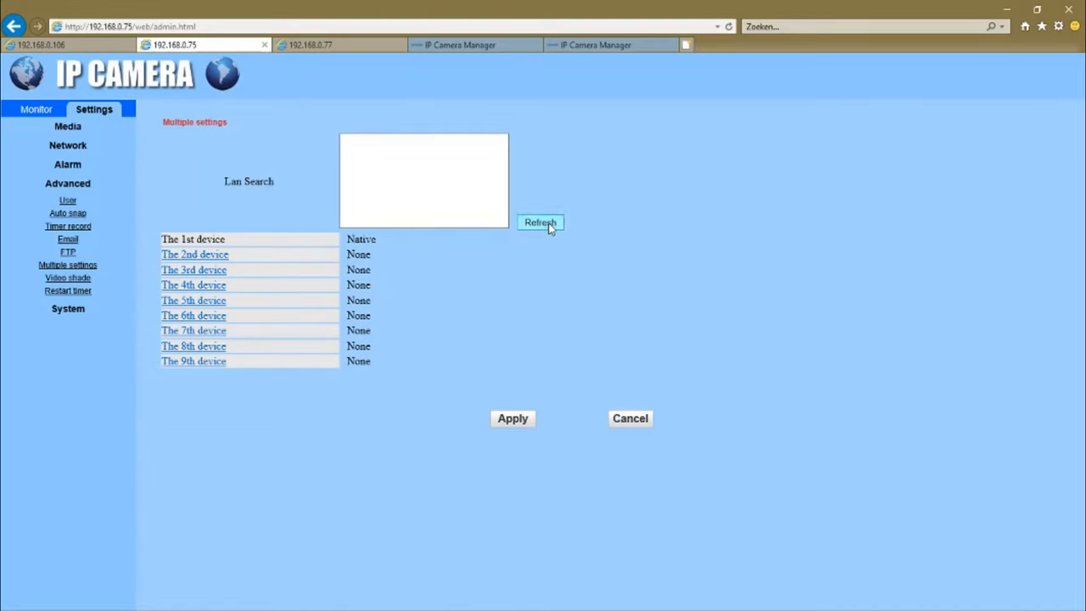
Refresh the LAN camera search, glance at Video shade, and show the Restart timer settings.
{"action": "left_click", "coordinate": [540, 221]}
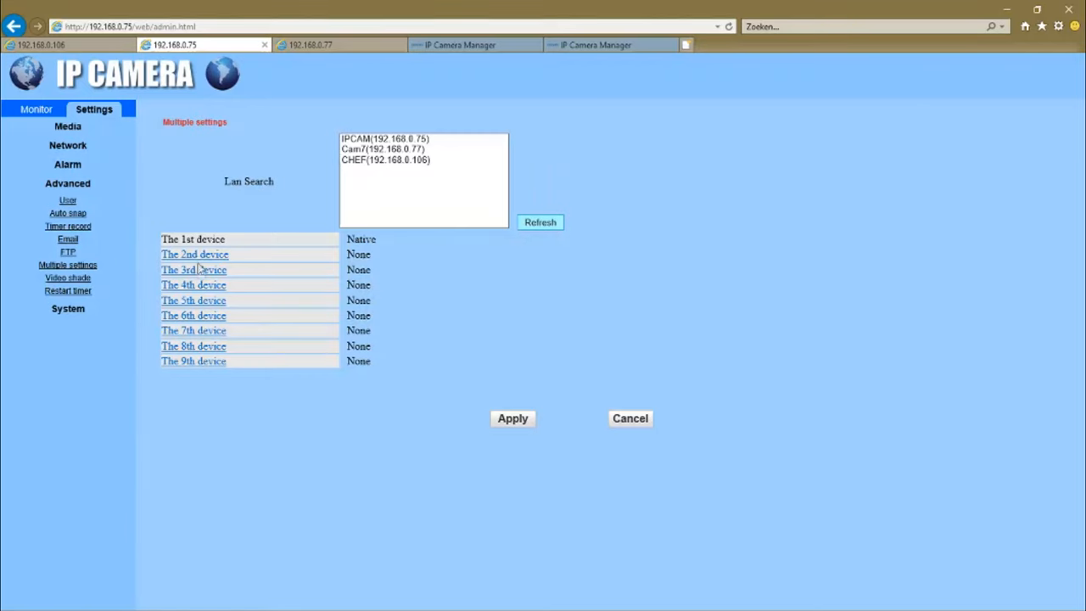
{"action": "mouse_move", "coordinate": [210, 272]}
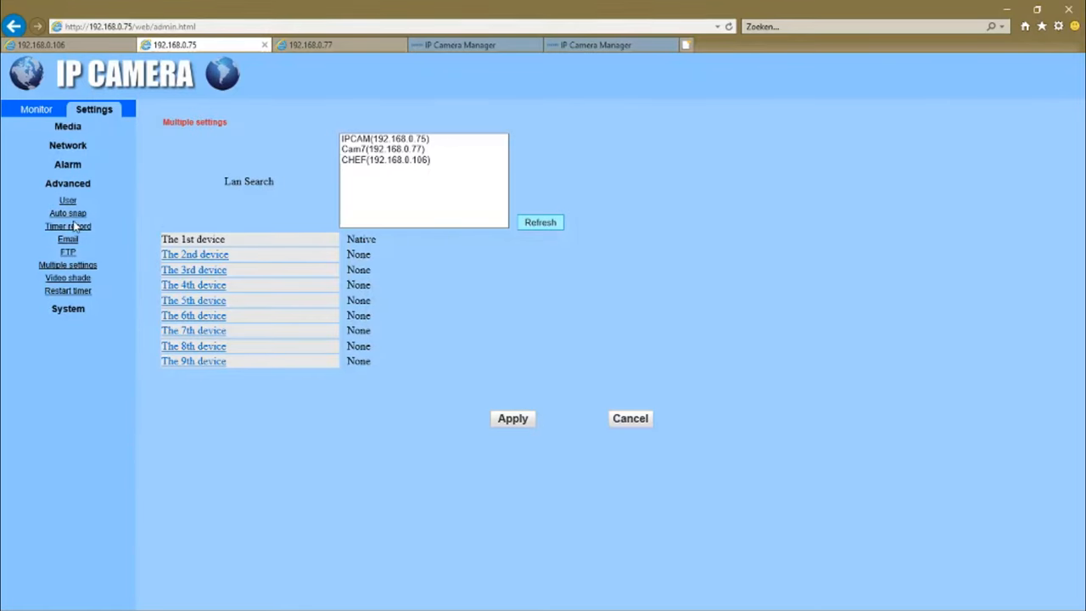
{"action": "mouse_move", "coordinate": [68, 278]}
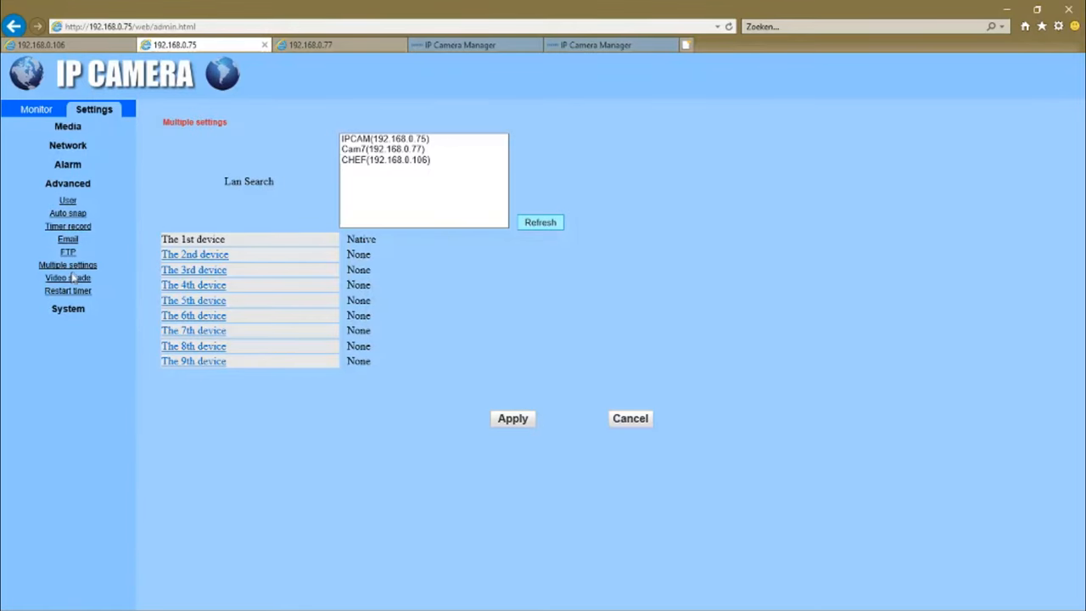
{"action": "left_click", "coordinate": [68, 279]}
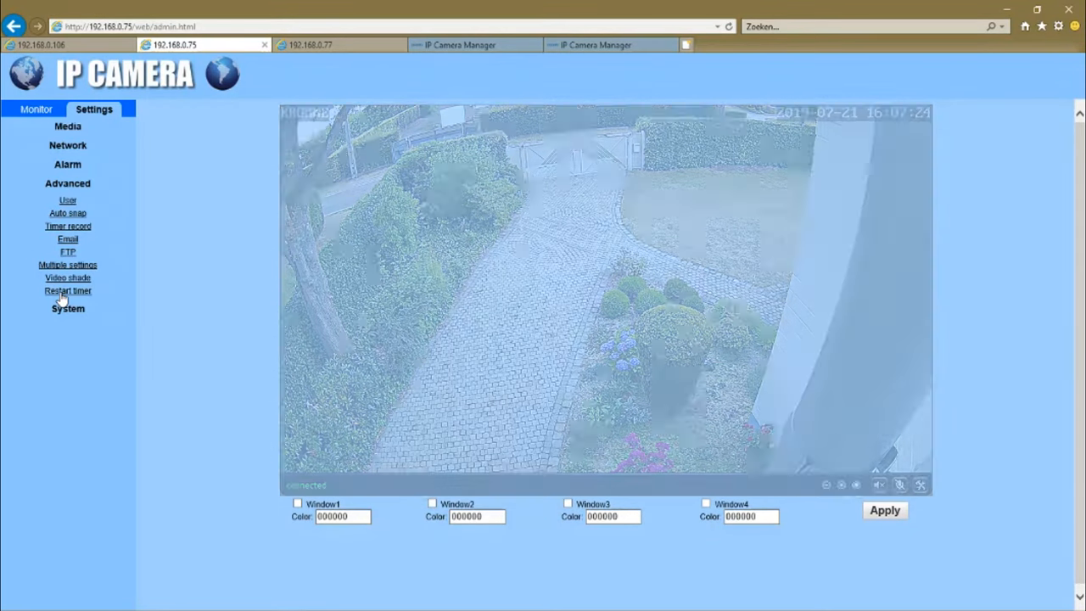
{"action": "left_click", "coordinate": [68, 291]}
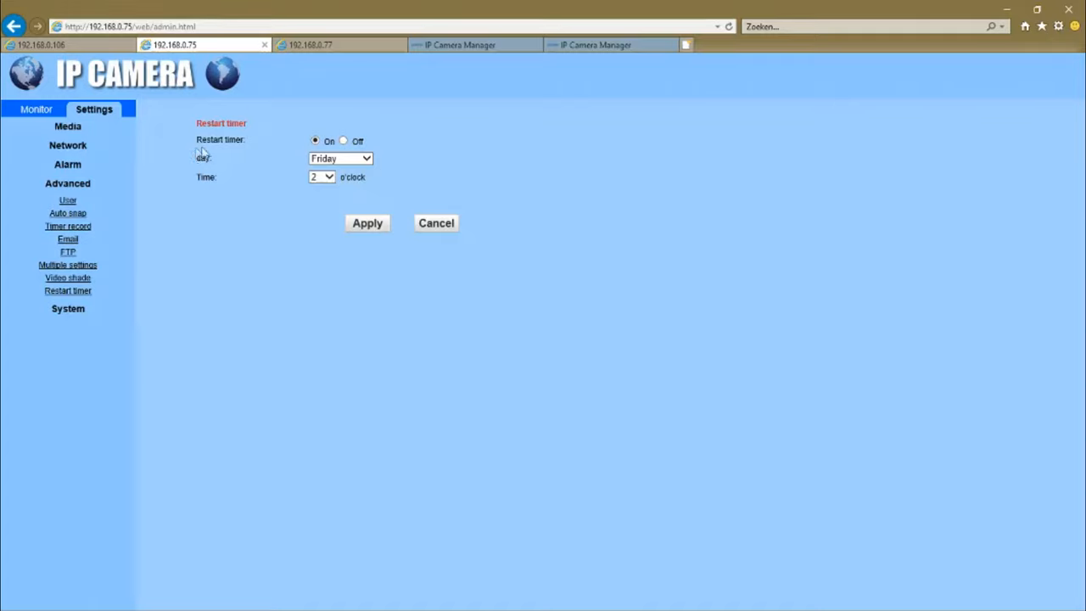
{"action": "mouse_move", "coordinate": [248, 188]}
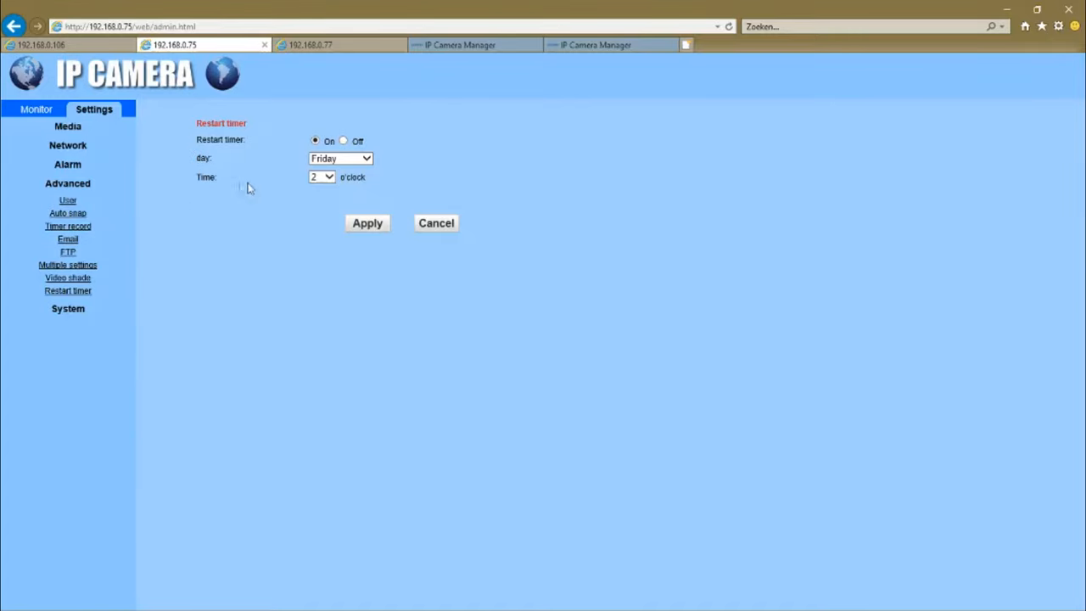
{"action": "mouse_move", "coordinate": [68, 309]}
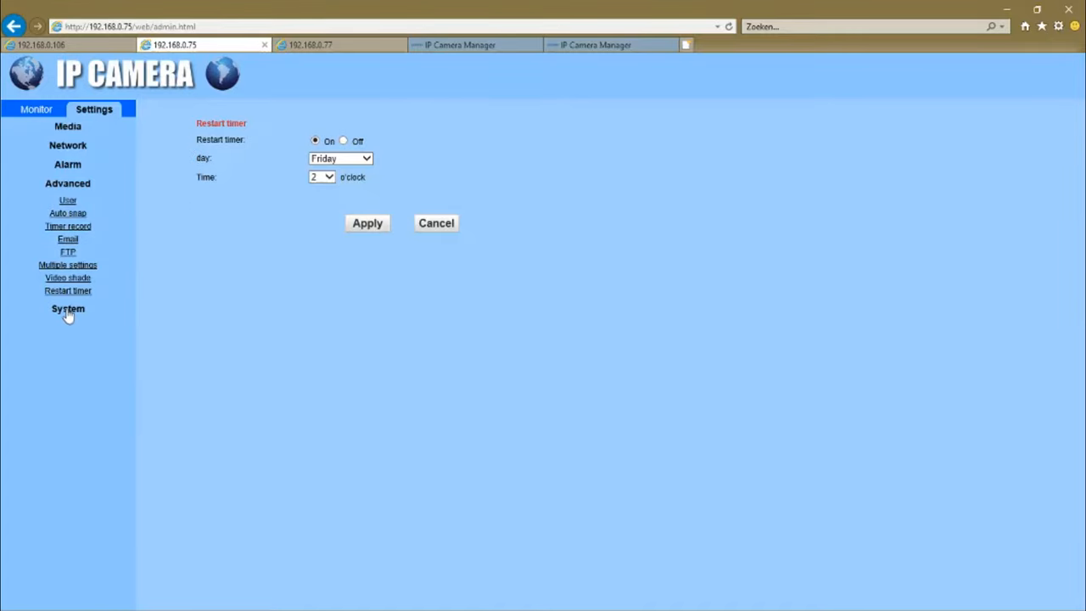
Under System, view the Time settings, then show the Initialize maintenance page.
{"action": "left_click", "coordinate": [68, 309]}
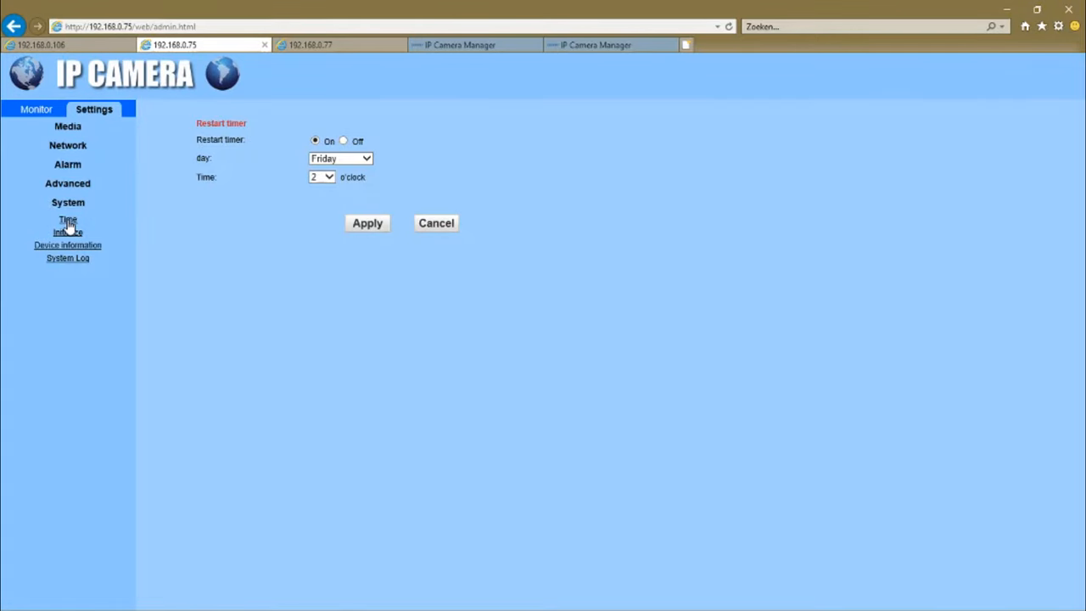
{"action": "left_click", "coordinate": [68, 219]}
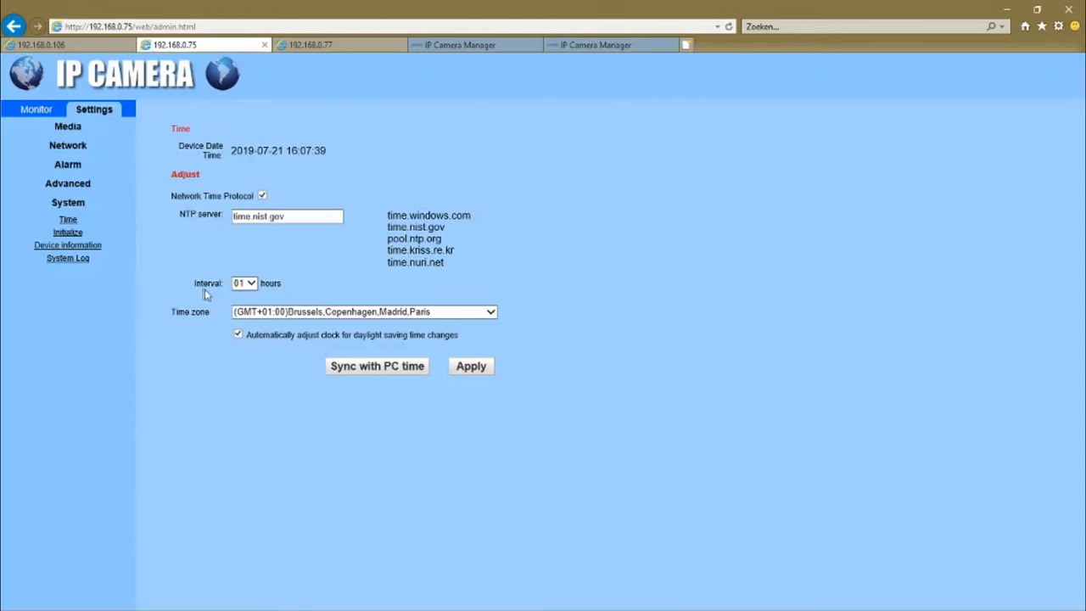
{"action": "mouse_move", "coordinate": [506, 329]}
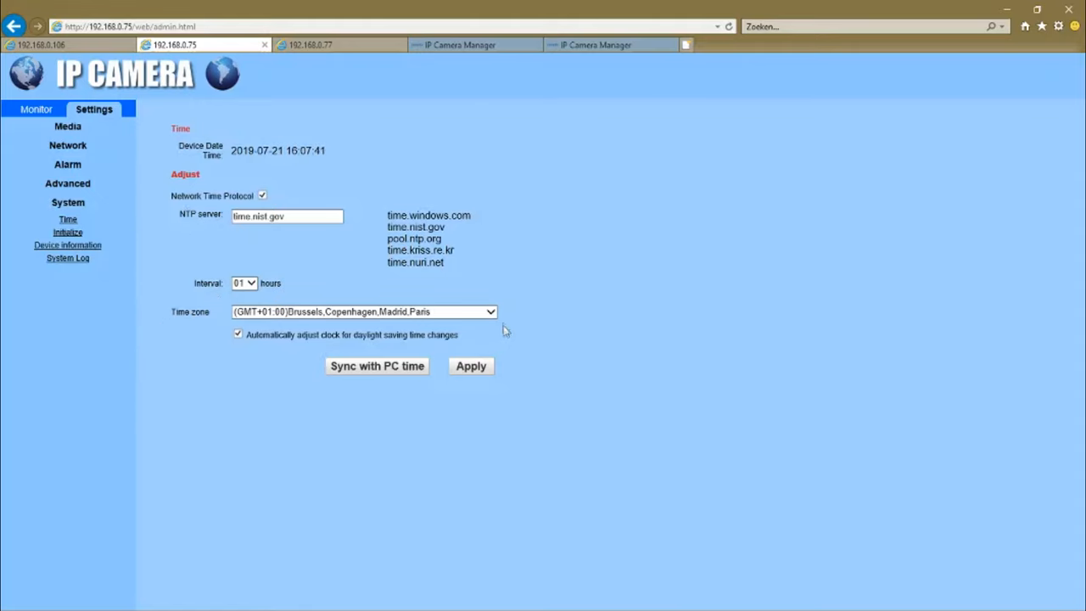
{"action": "mouse_move", "coordinate": [455, 400]}
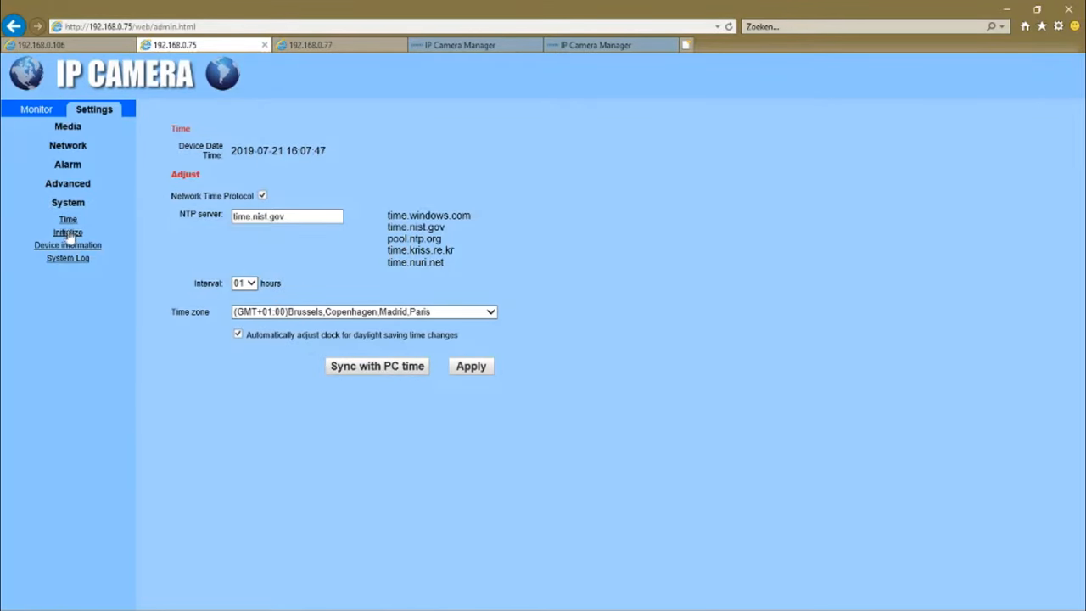
{"action": "left_click", "coordinate": [68, 231]}
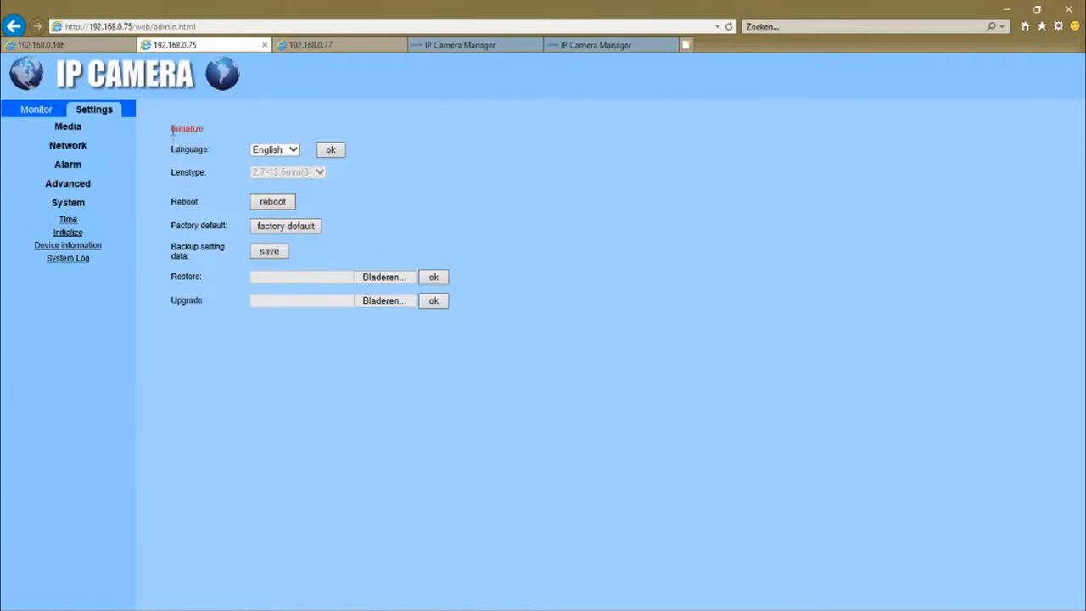
{"action": "mouse_move", "coordinate": [380, 227]}
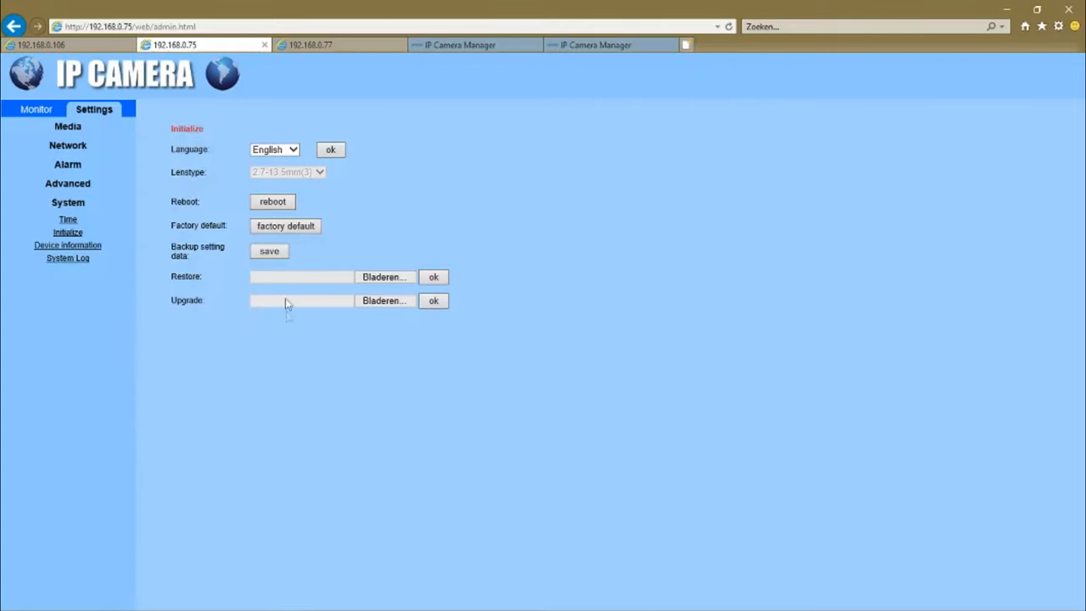
{"action": "mouse_move", "coordinate": [76, 272]}
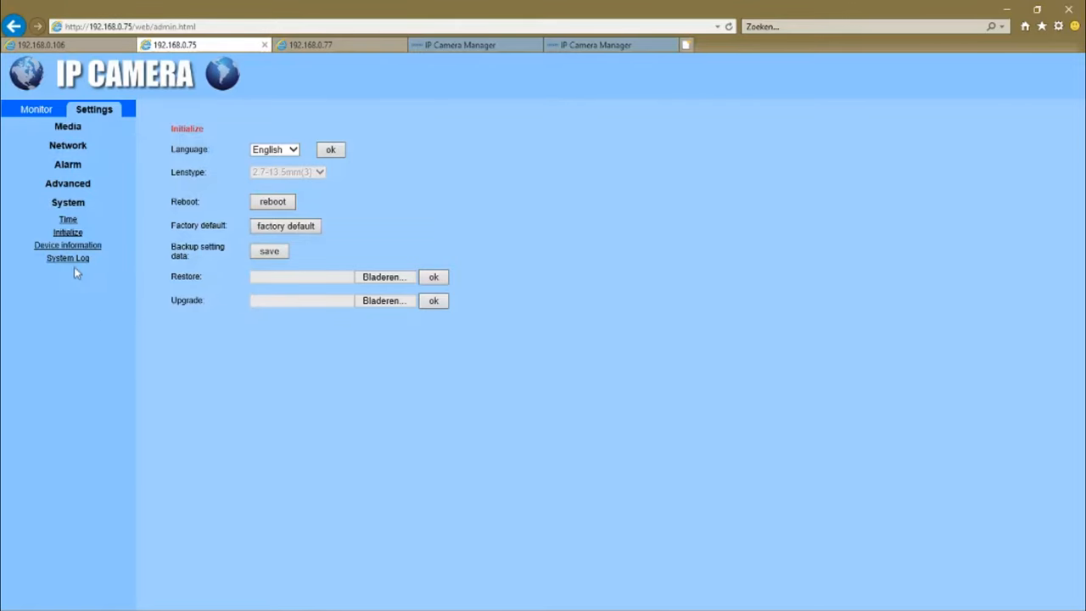
Show the Device information page and browse the SD card's dated recording folders.
{"action": "left_click", "coordinate": [68, 244]}
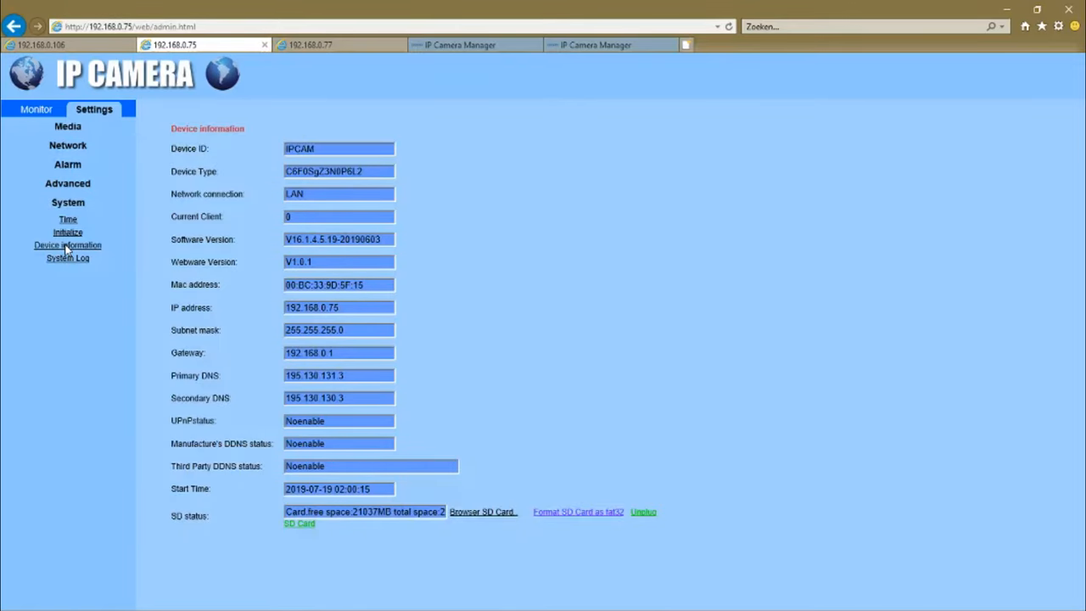
{"action": "mouse_move", "coordinate": [868, 556]}
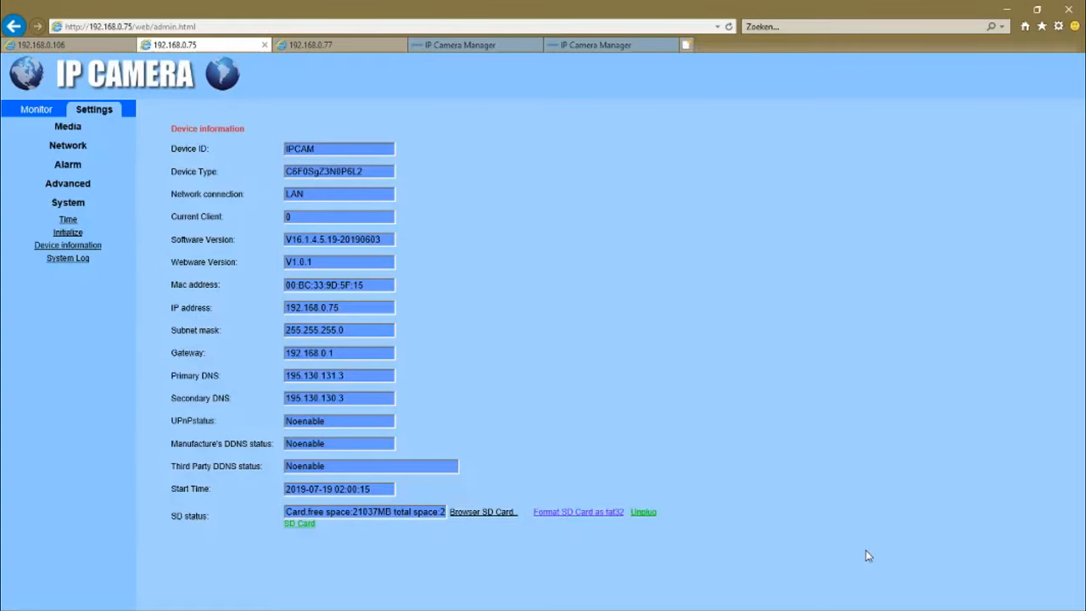
{"action": "mouse_move", "coordinate": [482, 516]}
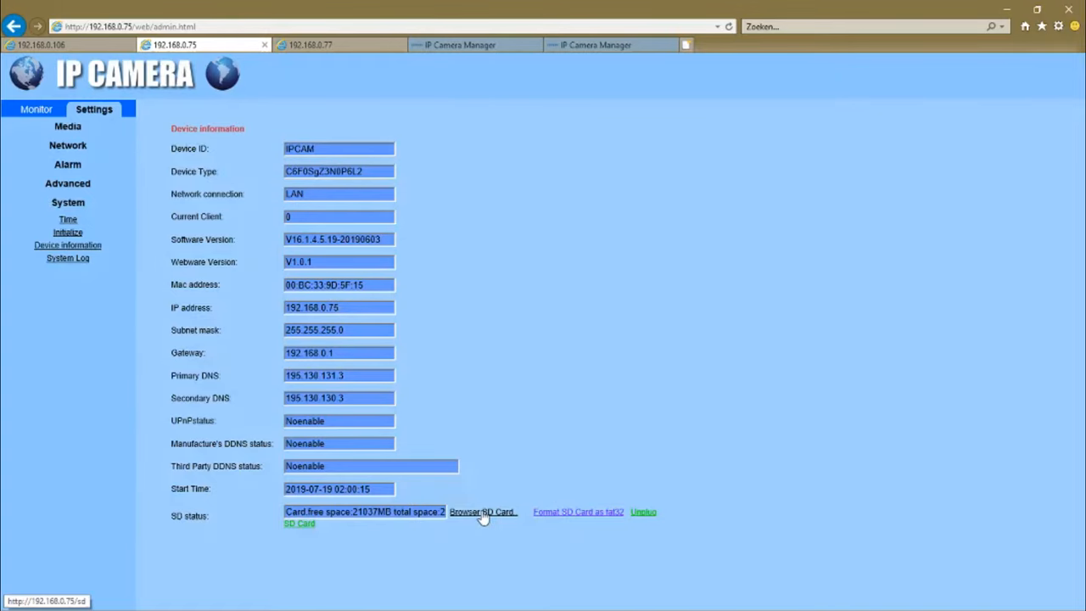
{"action": "left_click", "coordinate": [467, 513]}
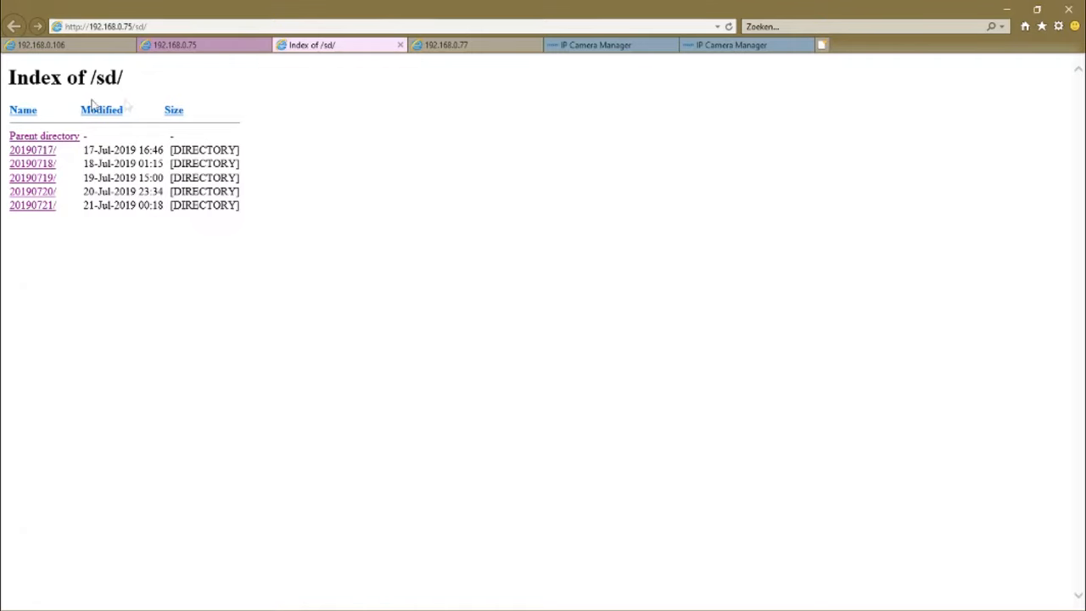
{"action": "mouse_move", "coordinate": [318, 119]}
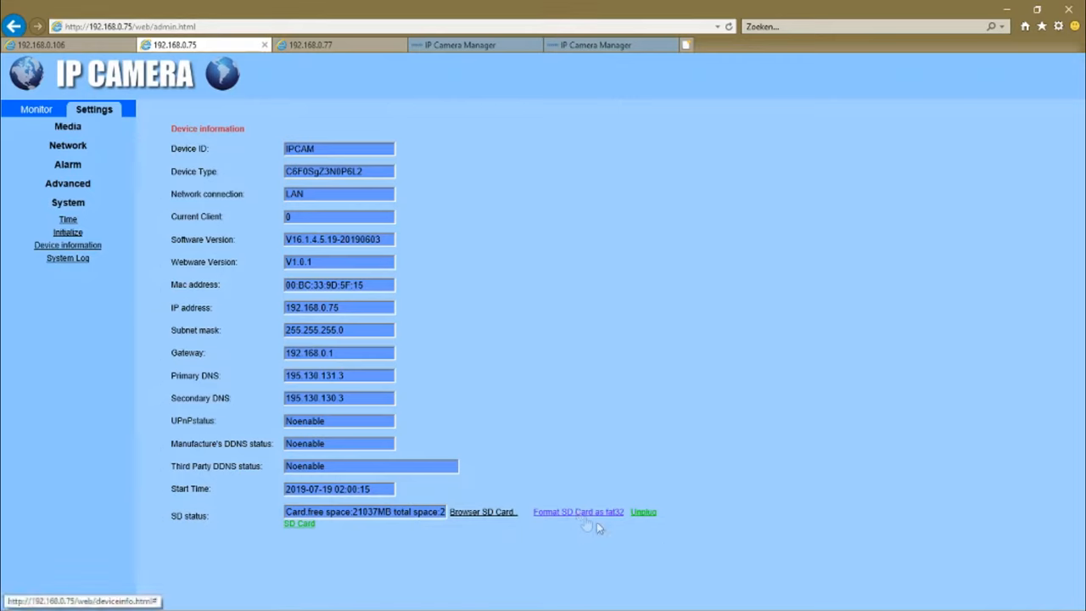
{"action": "mouse_move", "coordinate": [669, 508]}
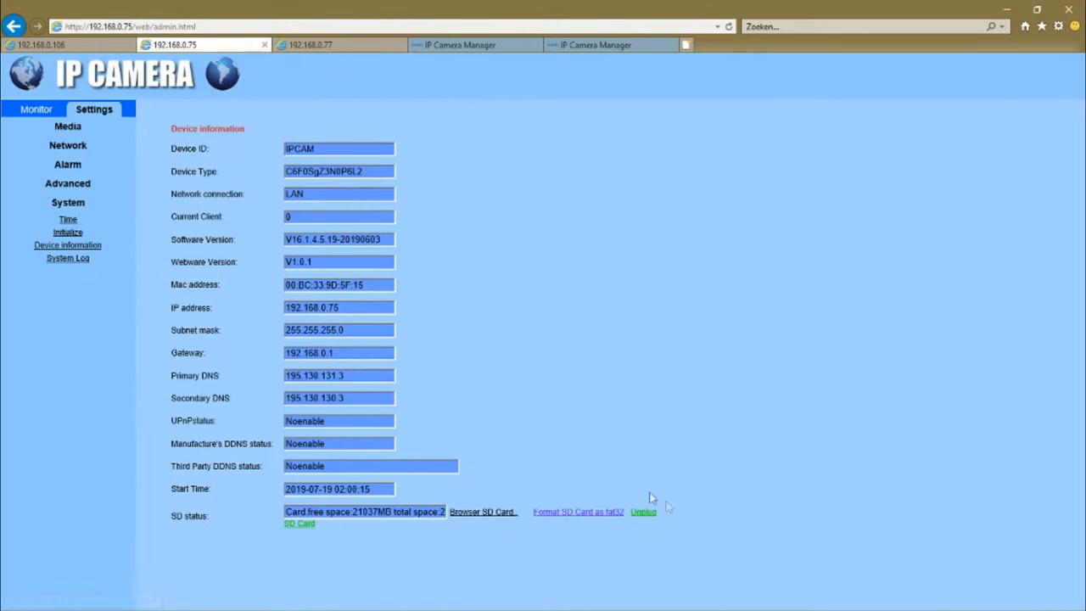
{"action": "mouse_move", "coordinate": [491, 495]}
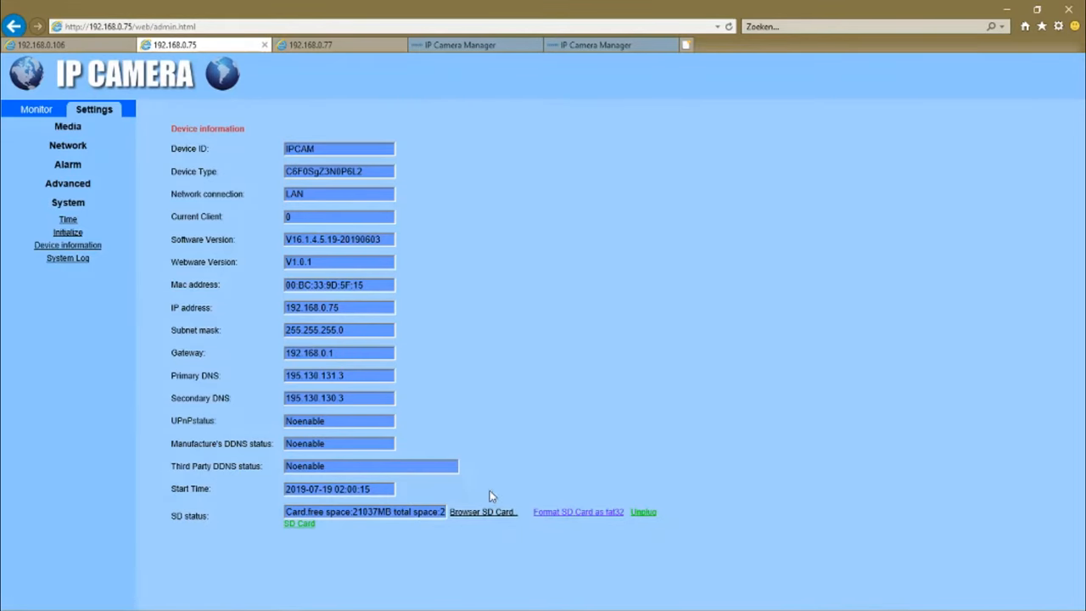
{"action": "mouse_move", "coordinate": [19, 217]}
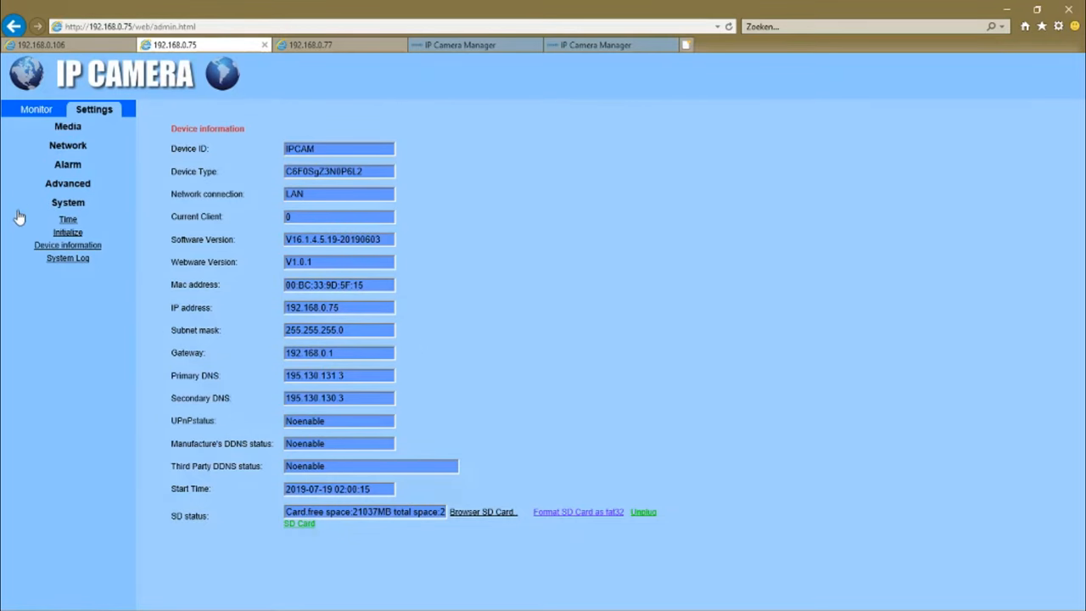
{"action": "mouse_move", "coordinate": [68, 261]}
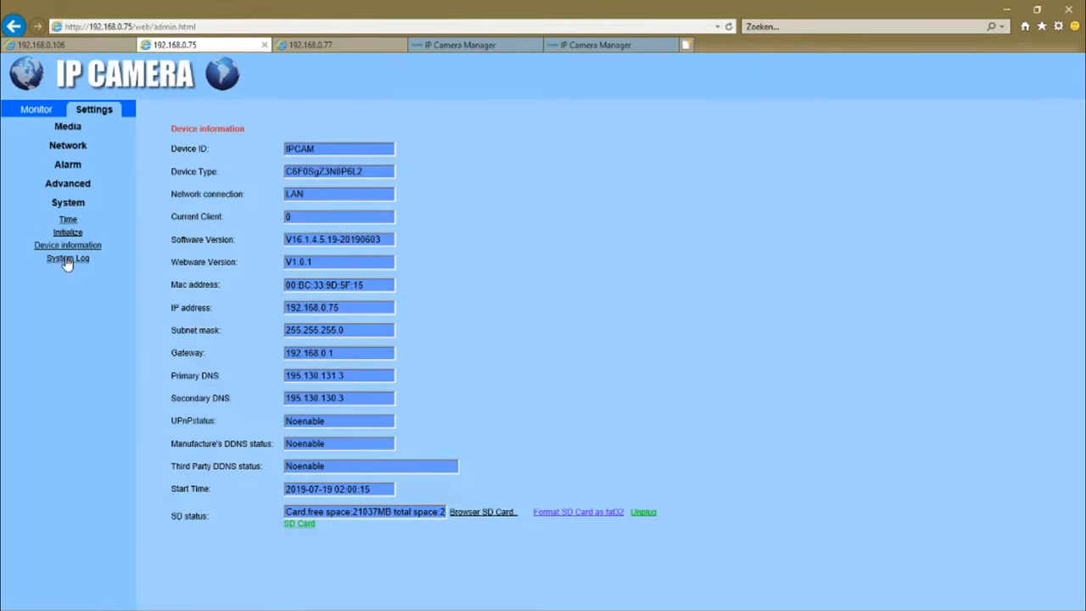
View the camera's system log of logins, then close Internet Explorer to the desktop.
{"action": "left_click", "coordinate": [68, 258]}
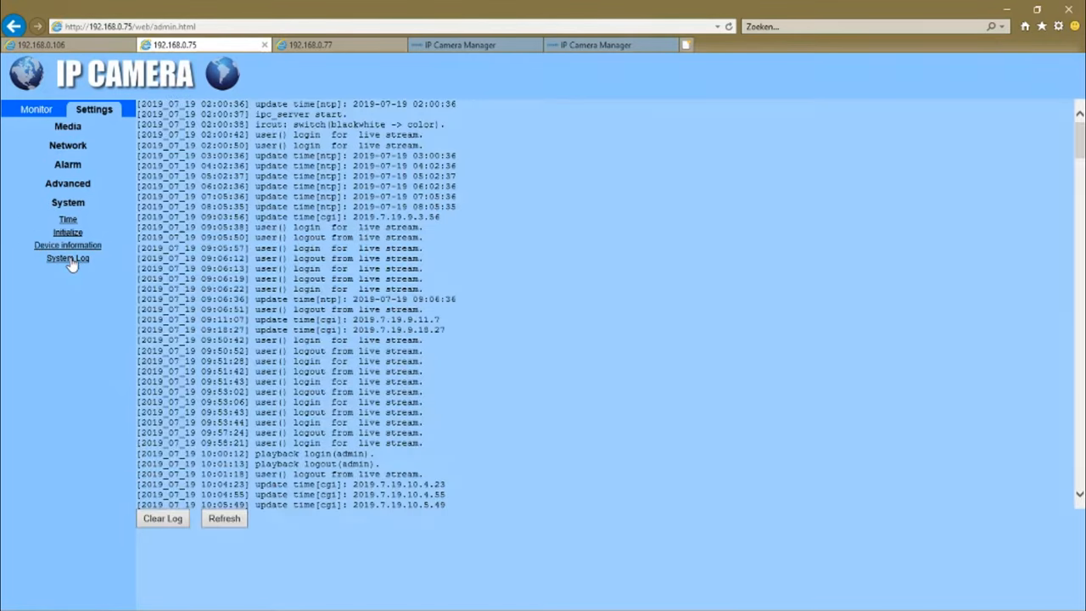
{"action": "mouse_move", "coordinate": [337, 475]}
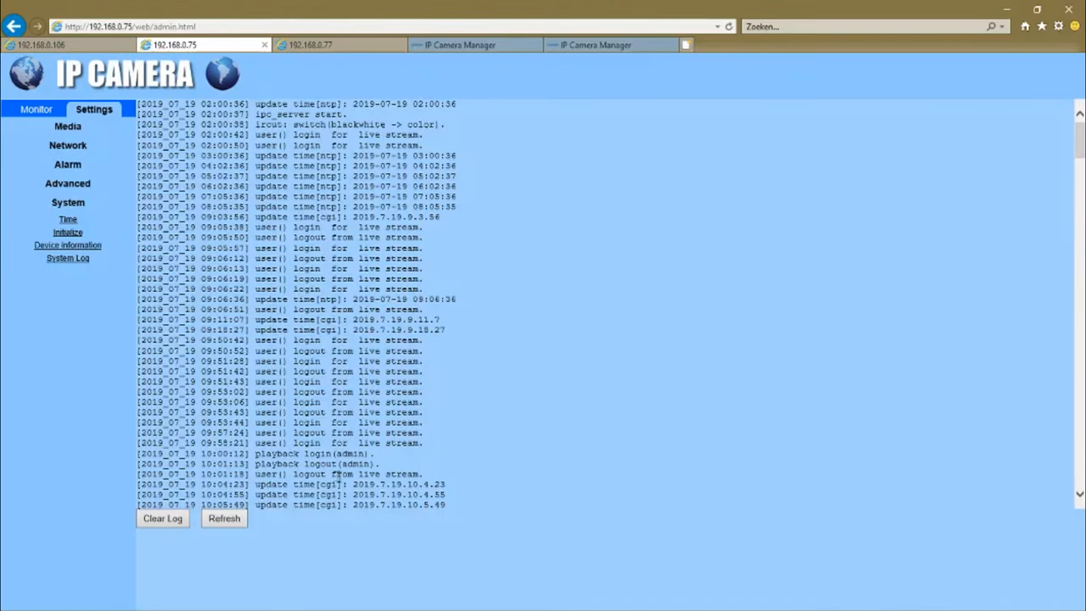
{"action": "mouse_move", "coordinate": [117, 132]}
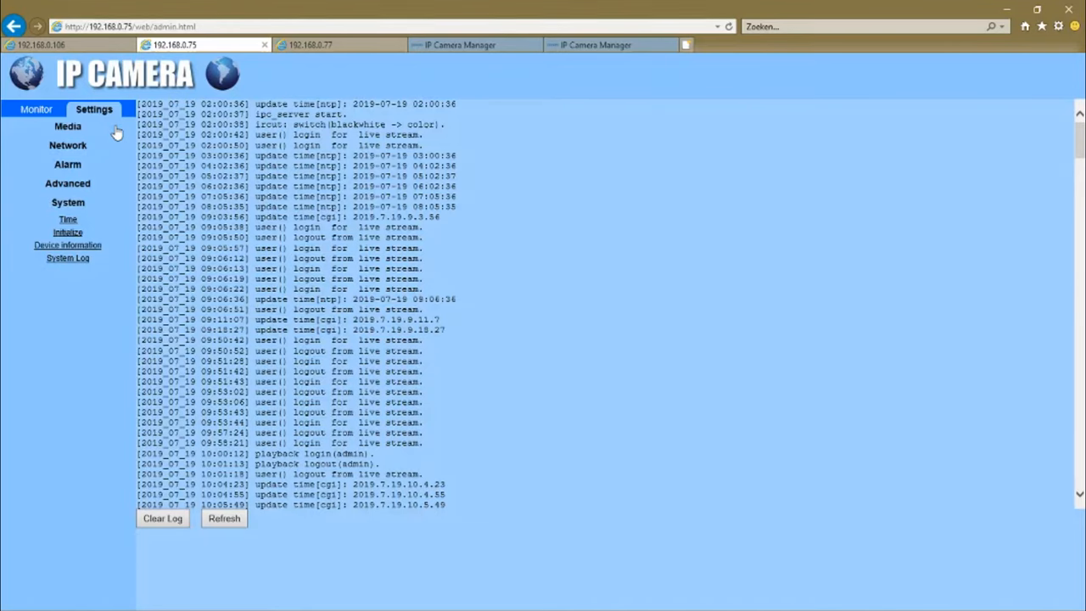
{"action": "left_click", "coordinate": [36, 109]}
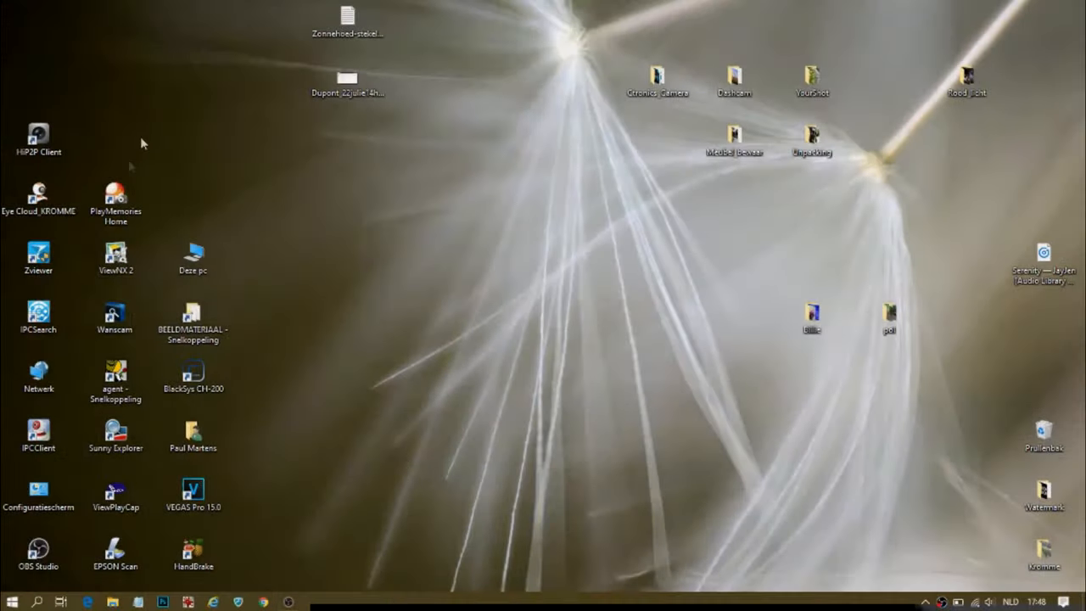
Launch the client maximized, show the KROMME feed alone at full size, and log in as admin.
{"action": "double_click", "coordinate": [37, 136]}
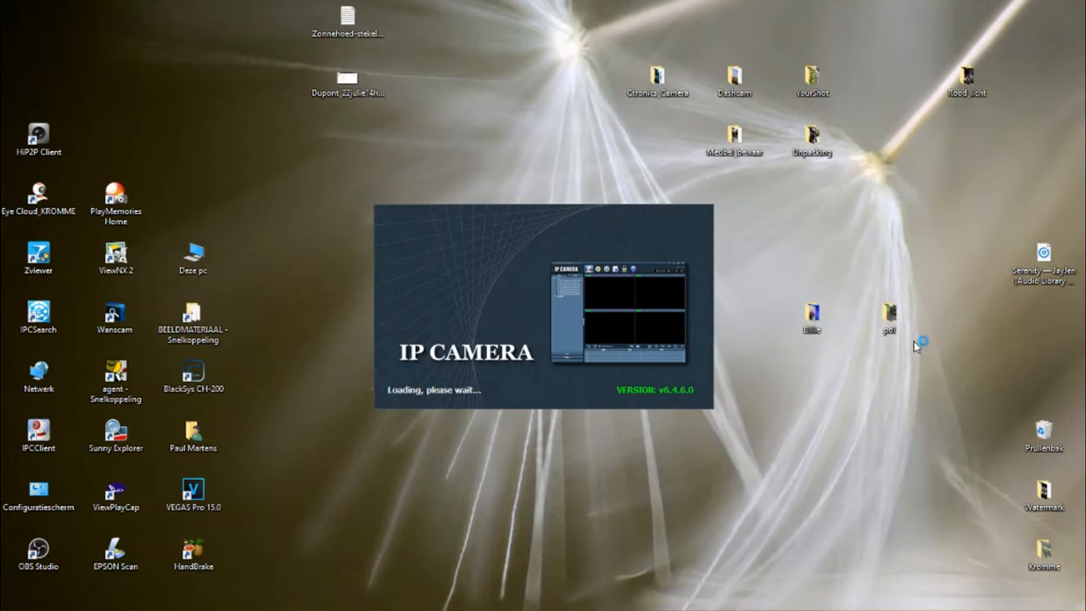
{"action": "mouse_move", "coordinate": [916, 346]}
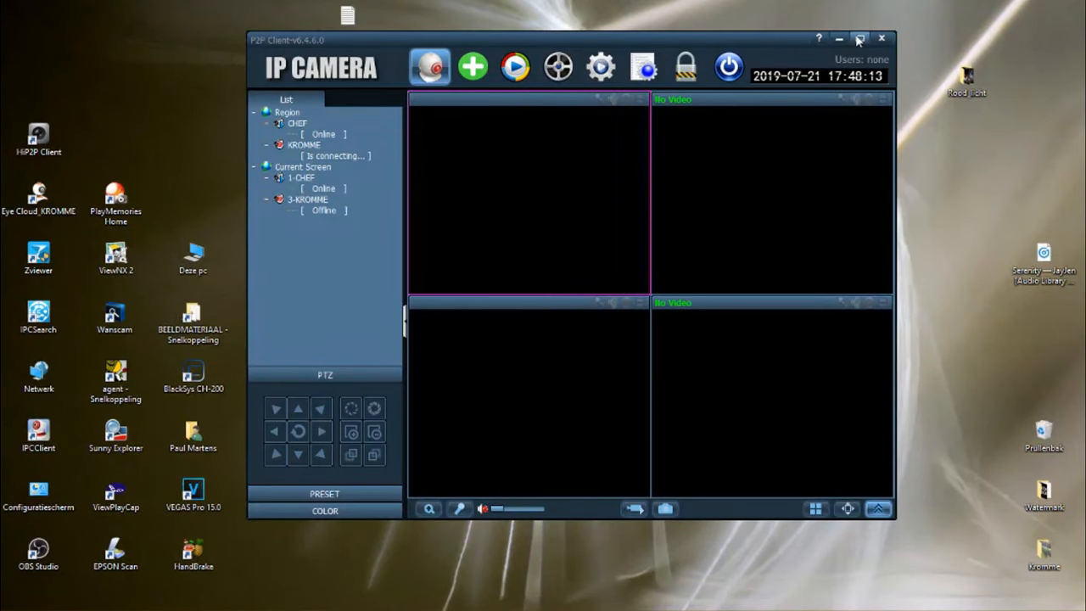
{"action": "left_click", "coordinate": [859, 39]}
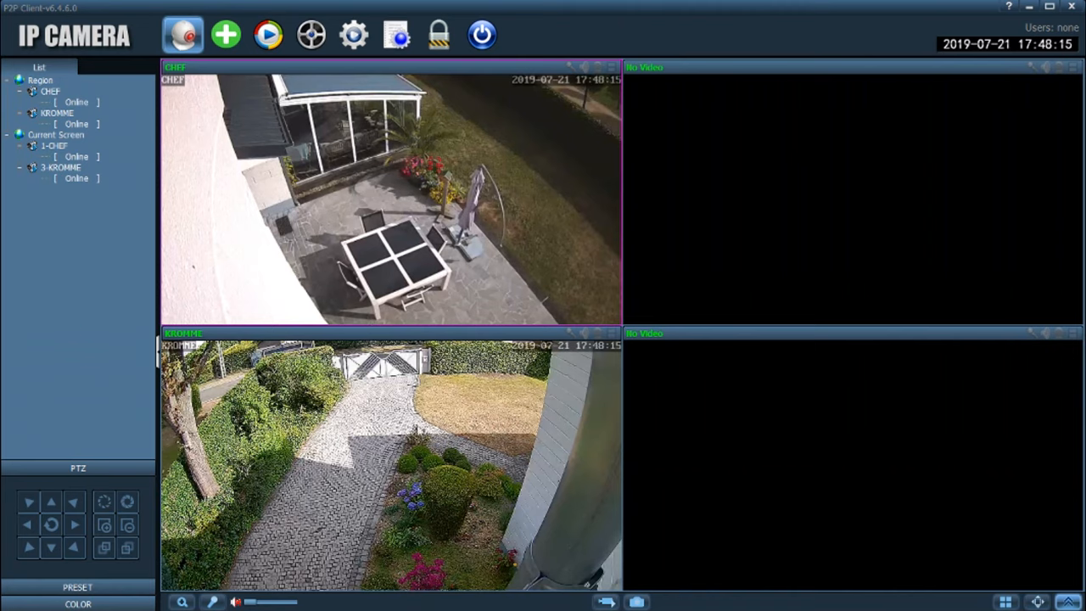
{"action": "double_click", "coordinate": [390, 458]}
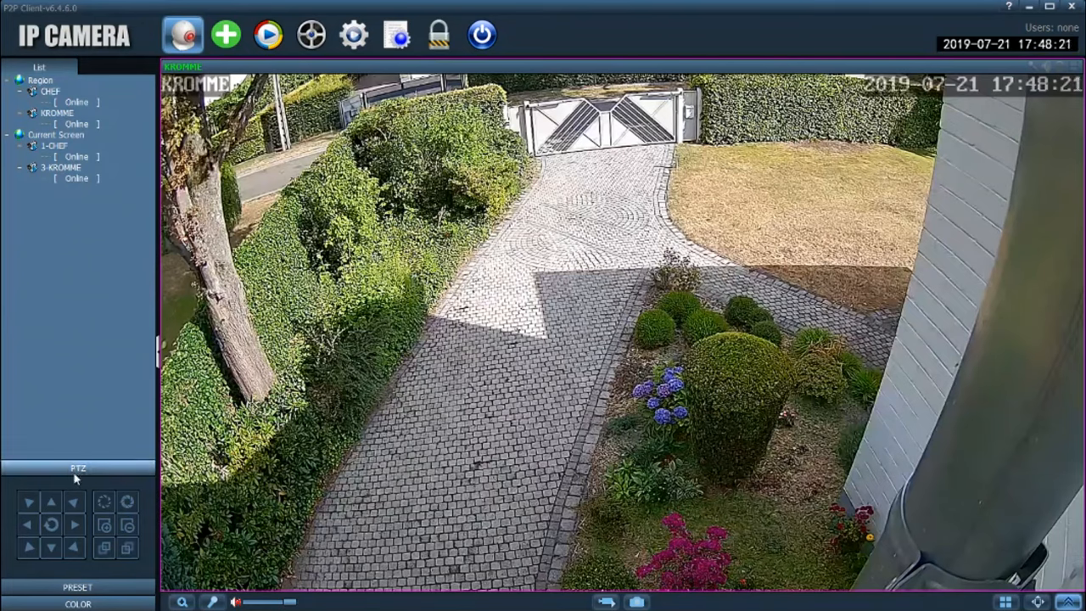
{"action": "left_click", "coordinate": [28, 523]}
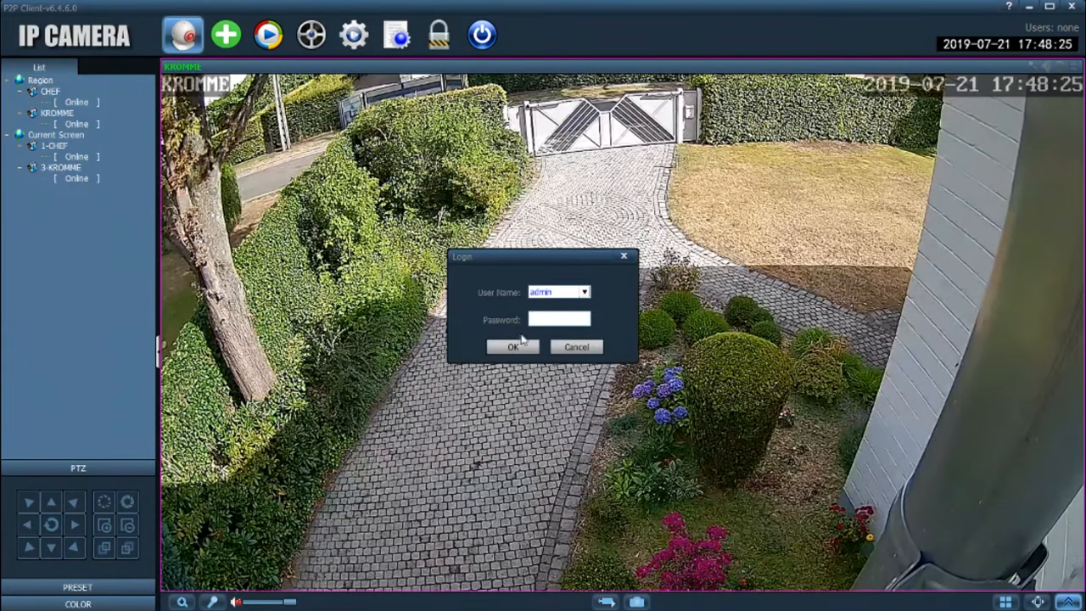
{"action": "left_click", "coordinate": [512, 346]}
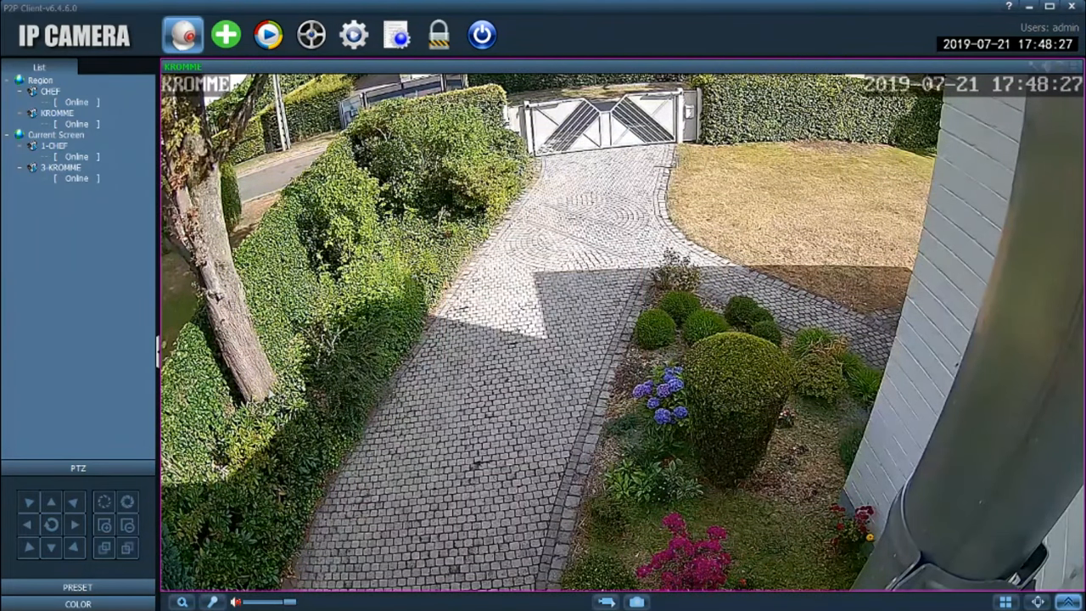
Pan the KROMME camera left and down to the flower bed, zooming in on the cobblestones.
{"action": "left_click", "coordinate": [27, 523]}
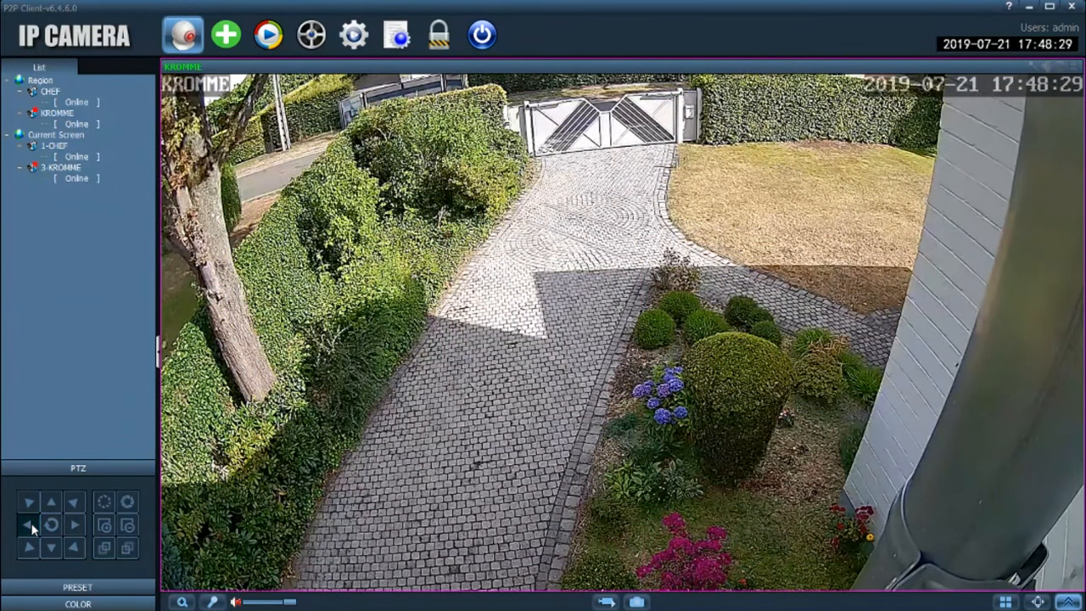
{"action": "left_click", "coordinate": [27, 524]}
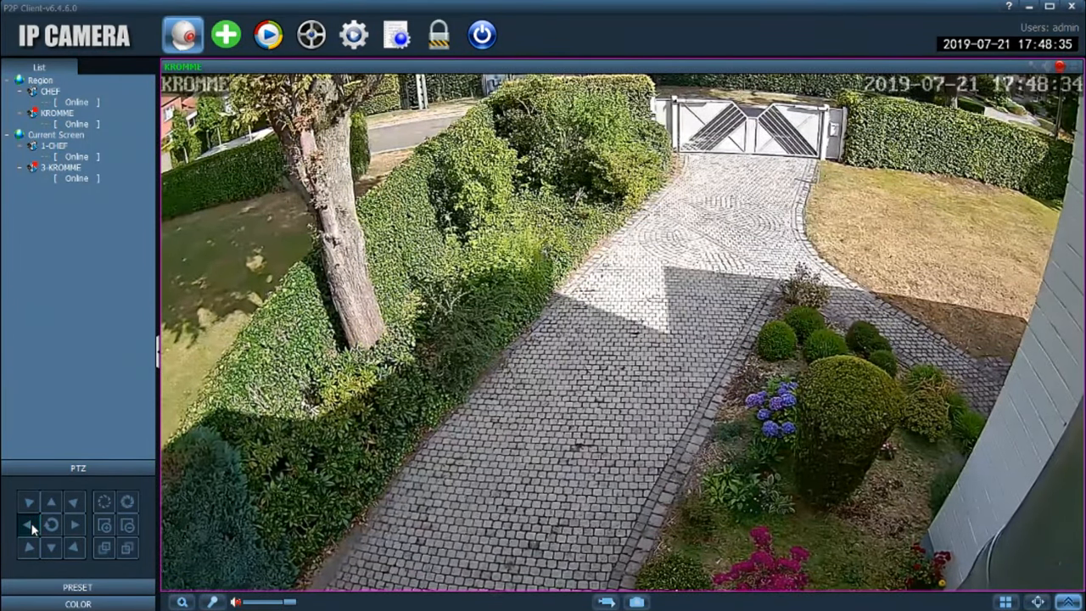
{"action": "left_click", "coordinate": [27, 525]}
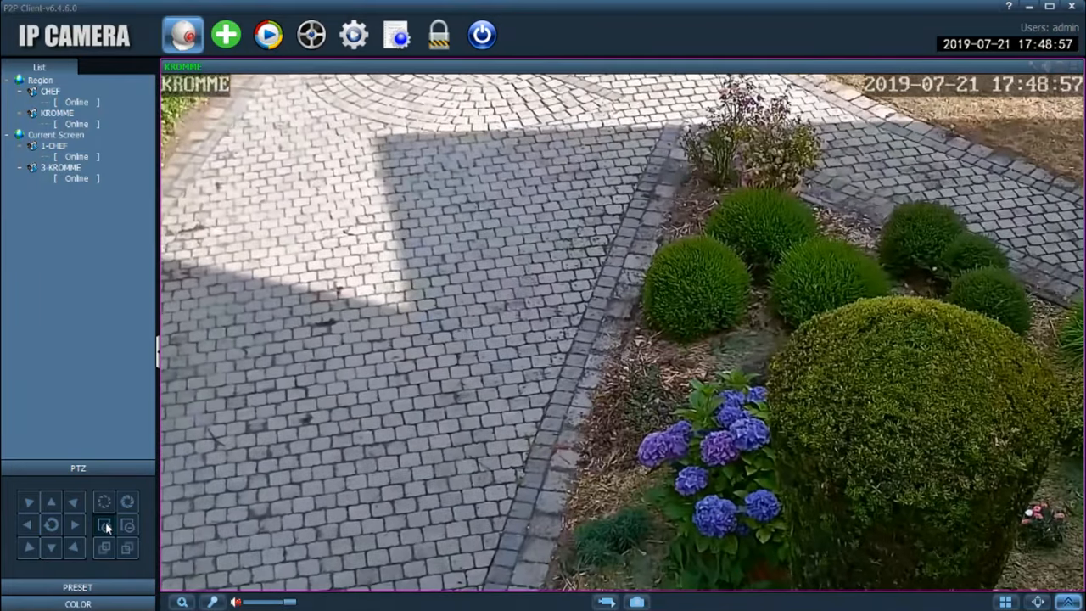
{"action": "left_click", "coordinate": [75, 503]}
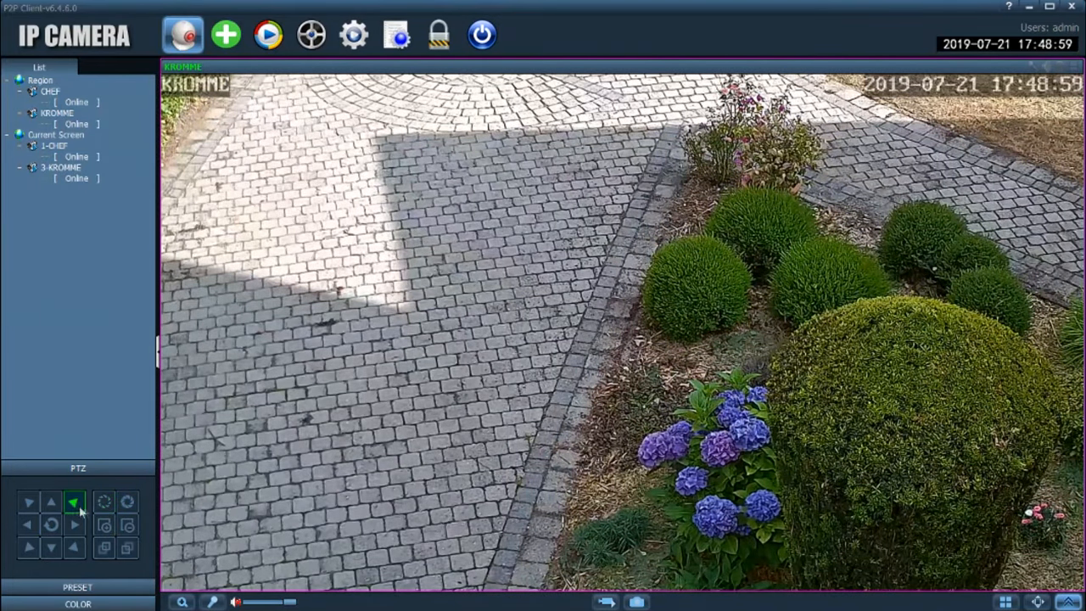
Tilt up the driveway to the gate, back down, and zoom out to the wide view.
{"action": "left_click", "coordinate": [51, 502]}
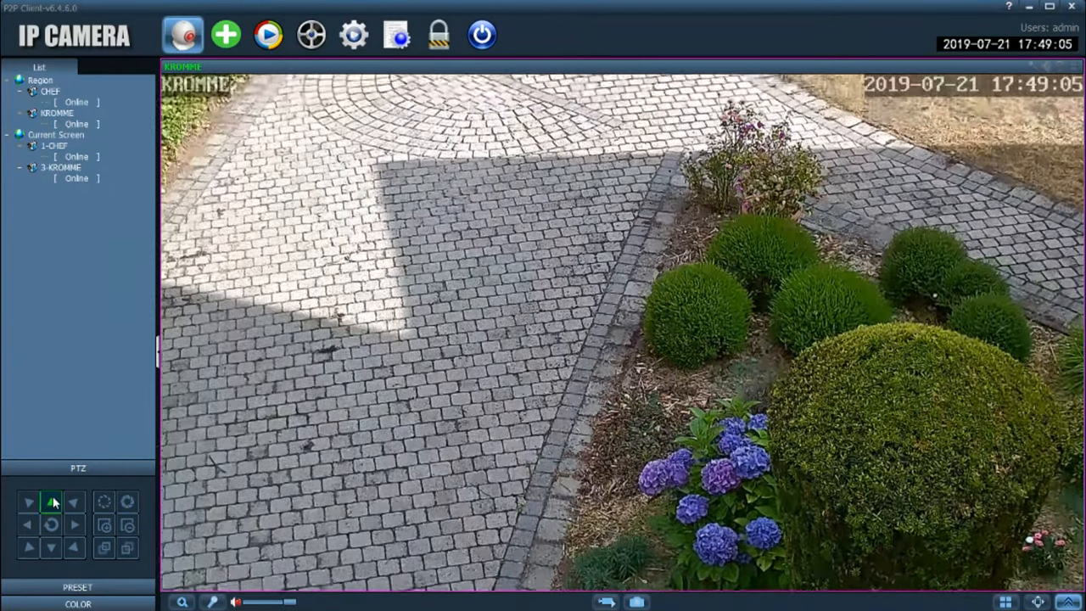
{"action": "left_click", "coordinate": [51, 502]}
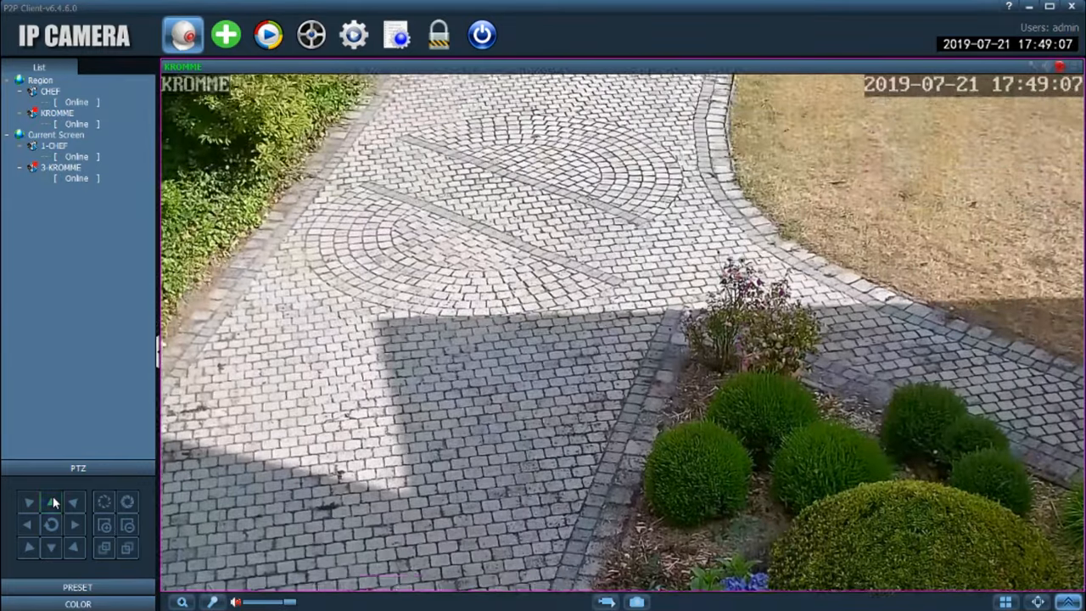
{"action": "left_click", "coordinate": [53, 502]}
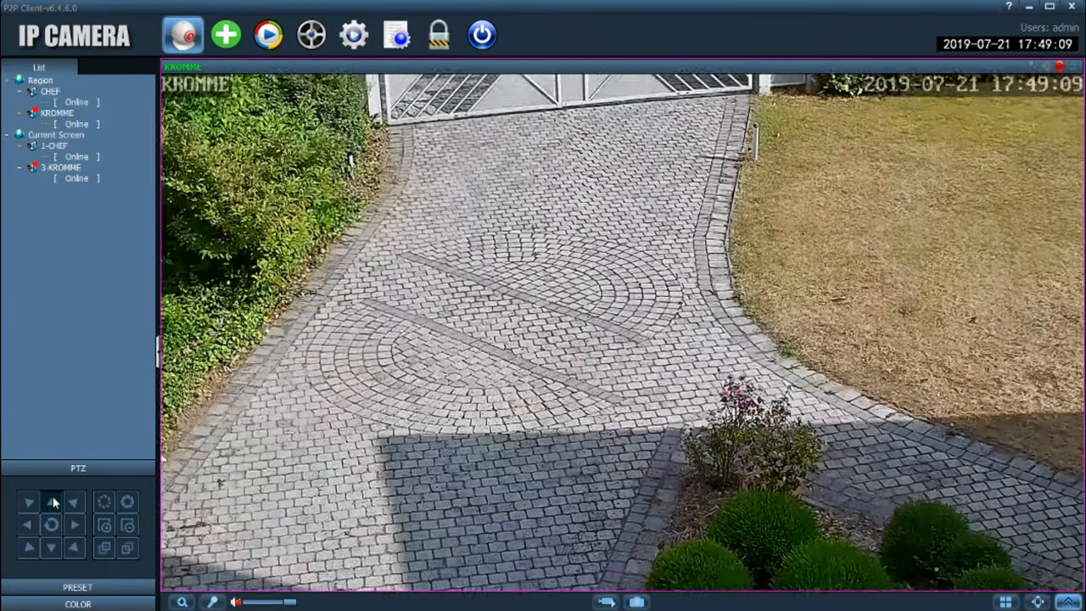
{"action": "left_click", "coordinate": [51, 503]}
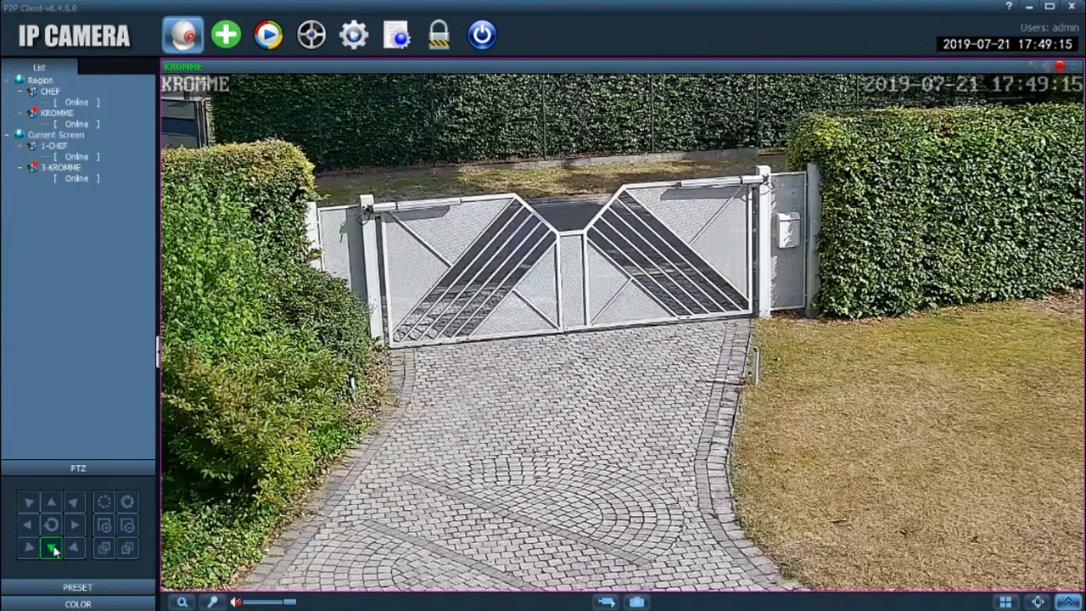
{"action": "left_click", "coordinate": [51, 546]}
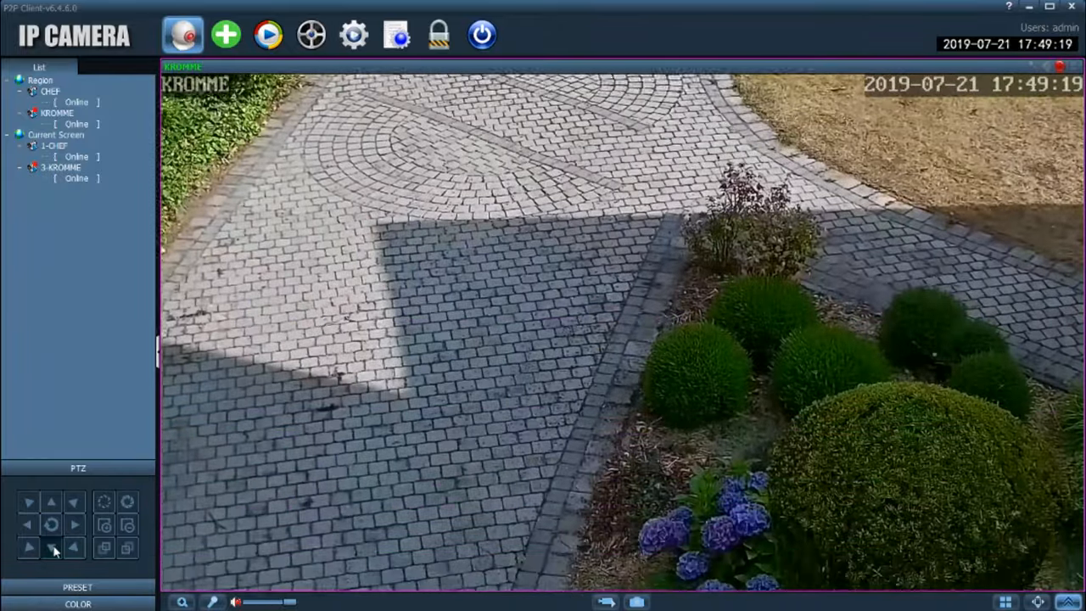
{"action": "left_click", "coordinate": [74, 523]}
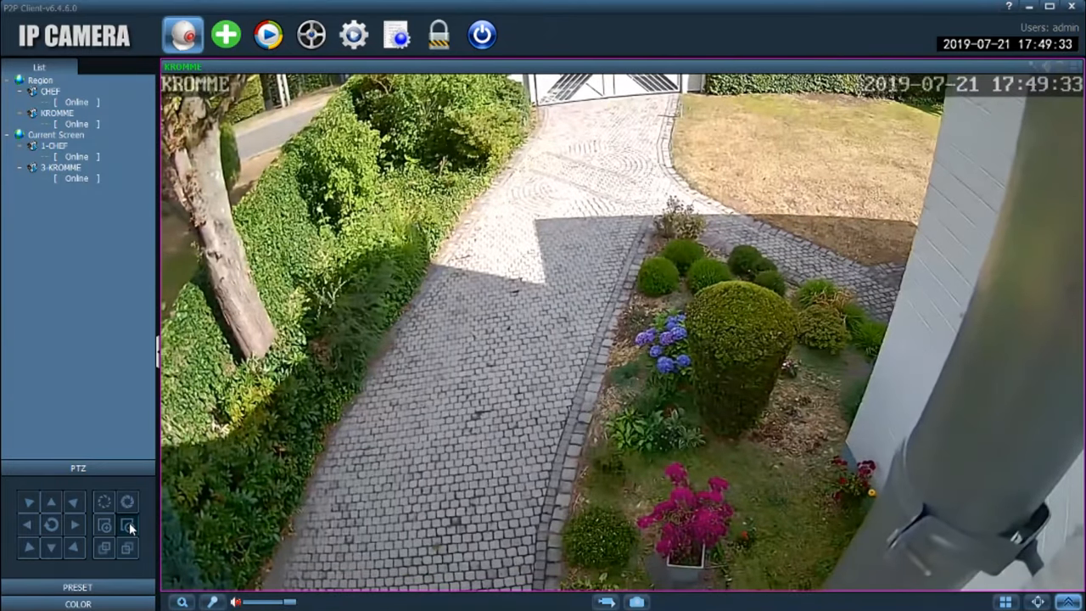
Raise the view to show more of the gate, stop the movement, and select the KROMME device.
{"action": "left_click", "coordinate": [51, 503]}
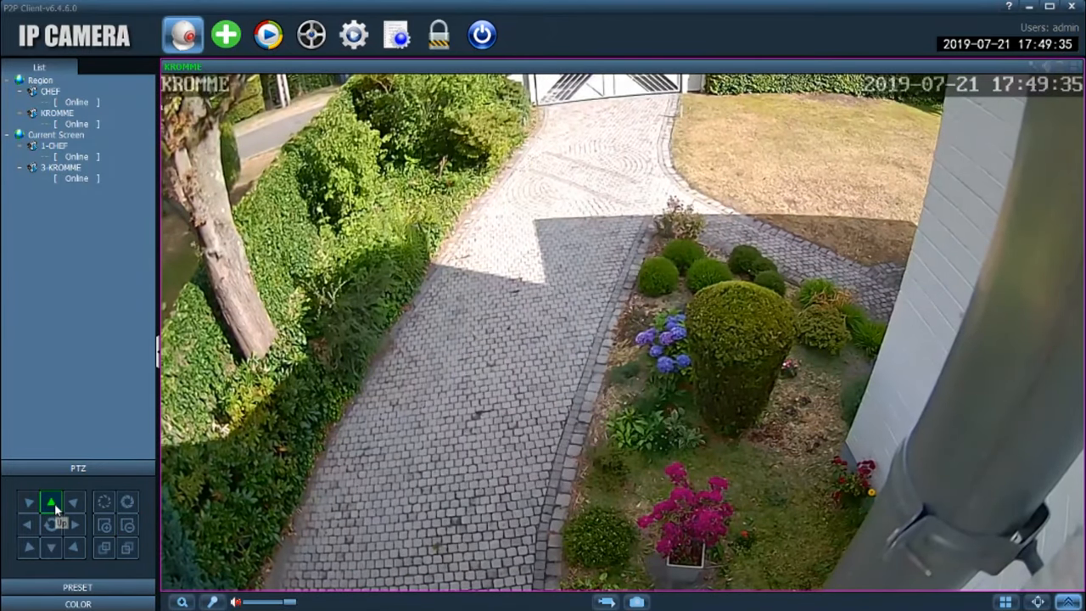
{"action": "left_click", "coordinate": [51, 502]}
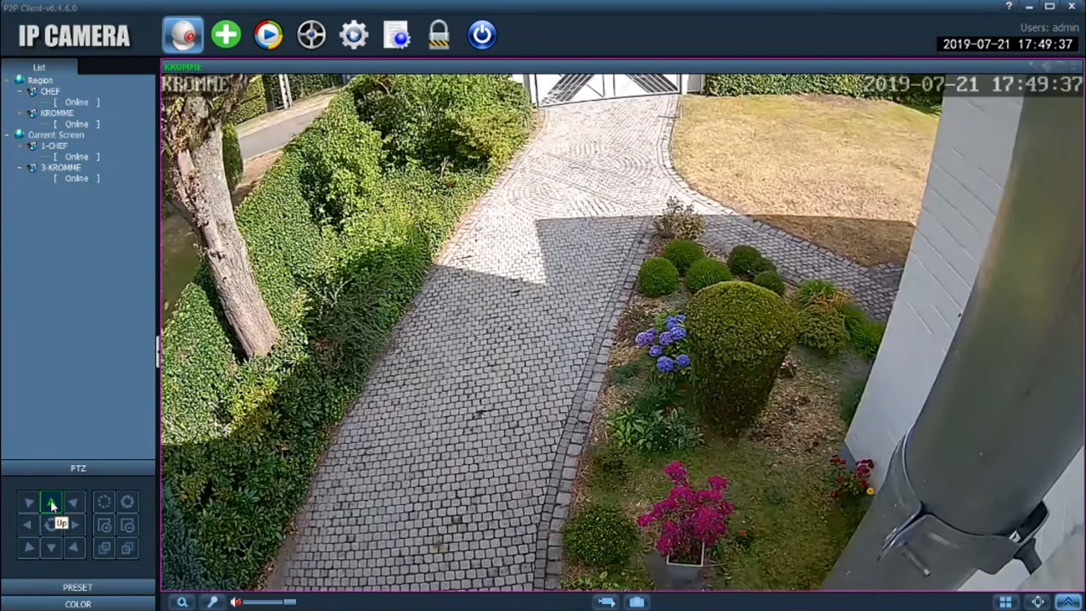
{"action": "left_click", "coordinate": [51, 502]}
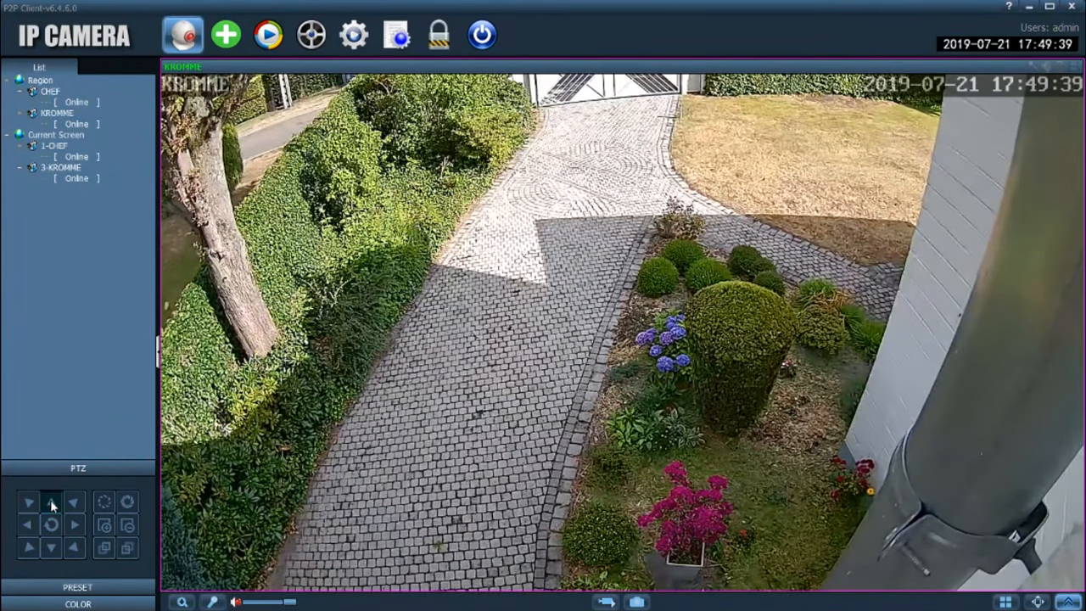
{"action": "left_click", "coordinate": [51, 503]}
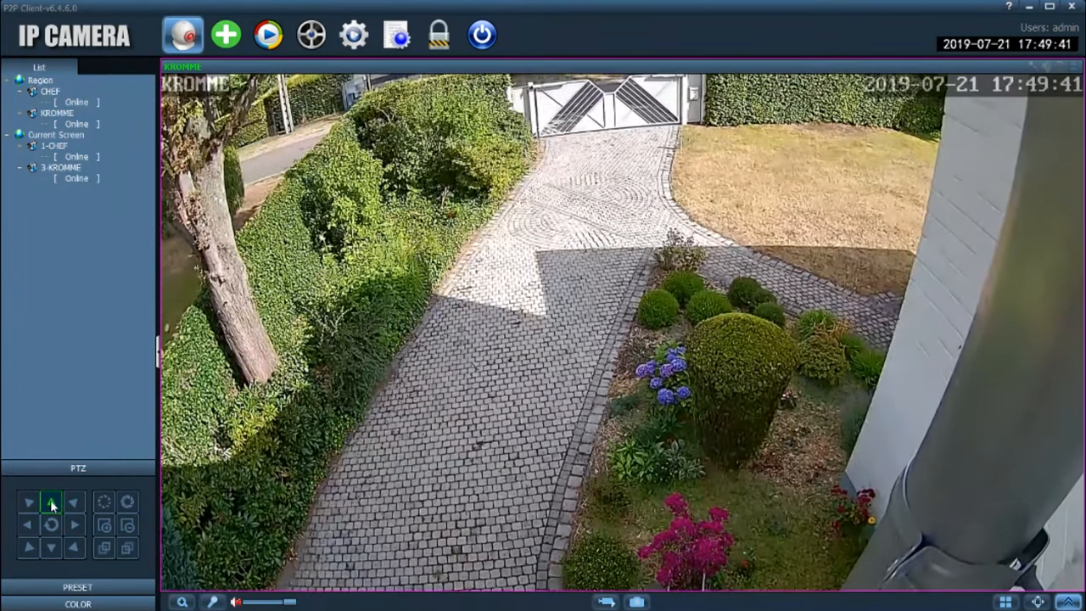
{"action": "left_click", "coordinate": [51, 502]}
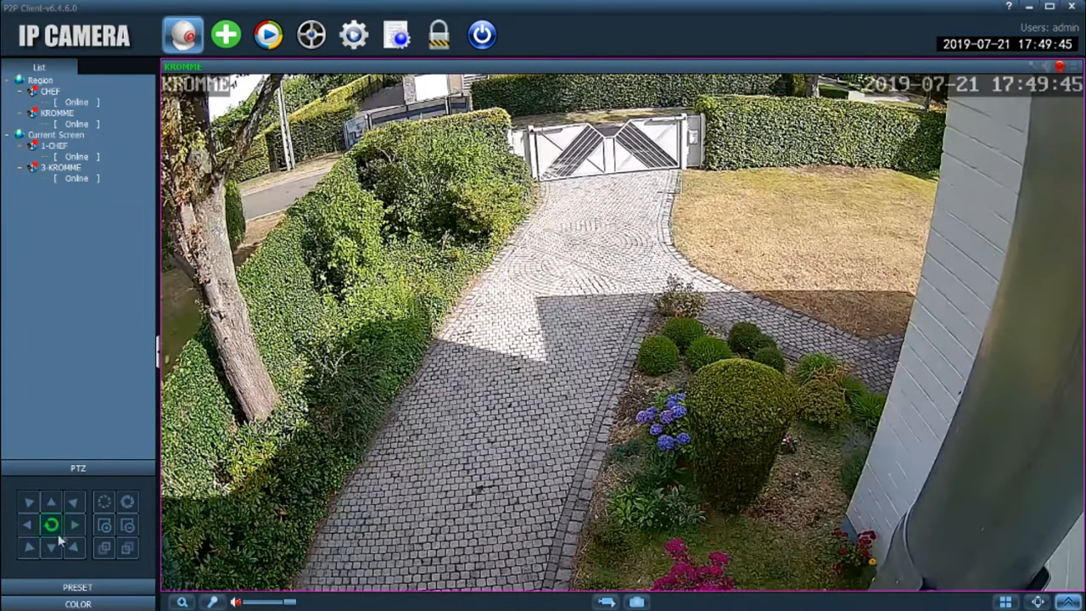
{"action": "left_click", "coordinate": [51, 547]}
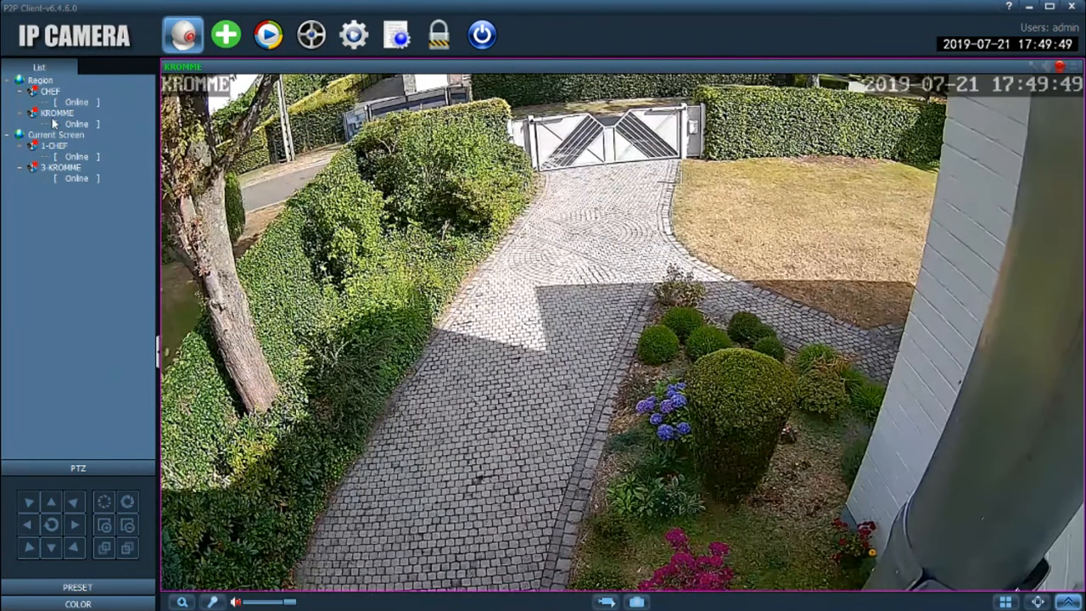
{"action": "left_click", "coordinate": [56, 112]}
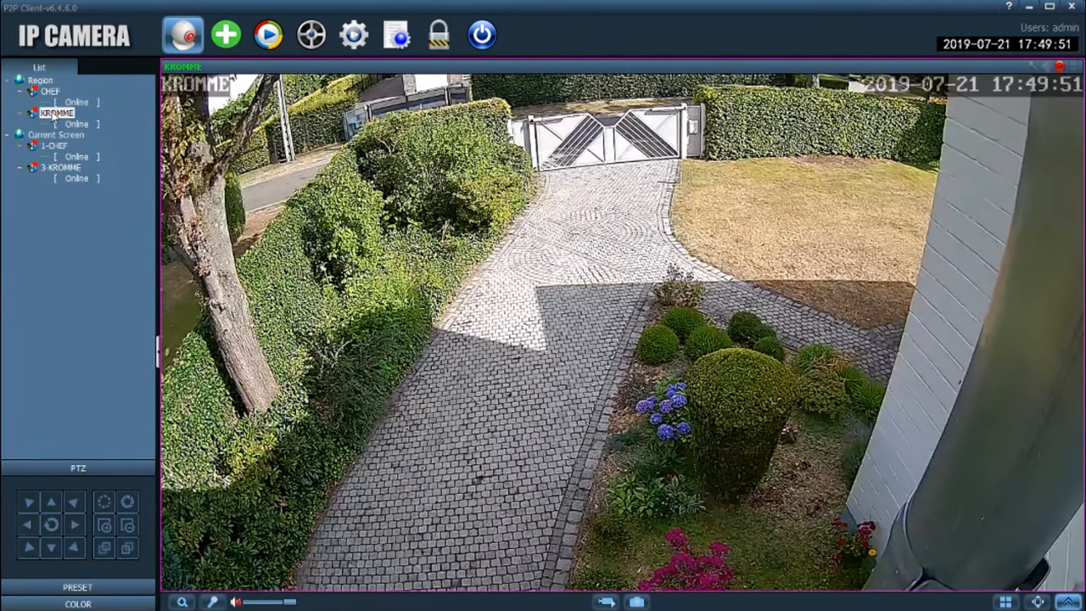
Set the KROMME stream to minimum quality from its device menu and pan the camera left.
{"action": "right_click", "coordinate": [55, 112]}
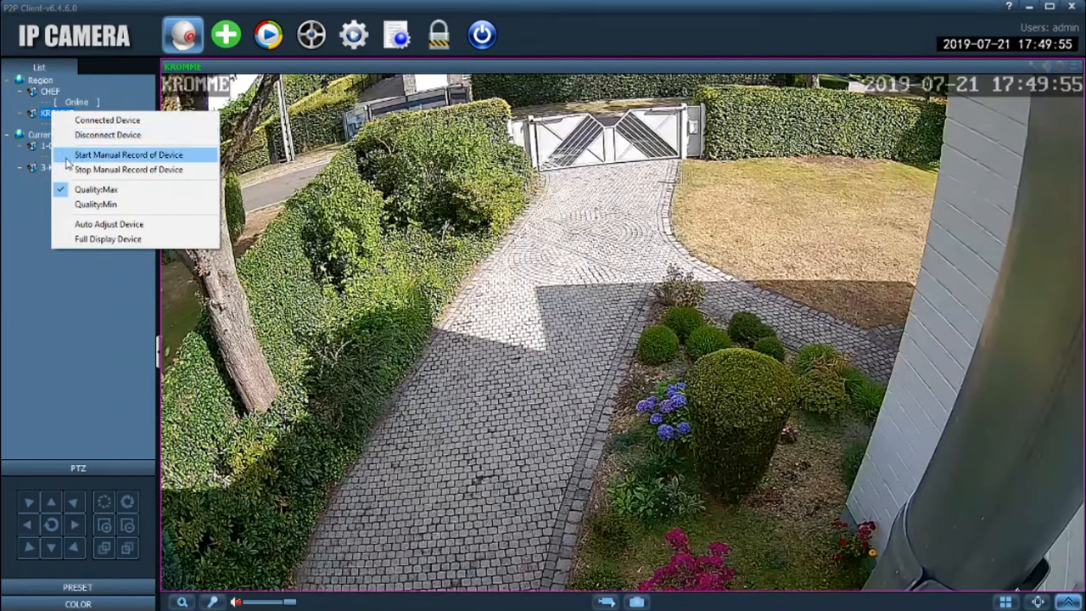
{"action": "mouse_move", "coordinate": [85, 175]}
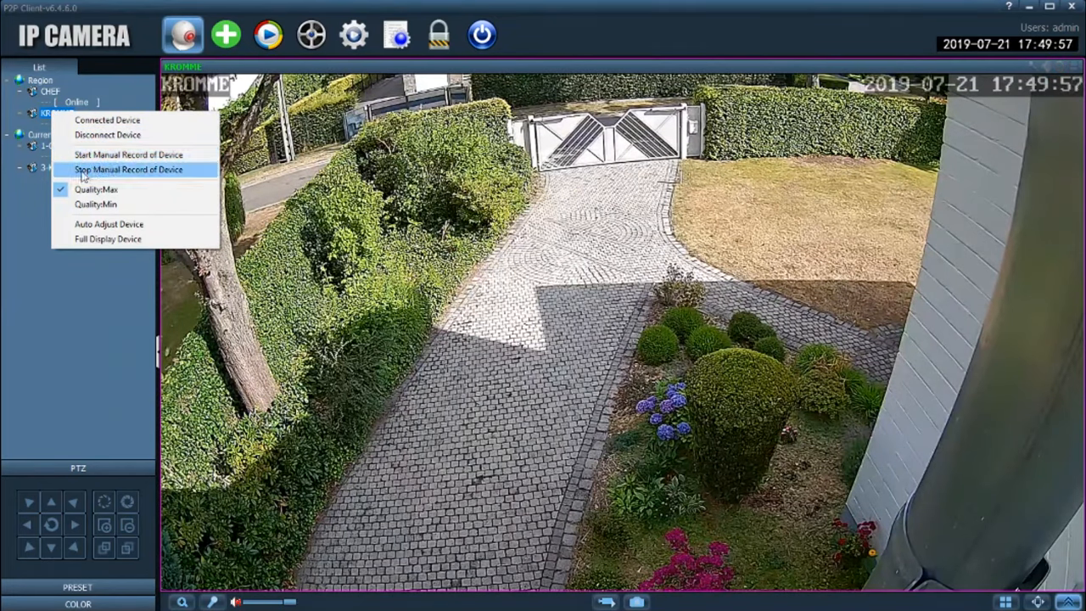
{"action": "mouse_move", "coordinate": [95, 190]}
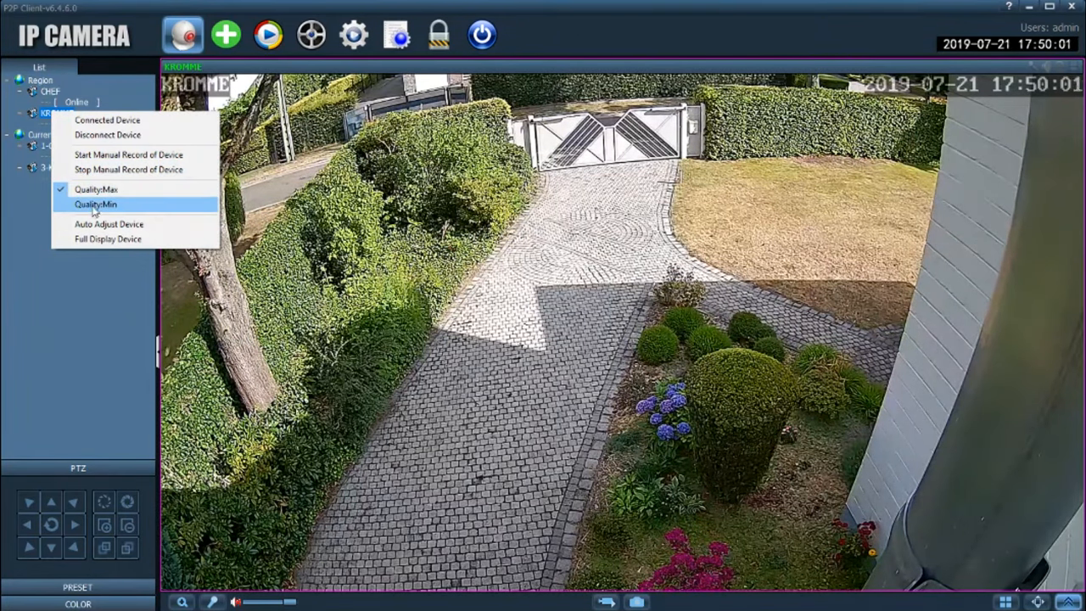
{"action": "left_click", "coordinate": [95, 204]}
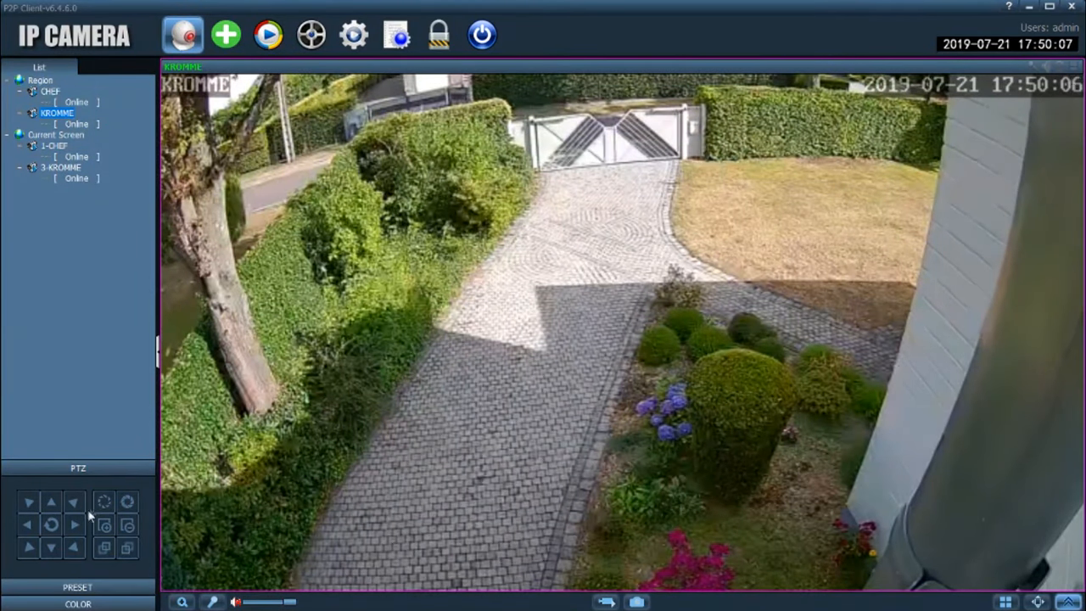
{"action": "left_click", "coordinate": [27, 524]}
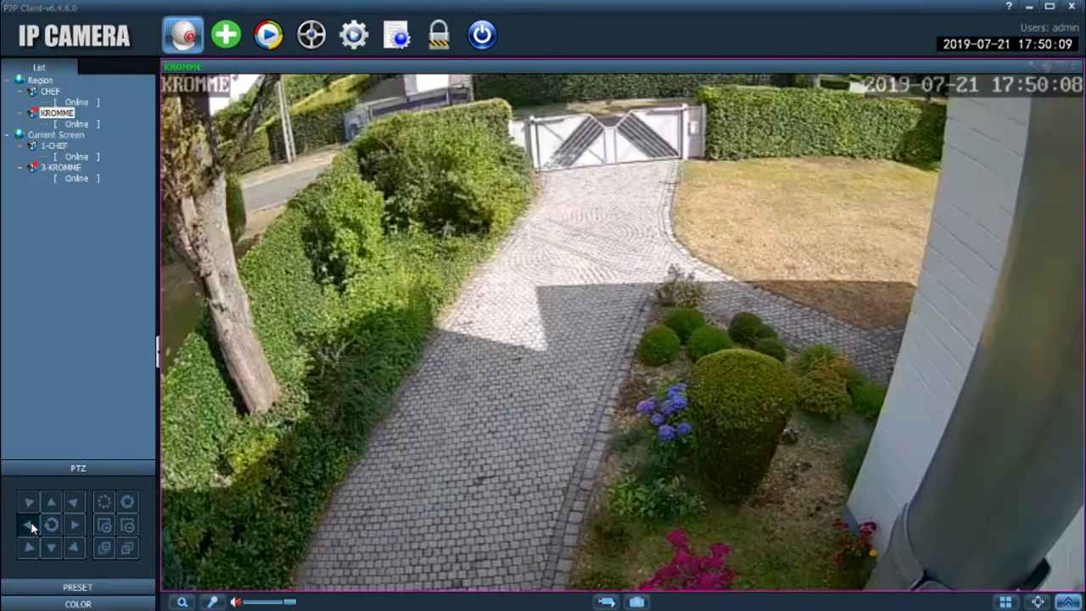
{"action": "left_click", "coordinate": [28, 524]}
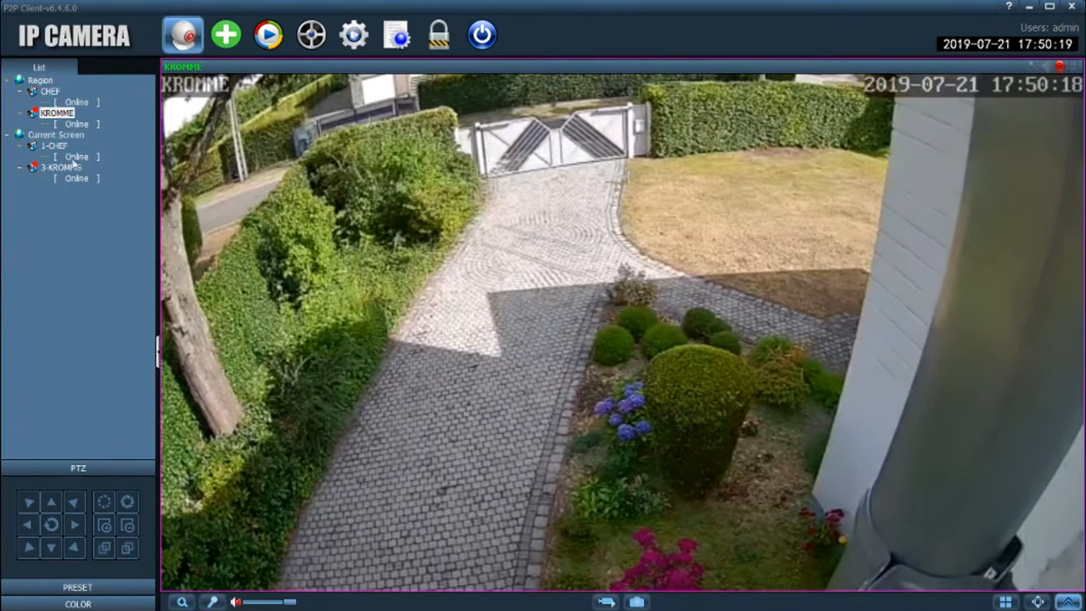
Switch the KROMME stream to maximum quality and re-aim the camera slightly.
{"action": "right_click", "coordinate": [57, 112]}
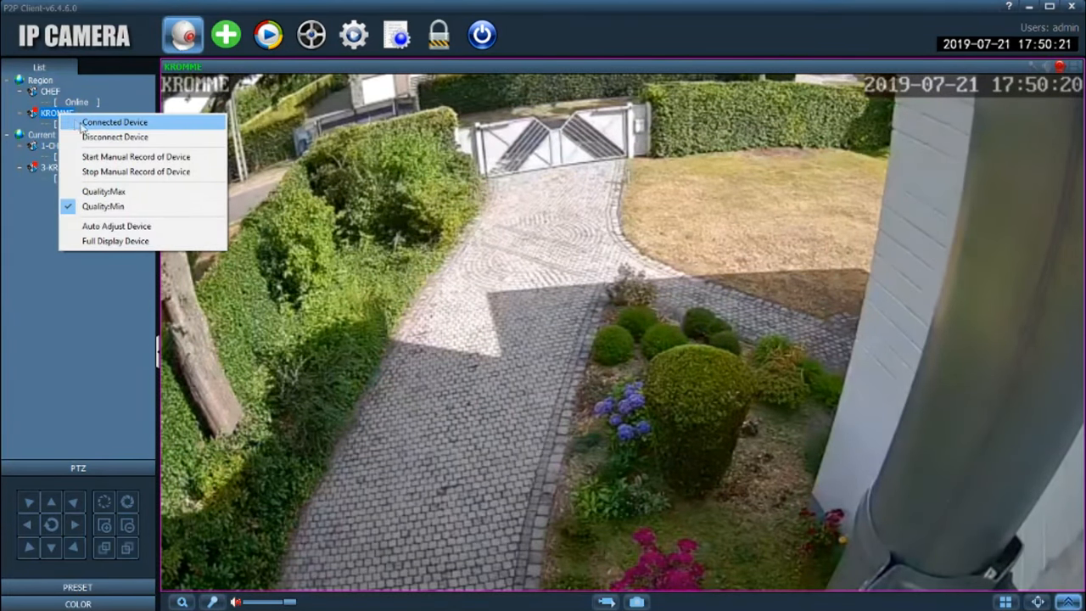
{"action": "mouse_move", "coordinate": [104, 190]}
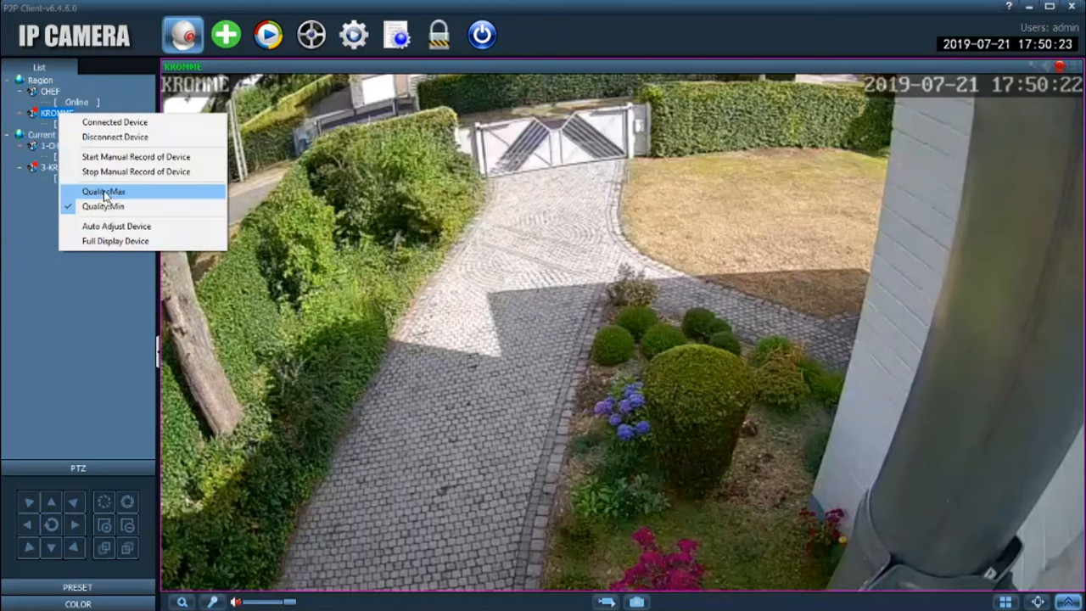
{"action": "left_click", "coordinate": [105, 190]}
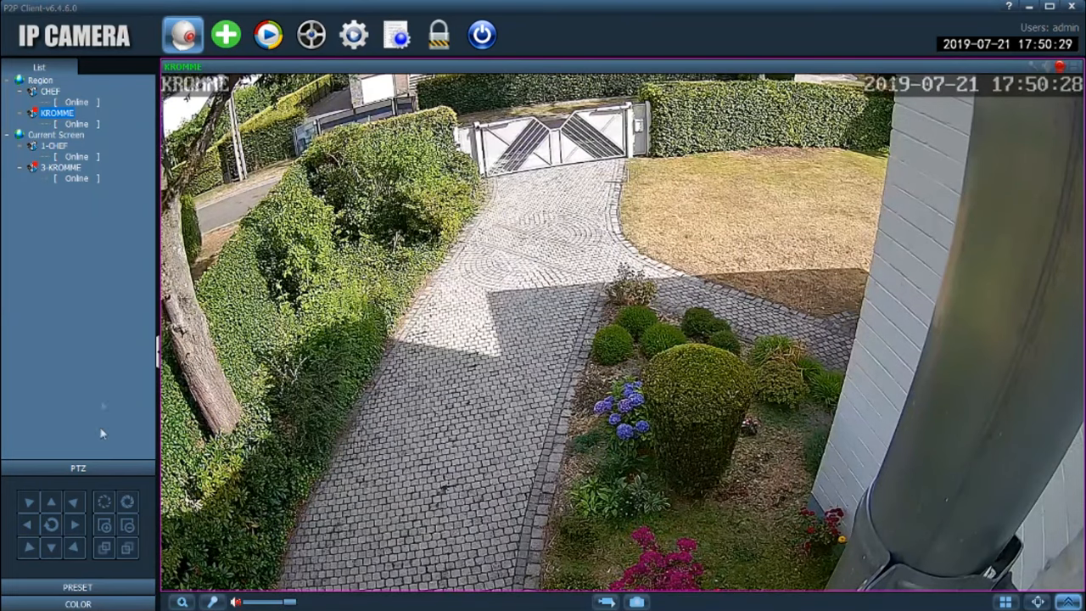
{"action": "left_click", "coordinate": [127, 525]}
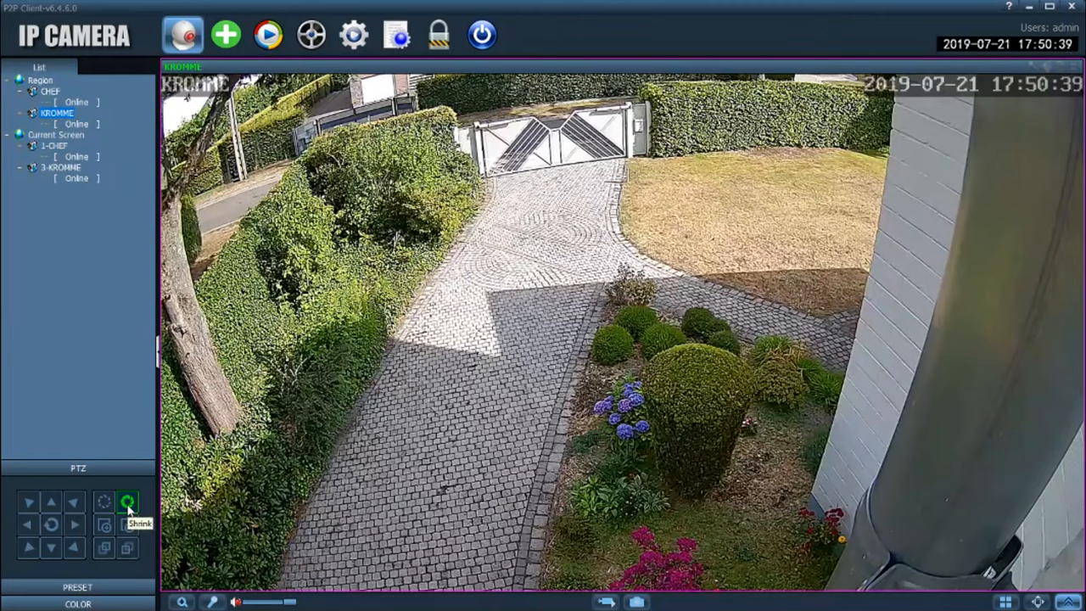
{"action": "mouse_move", "coordinate": [106, 502]}
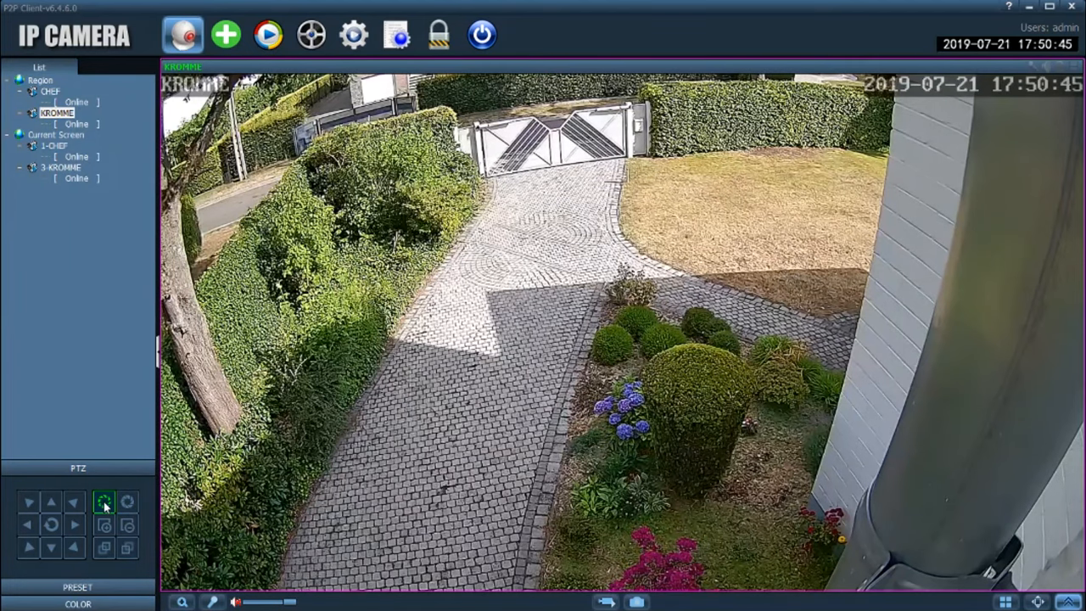
{"action": "mouse_move", "coordinate": [156, 499]}
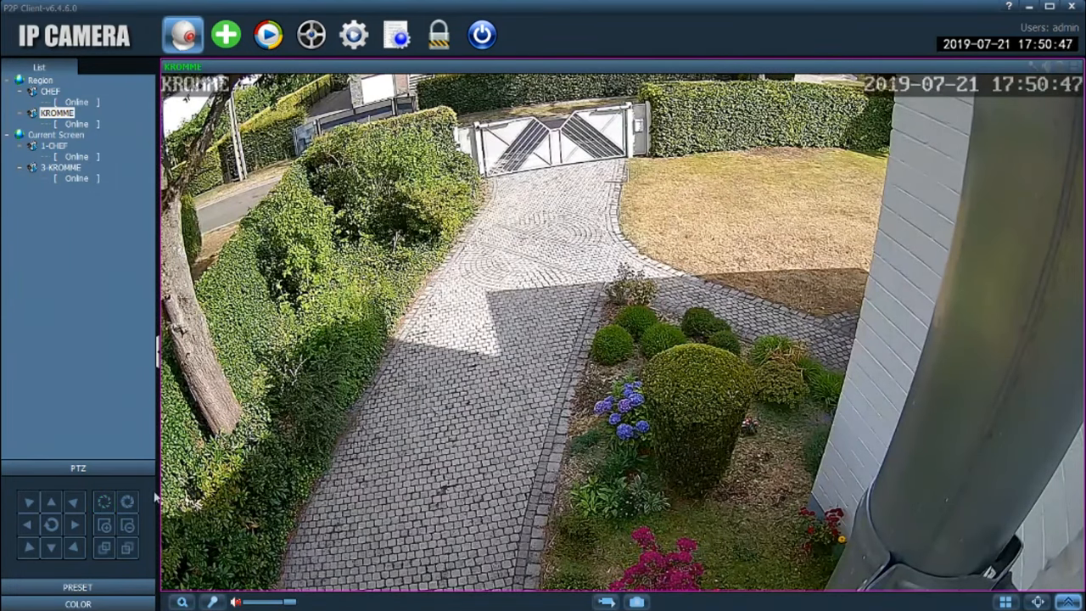
{"action": "left_click", "coordinate": [127, 502]}
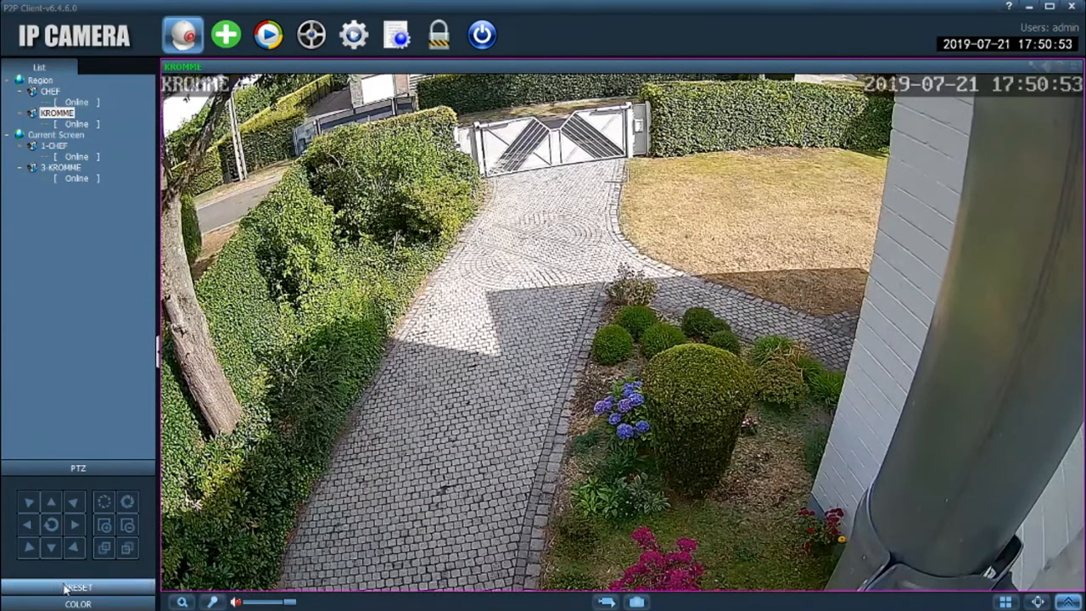
Show the PRESET and COLOR panels, lower the live image brightness, and go to Settings.
{"action": "left_click", "coordinate": [78, 485]}
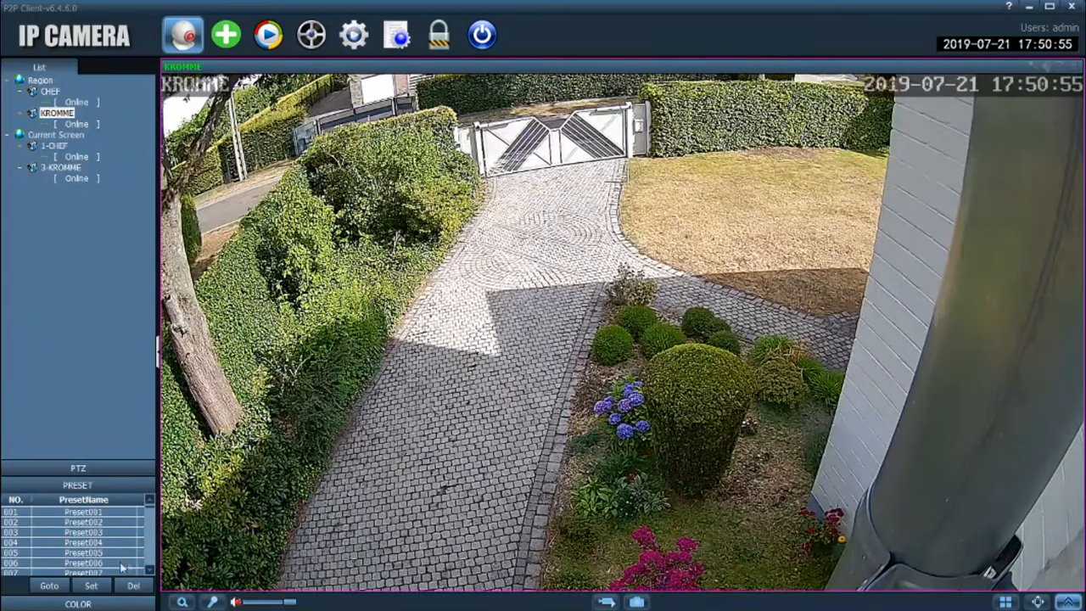
{"action": "left_click", "coordinate": [48, 585]}
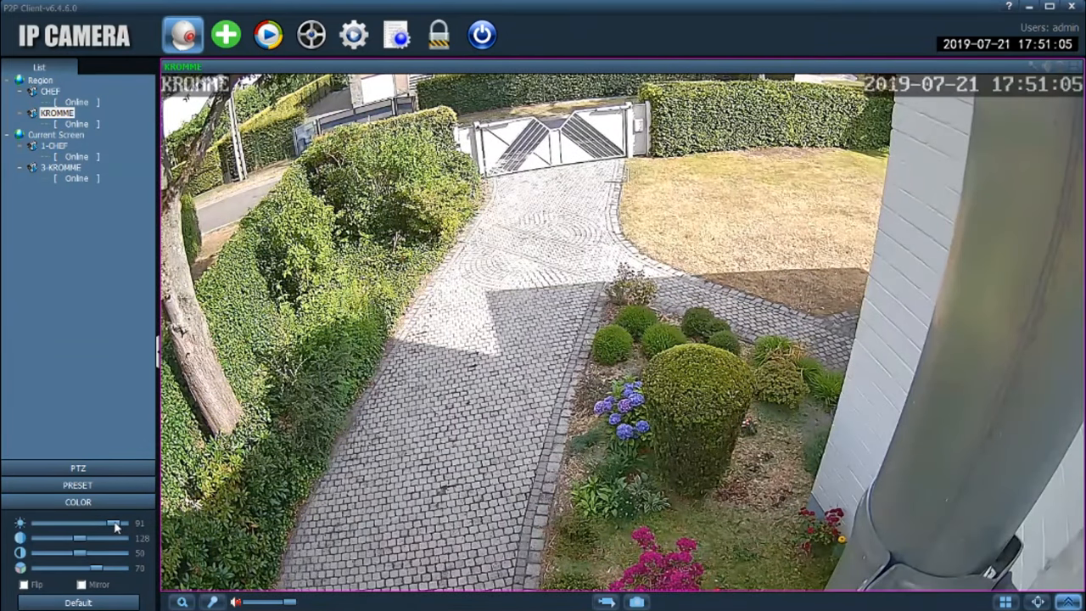
{"action": "left_click_drag", "start_coordinate": [115, 526], "coordinate": [83, 526]}
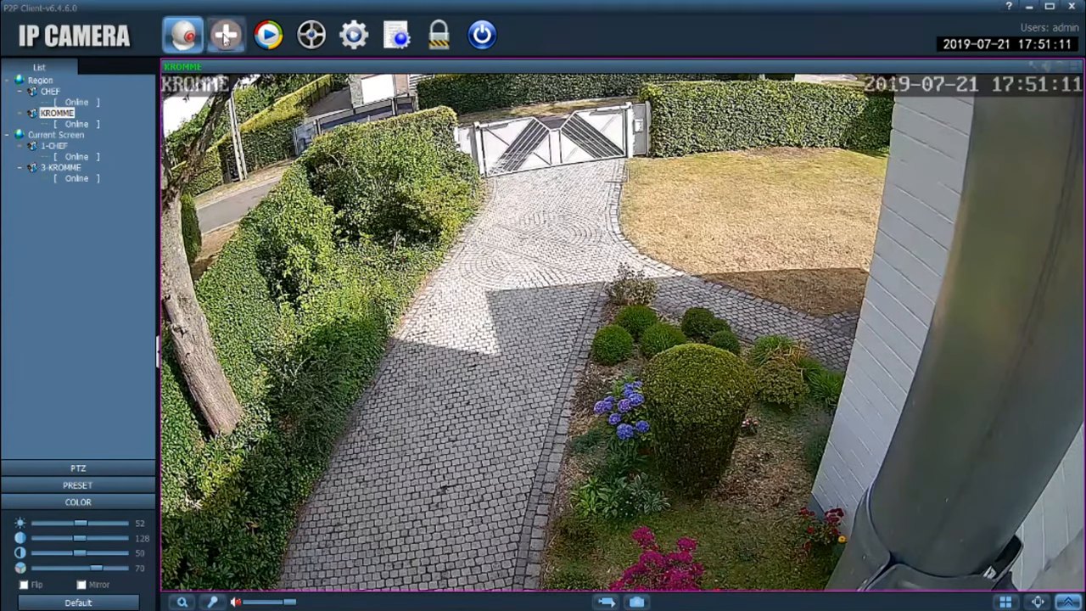
{"action": "mouse_move", "coordinate": [225, 34]}
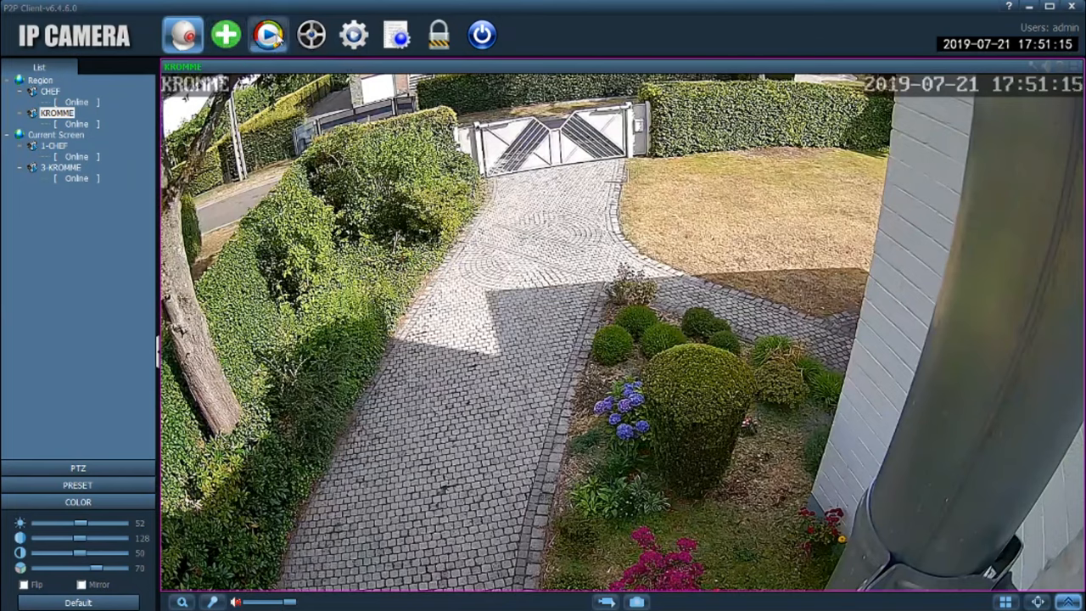
{"action": "mouse_move", "coordinate": [268, 34]}
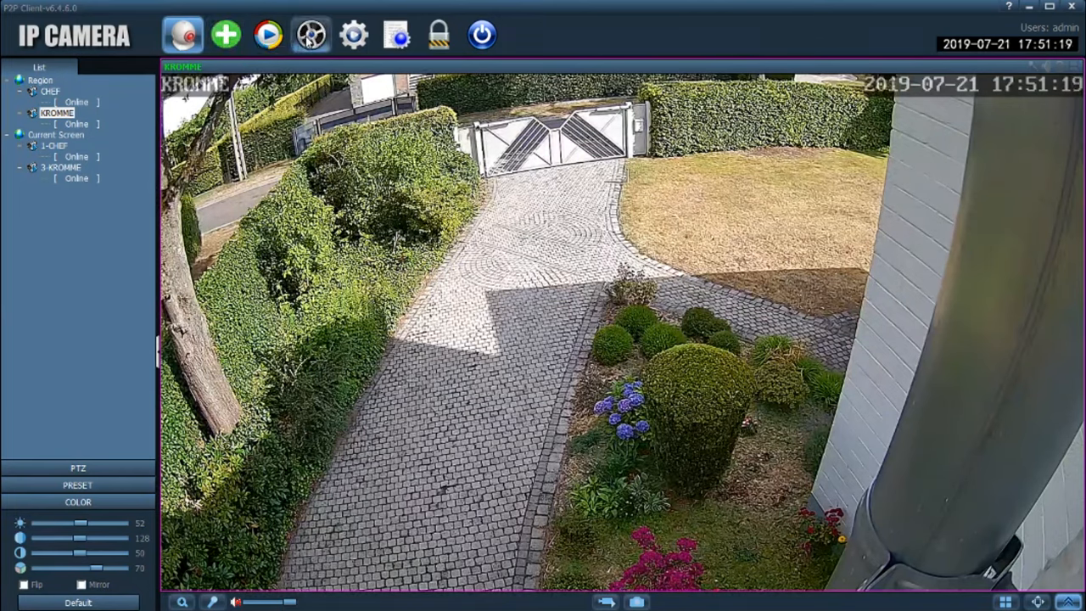
{"action": "mouse_move", "coordinate": [309, 34]}
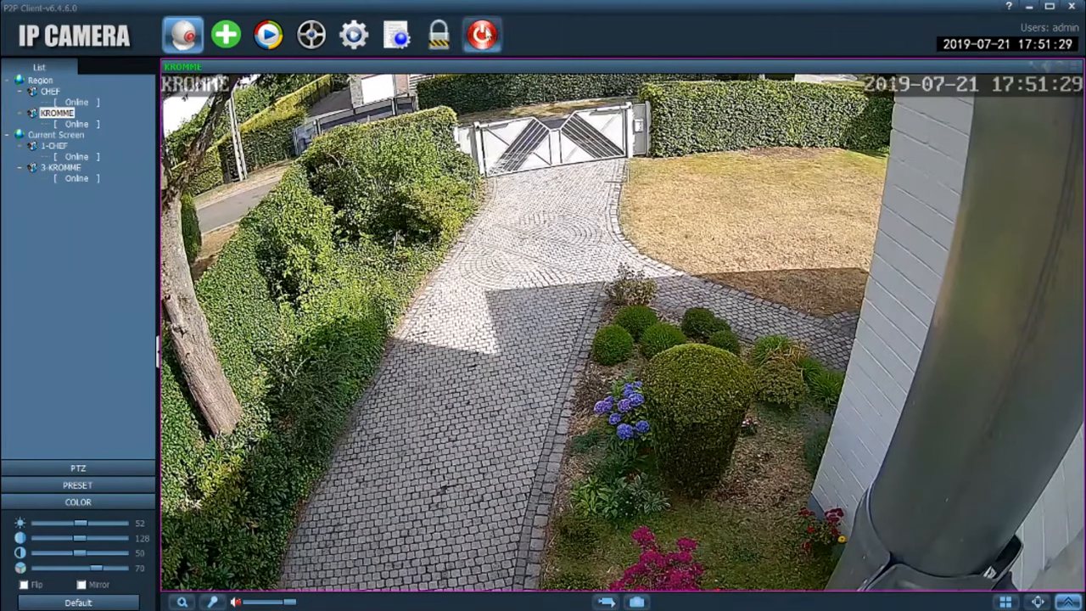
{"action": "left_click", "coordinate": [353, 34]}
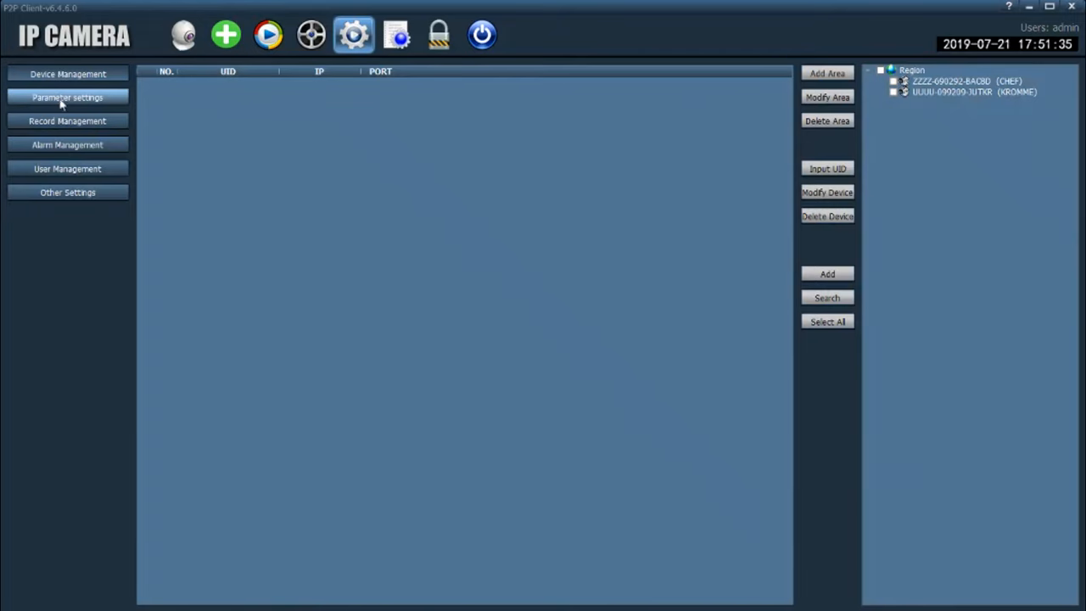
View the parameter and alarm settings, review the weekly alarm schedule grid, then close it.
{"action": "left_click", "coordinate": [68, 97]}
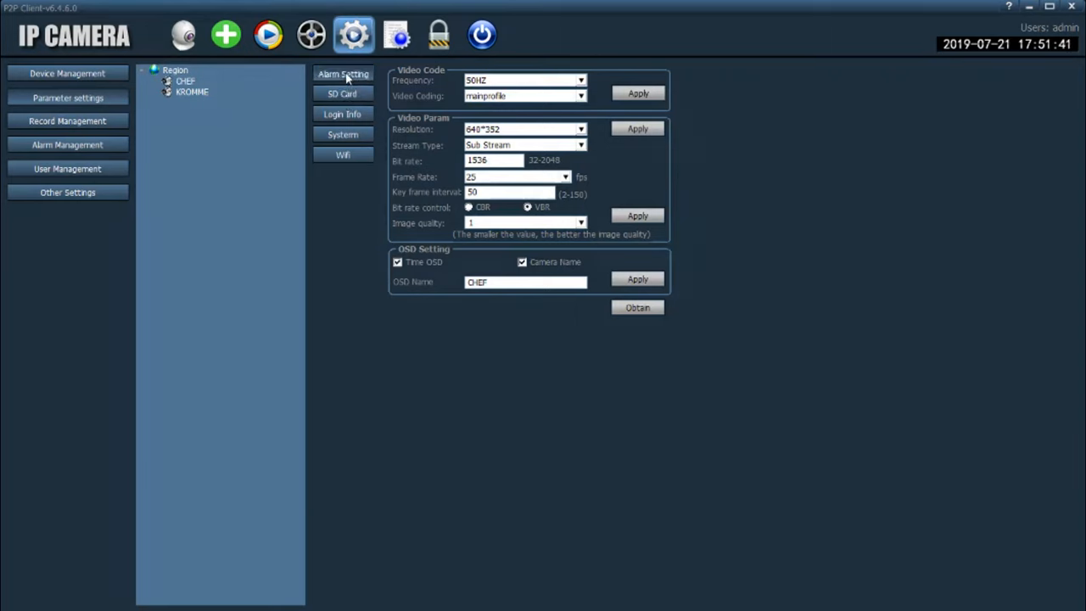
{"action": "left_click", "coordinate": [343, 74]}
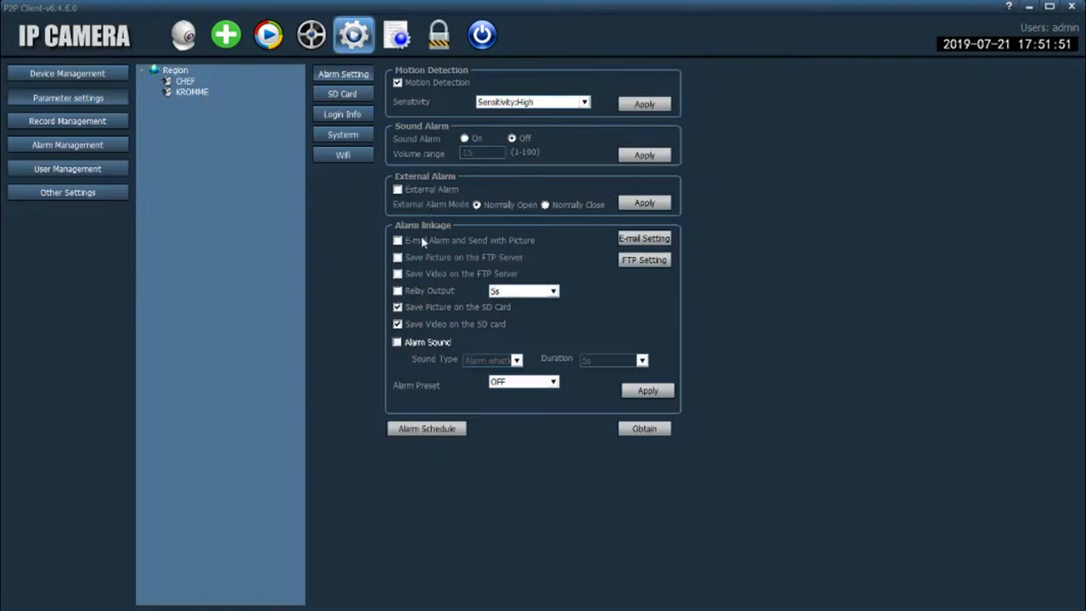
{"action": "mouse_move", "coordinate": [441, 294]}
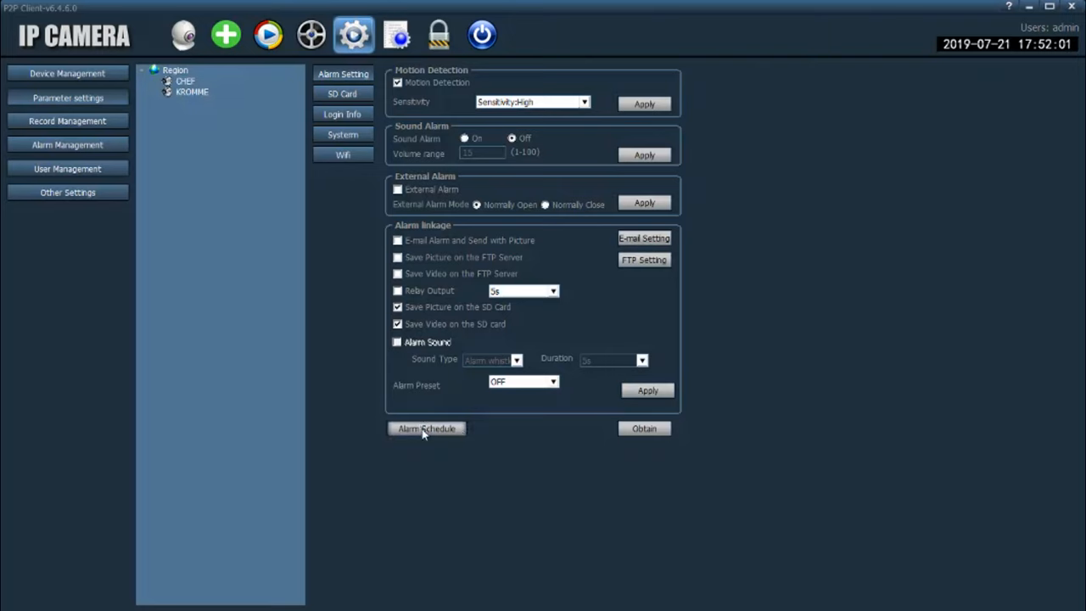
{"action": "left_click", "coordinate": [426, 428]}
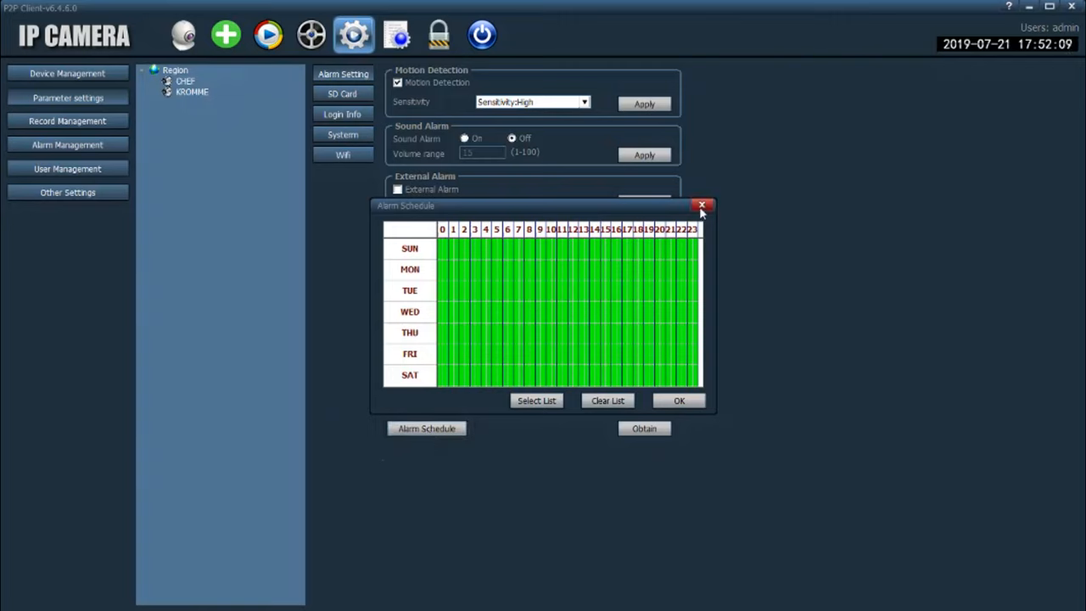
{"action": "left_click", "coordinate": [703, 206]}
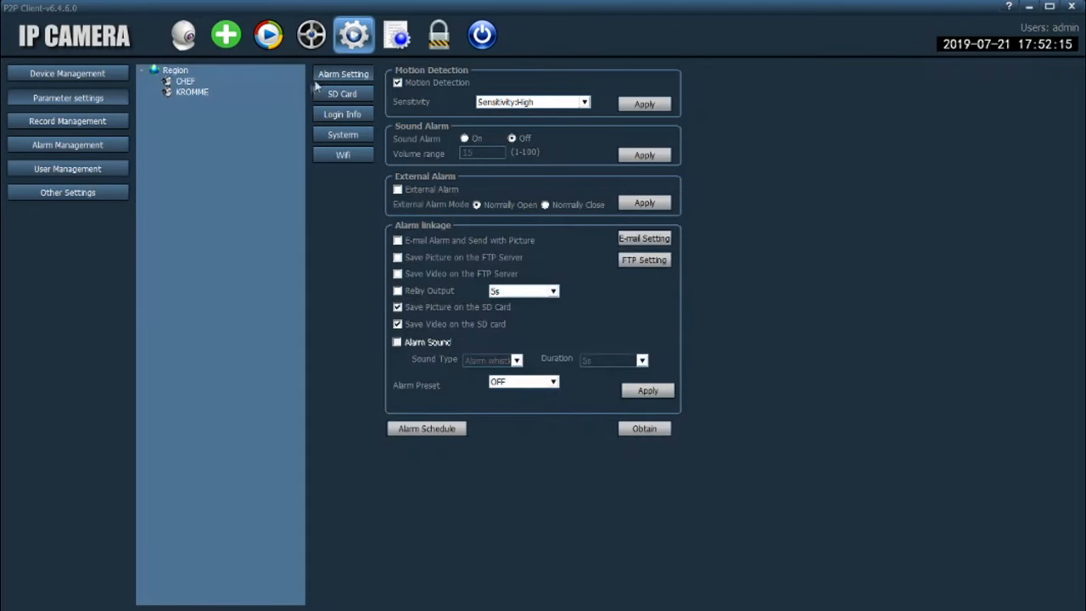
Browse the SD card schedule, password, time/device info and WiFi pages for the CHEF camera.
{"action": "left_click", "coordinate": [343, 95]}
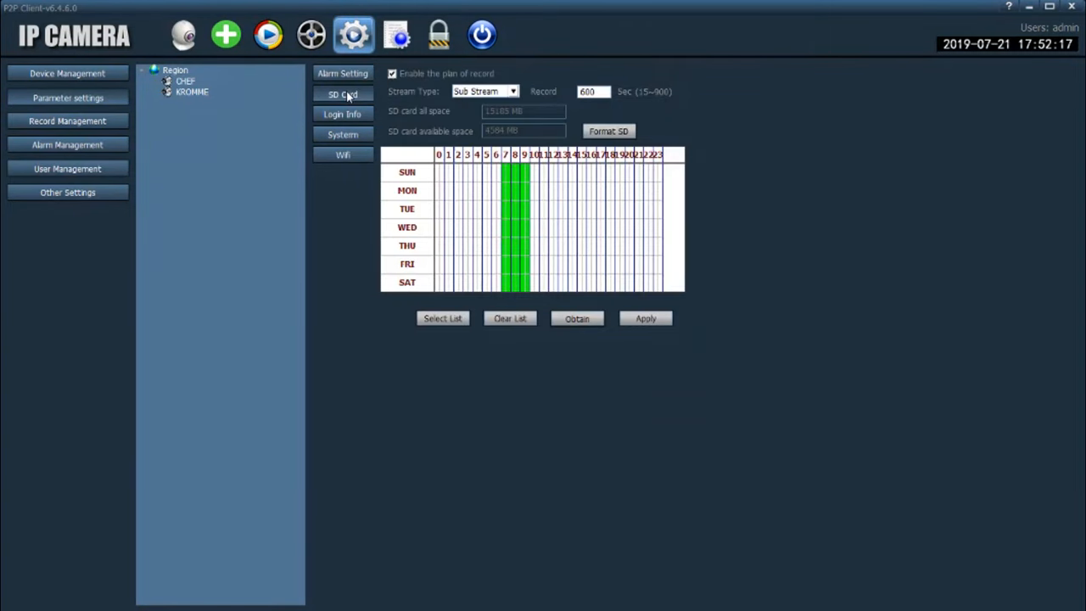
{"action": "mouse_move", "coordinate": [510, 303]}
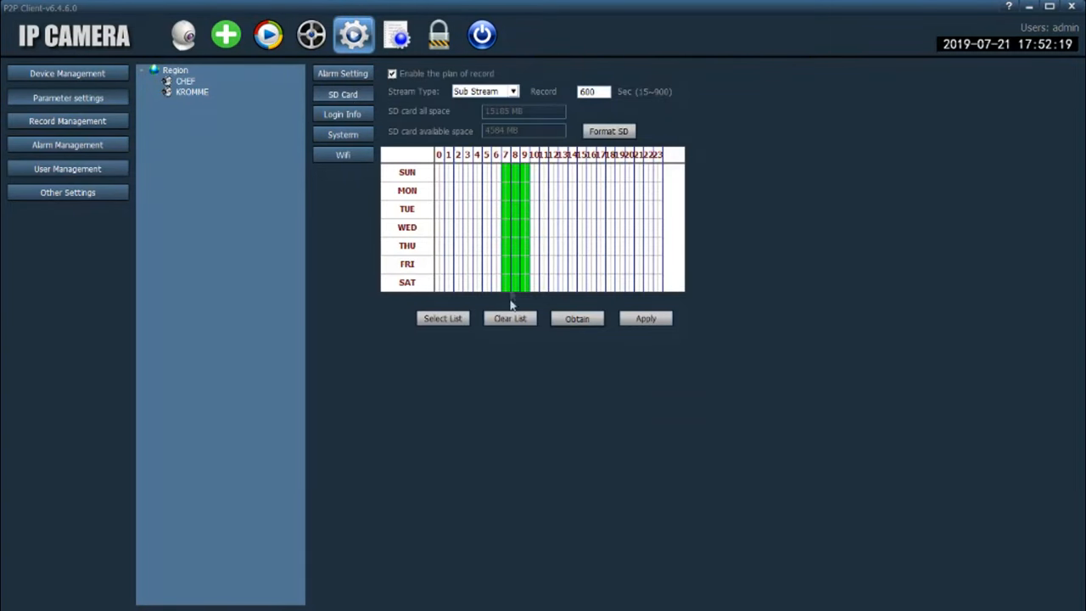
{"action": "mouse_move", "coordinate": [421, 89]}
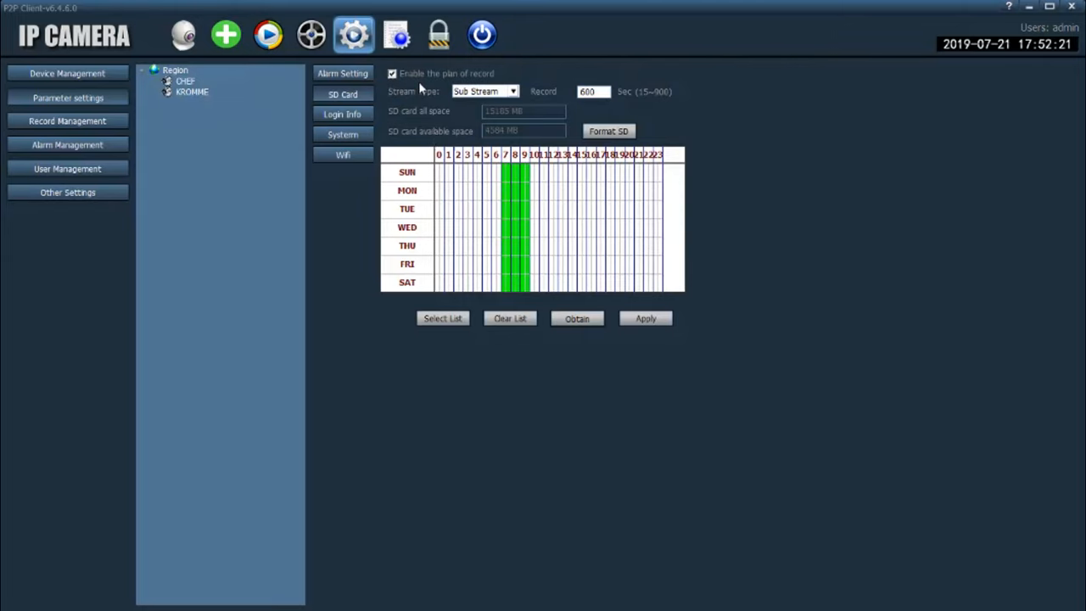
{"action": "mouse_move", "coordinate": [434, 85]}
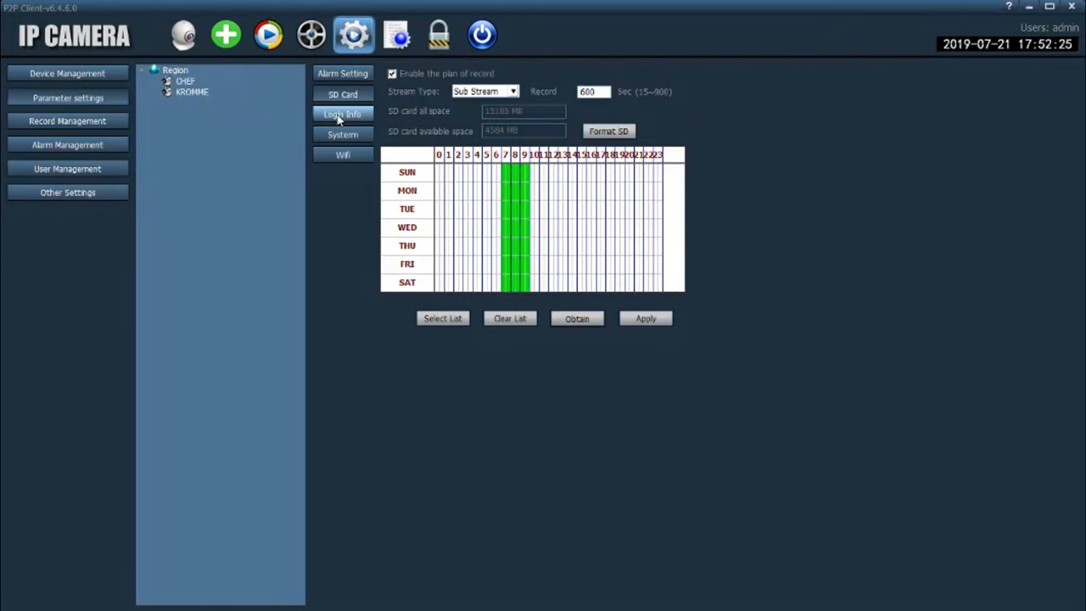
{"action": "left_click", "coordinate": [343, 115]}
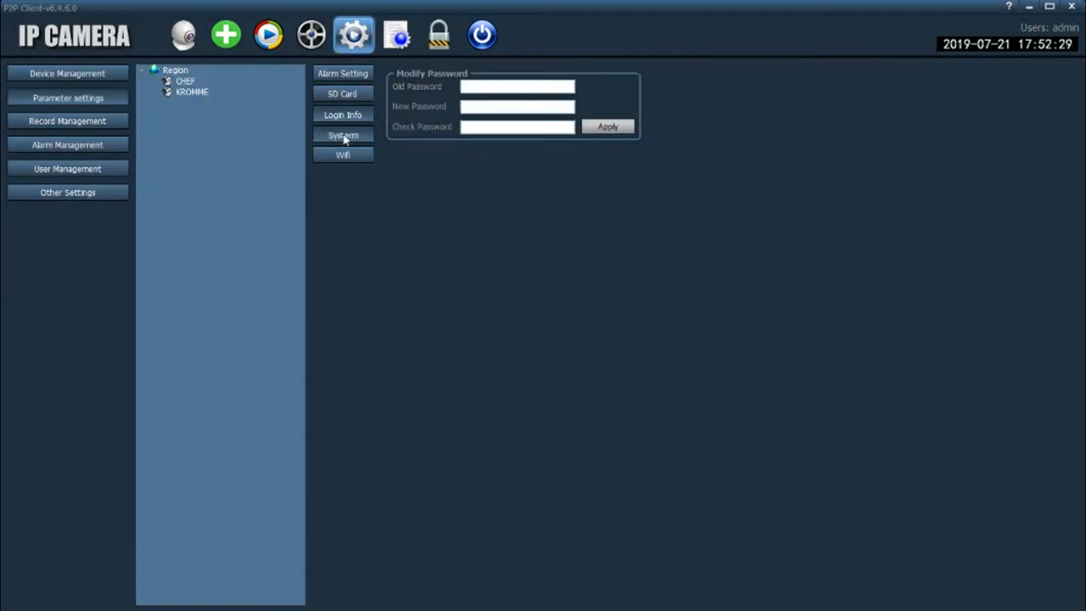
{"action": "left_click", "coordinate": [343, 136]}
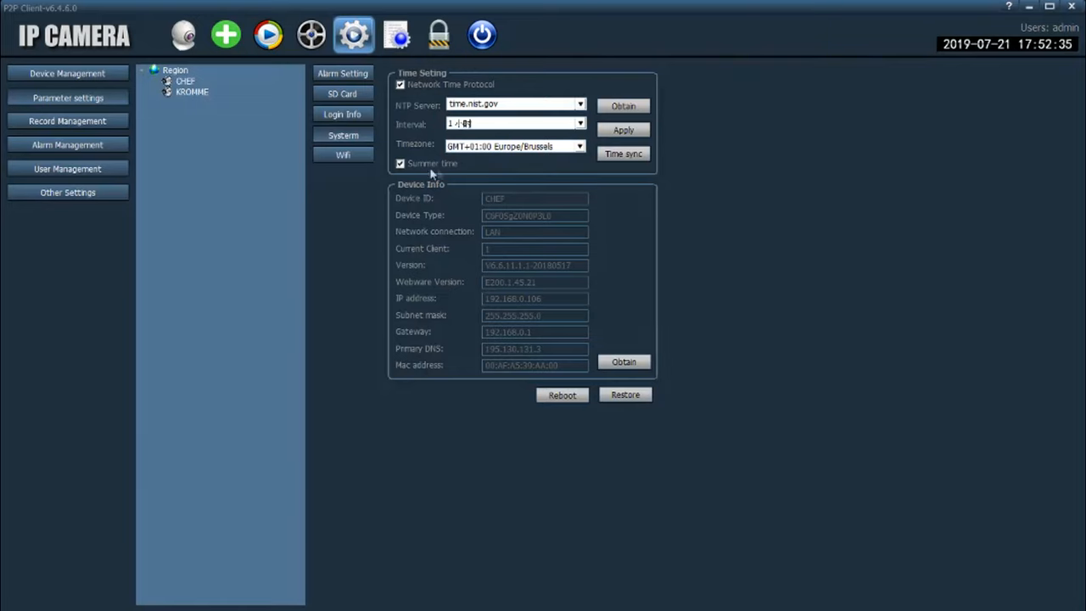
{"action": "mouse_move", "coordinate": [428, 119]}
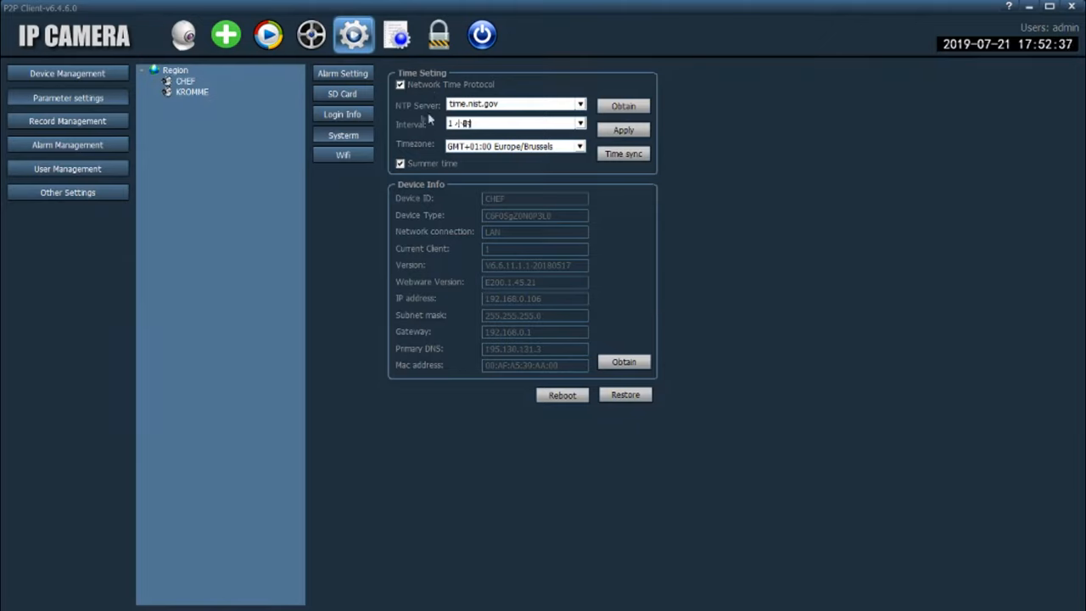
{"action": "mouse_move", "coordinate": [347, 132]}
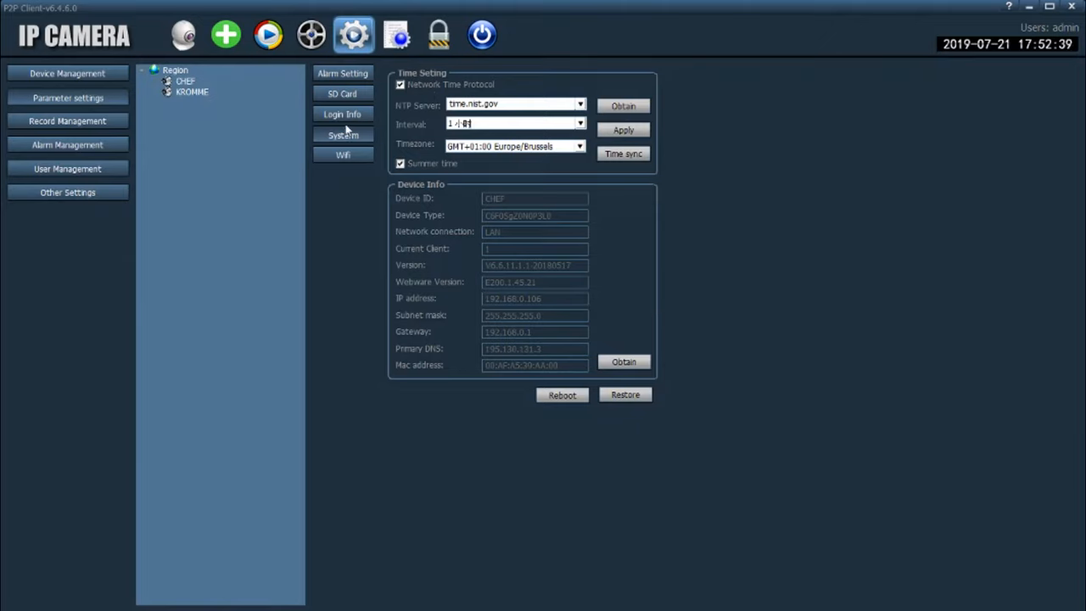
{"action": "left_click", "coordinate": [343, 155]}
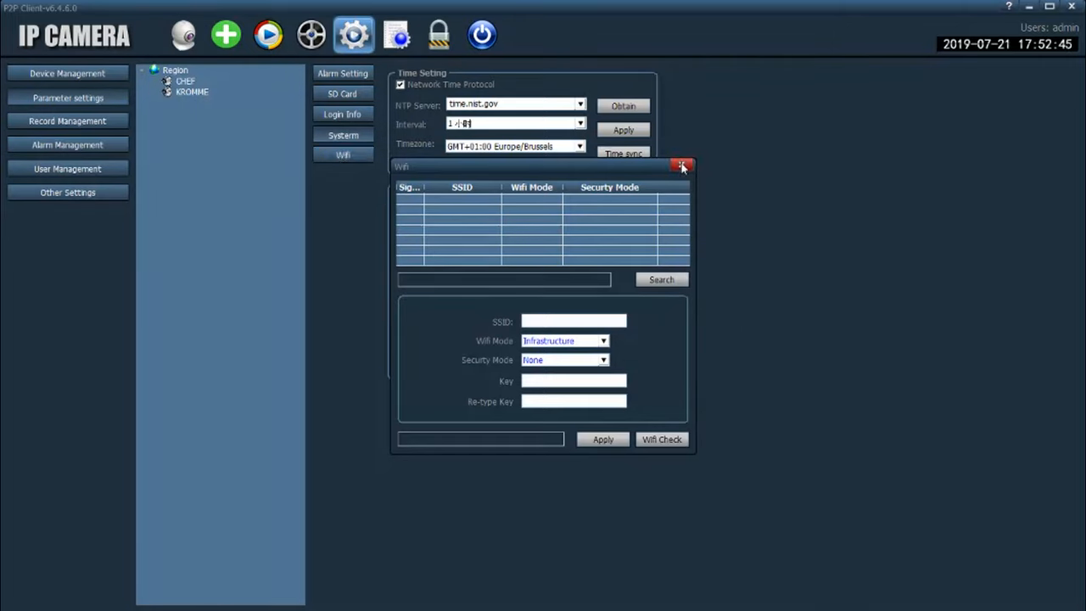
{"action": "left_click", "coordinate": [682, 166]}
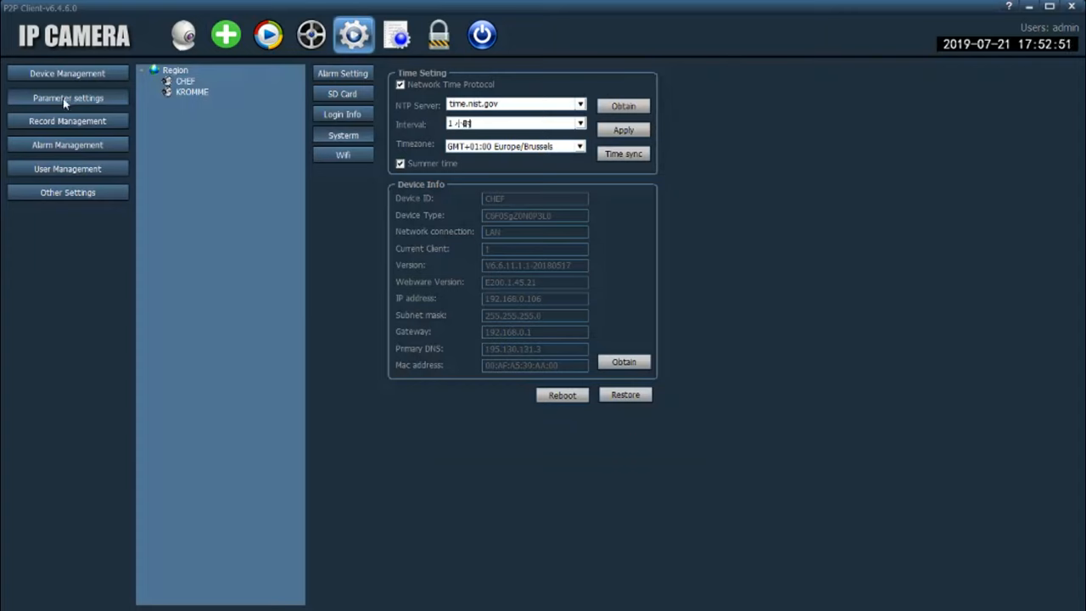
View the video encoding parameters and the KROMME camera's record management schedule.
{"action": "left_click", "coordinate": [342, 136]}
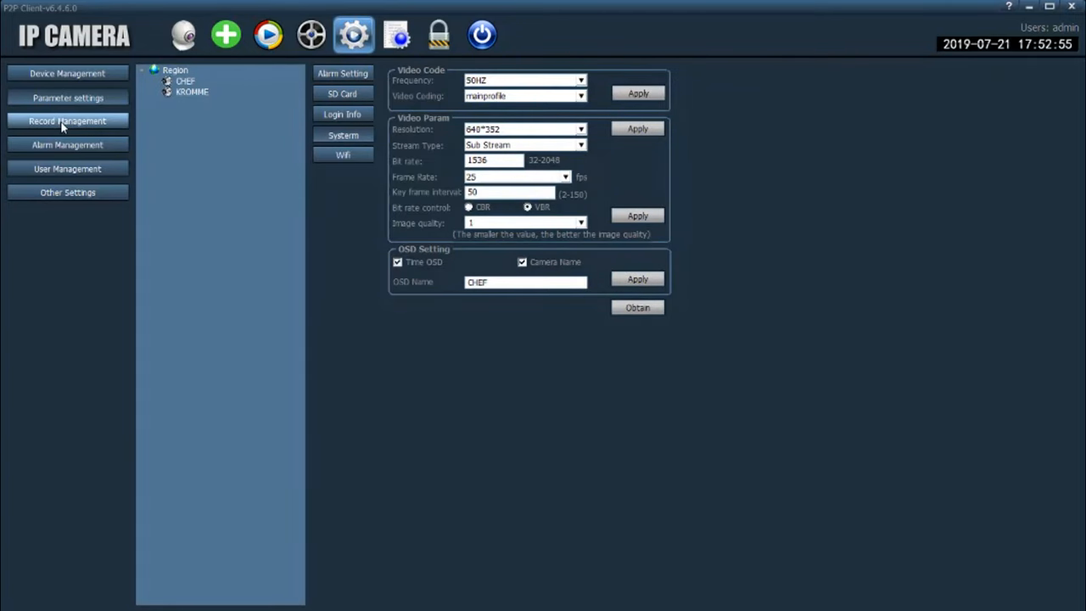
{"action": "left_click", "coordinate": [68, 122]}
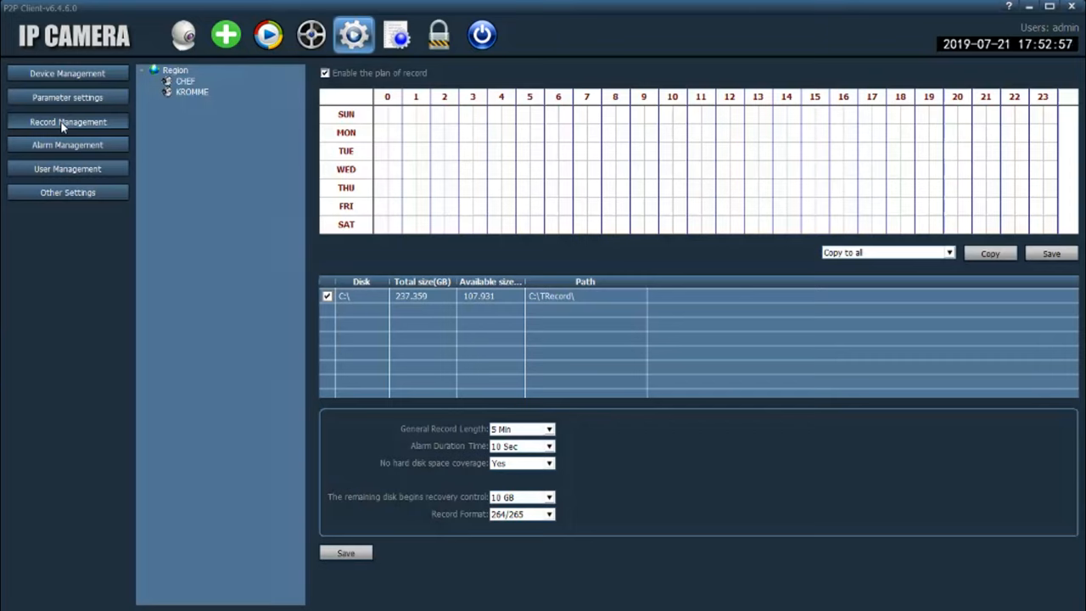
{"action": "mouse_move", "coordinate": [210, 143]}
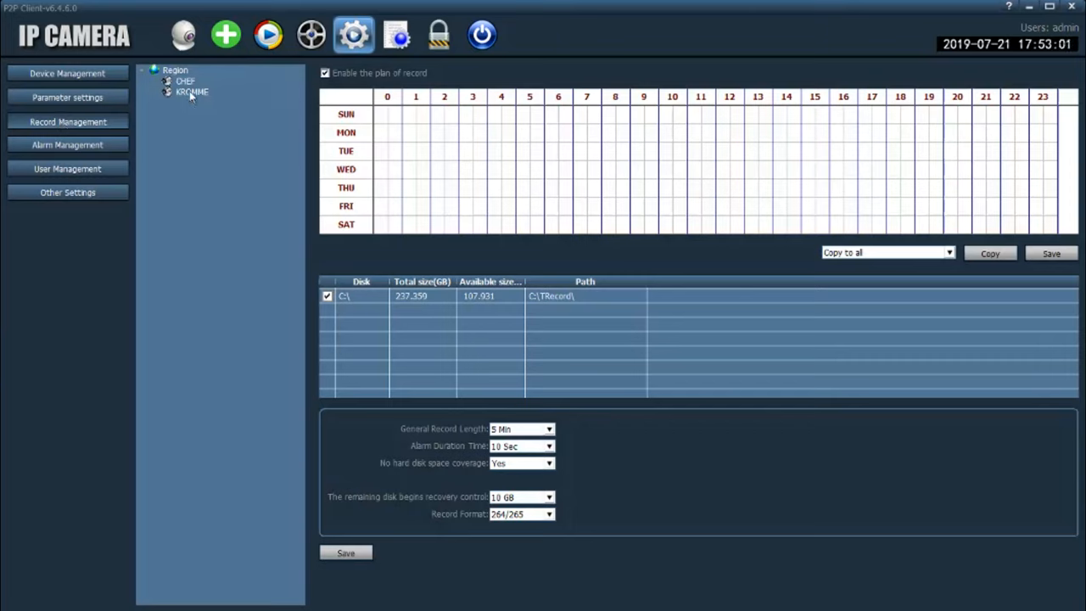
{"action": "left_click", "coordinate": [192, 92]}
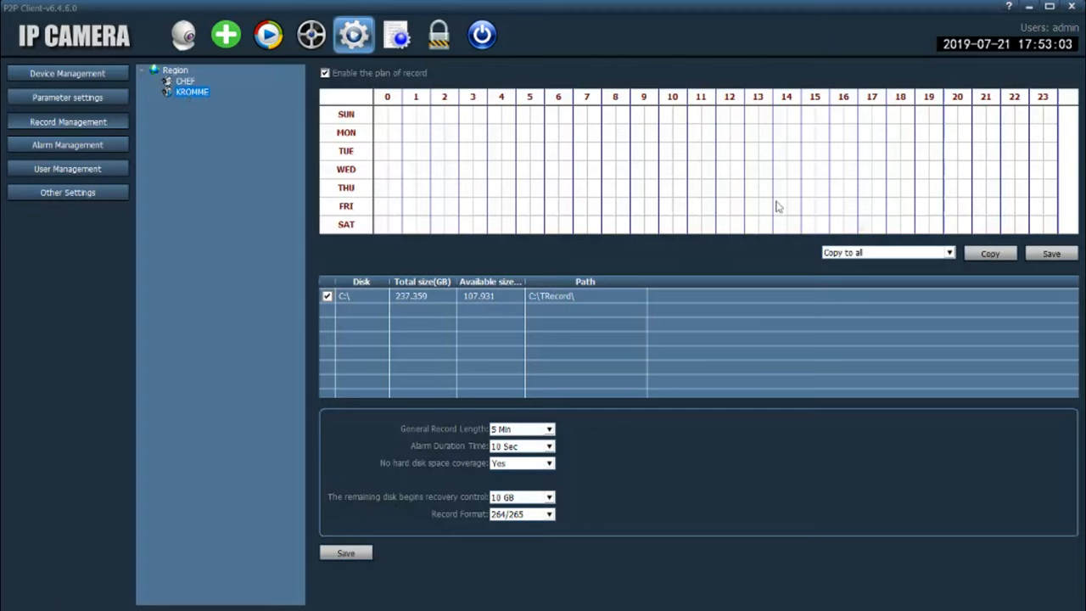
{"action": "mouse_move", "coordinate": [607, 298]}
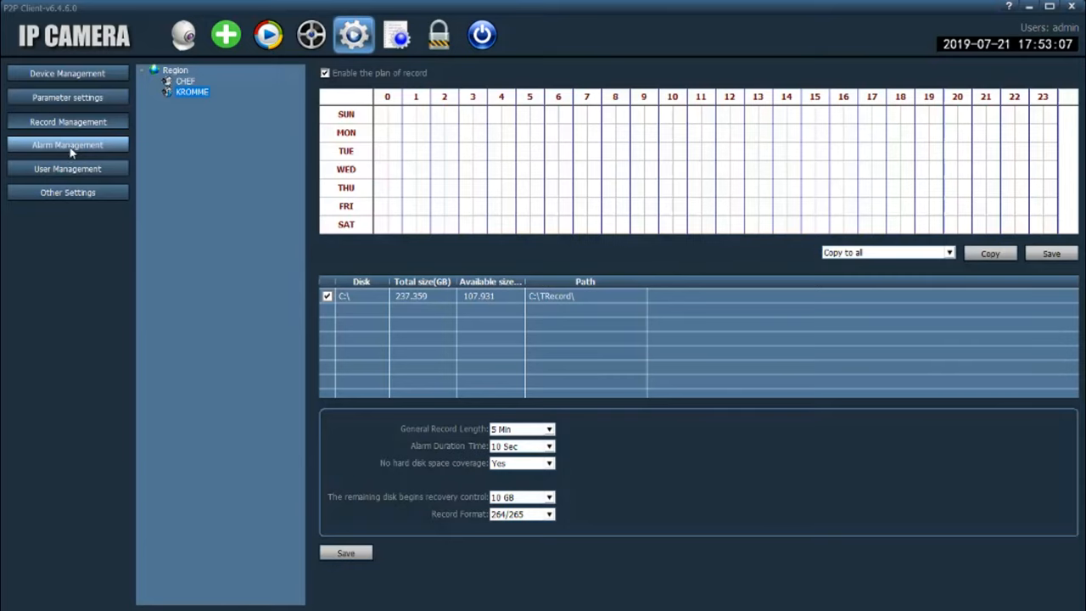
{"action": "mouse_move", "coordinate": [70, 142]}
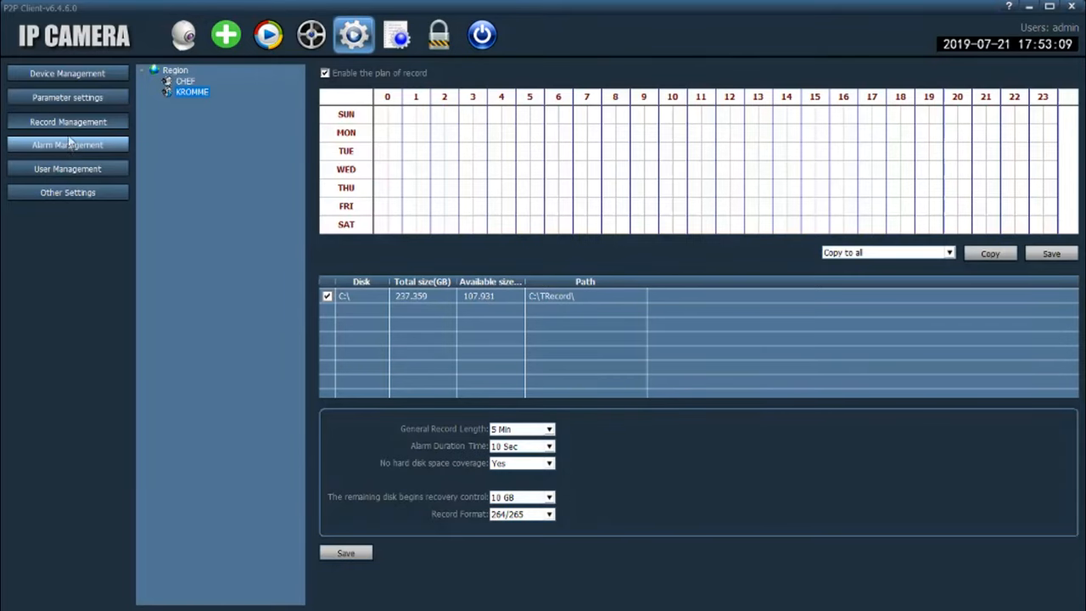
Review KROMME's alarm management settings, then show the client's user accounts list.
{"action": "left_click", "coordinate": [68, 145]}
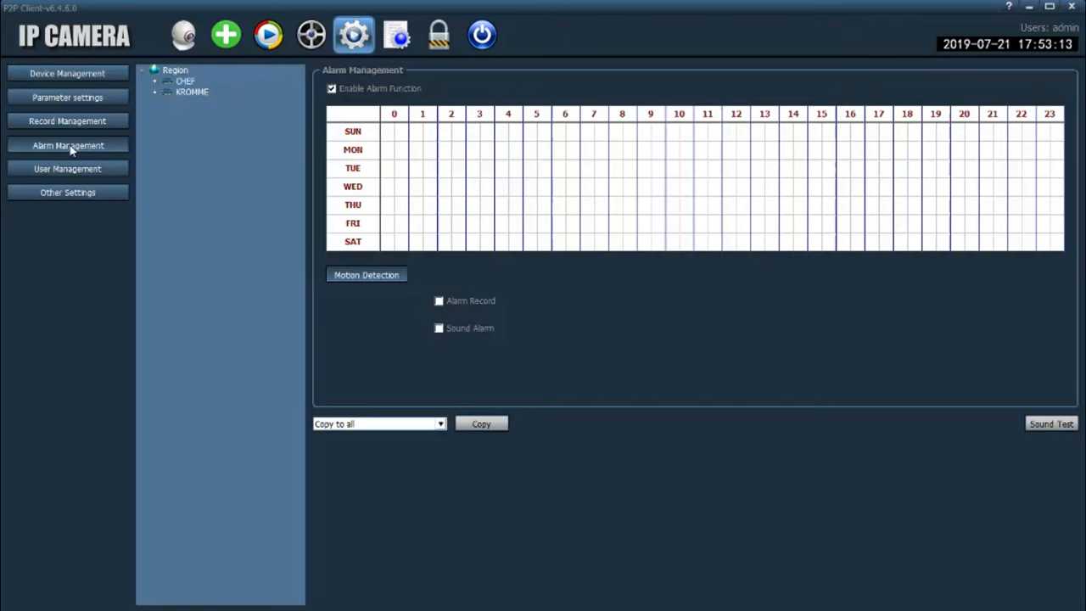
{"action": "left_click", "coordinate": [192, 92]}
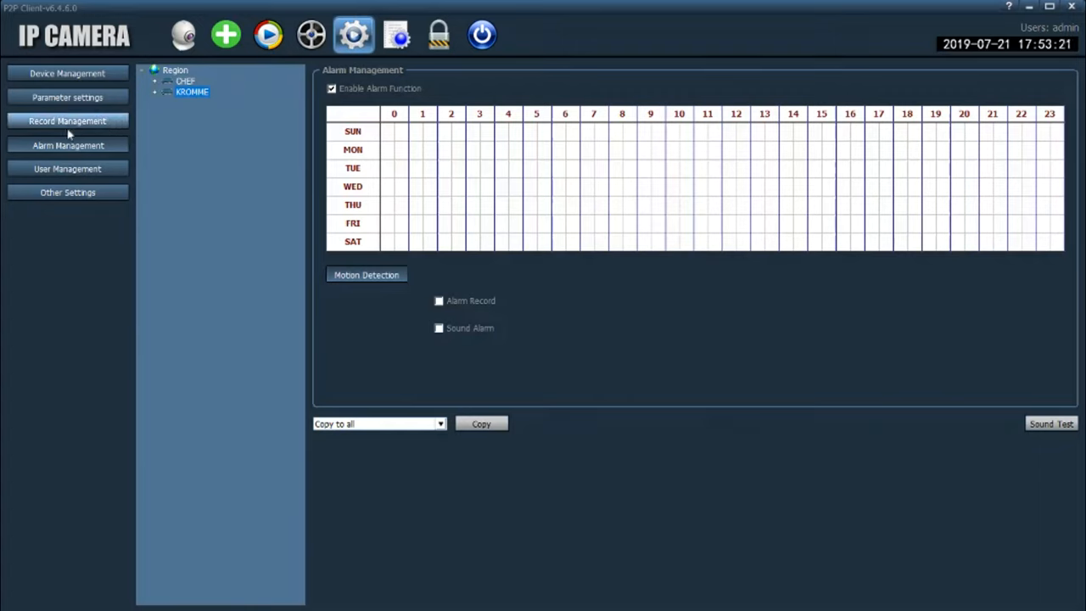
{"action": "left_click", "coordinate": [68, 170]}
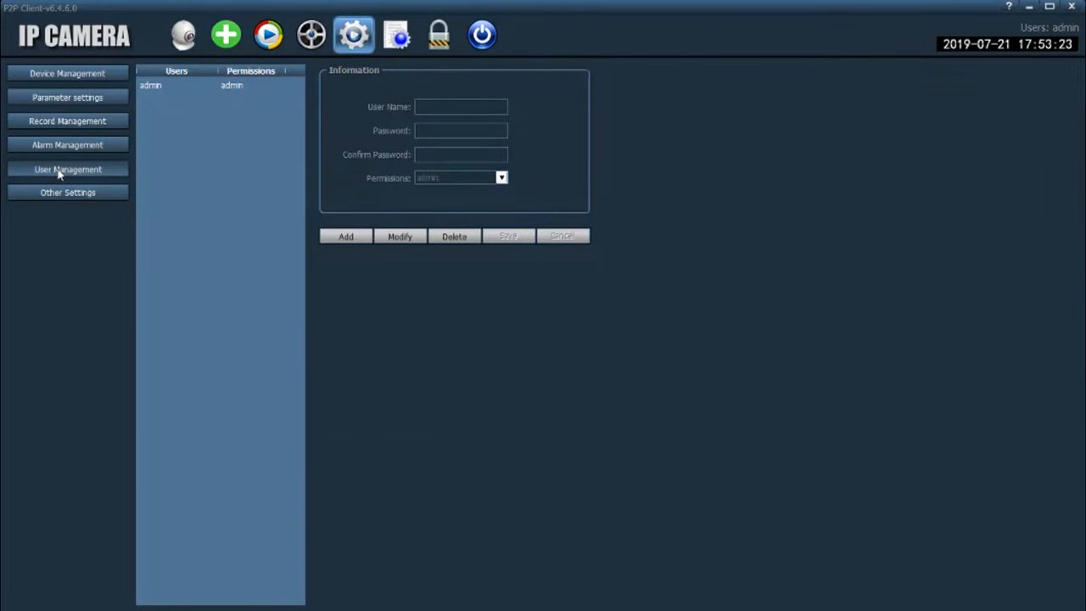
Show Other Settings with connection timeout, log retention, capture format and default password.
{"action": "left_click", "coordinate": [68, 193]}
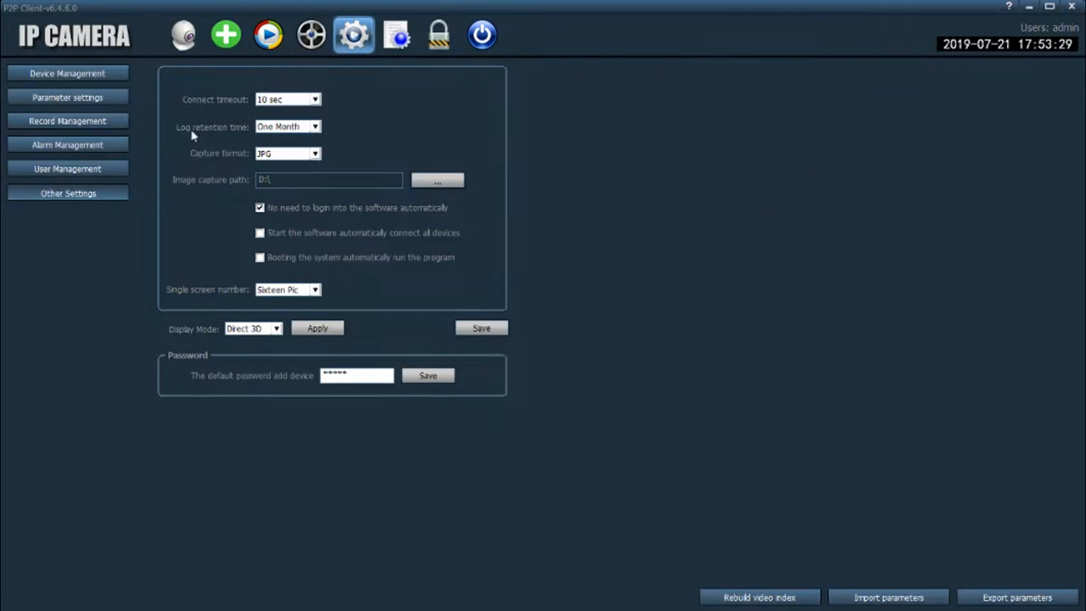
{"action": "mouse_move", "coordinate": [241, 170]}
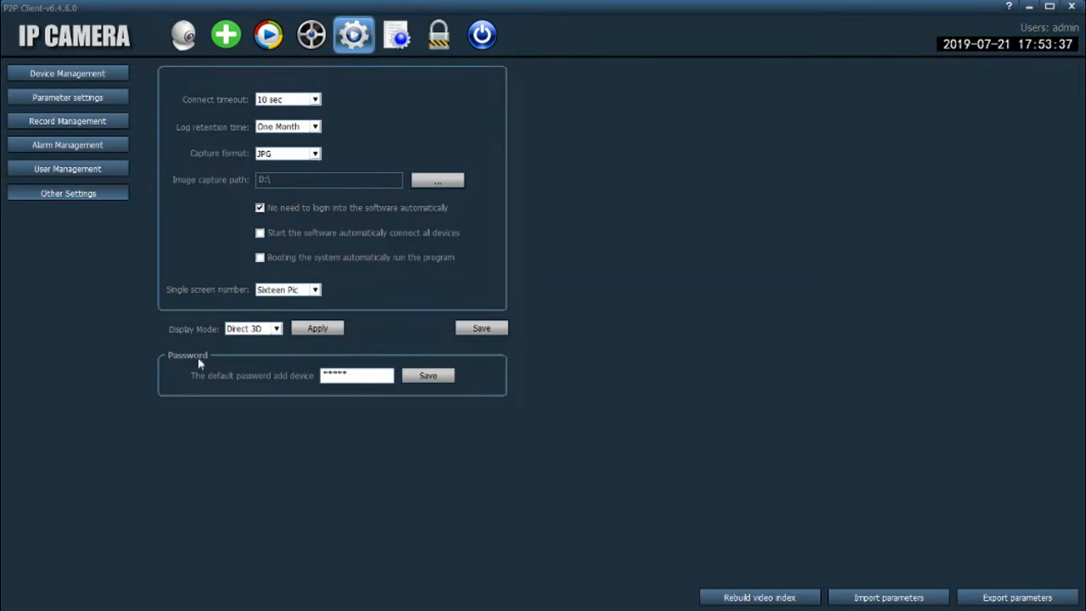
{"action": "mouse_move", "coordinate": [842, 567]}
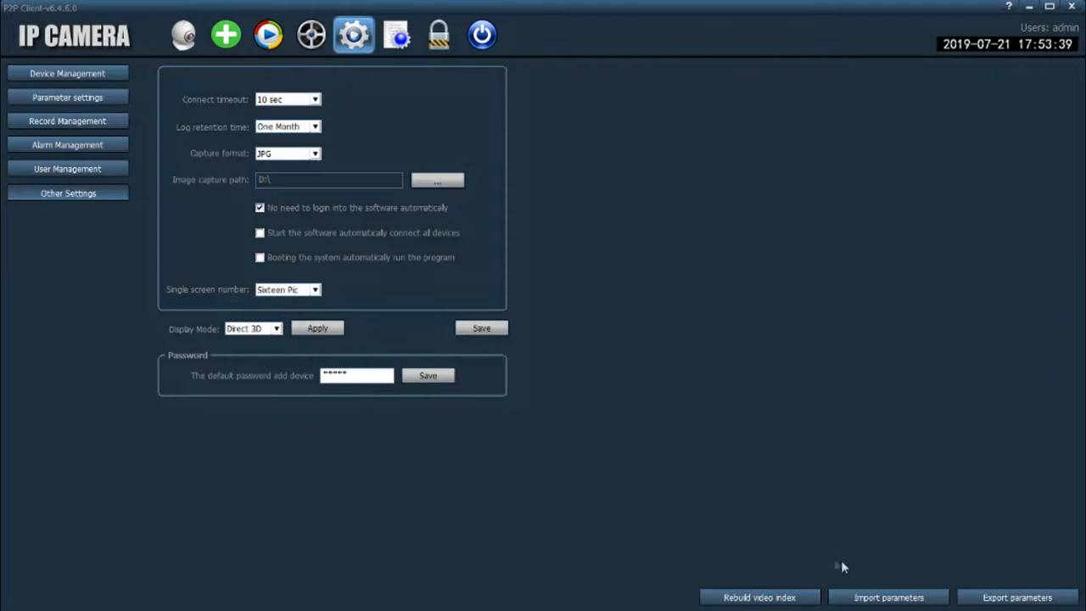
{"action": "mouse_move", "coordinate": [1045, 350]}
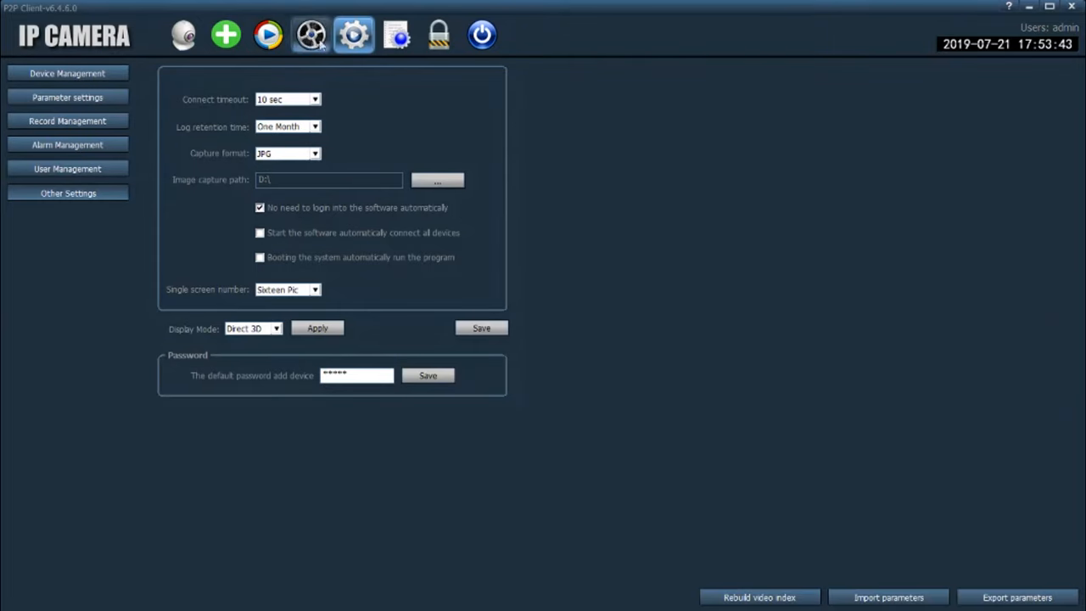
{"action": "mouse_move", "coordinate": [313, 34]}
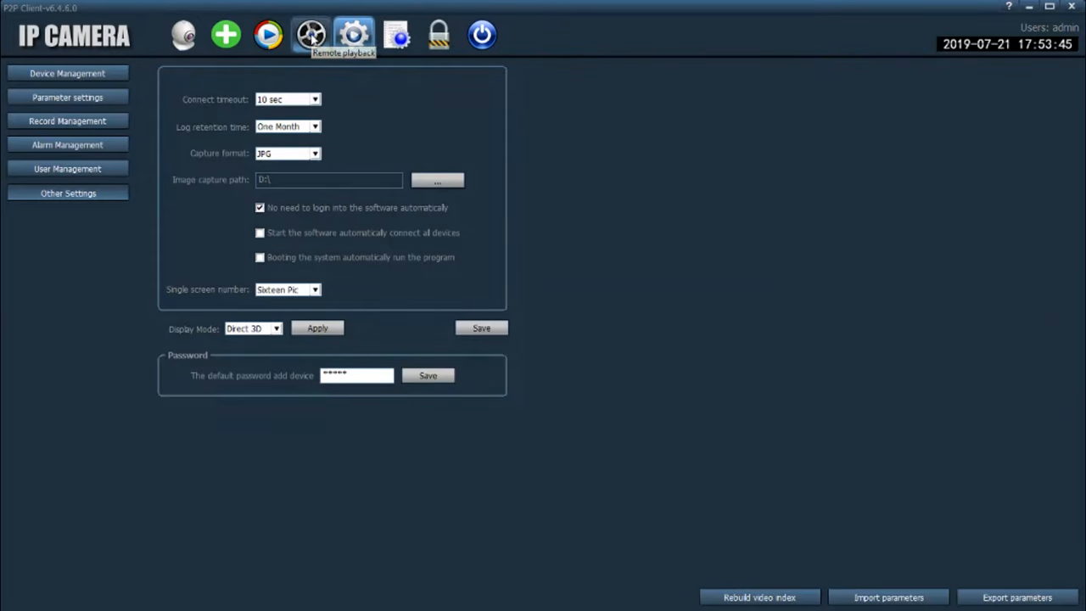
In Remote playback, search KROMME's alarm recordings for 2019-07-21 and scroll the results.
{"action": "left_click", "coordinate": [310, 34]}
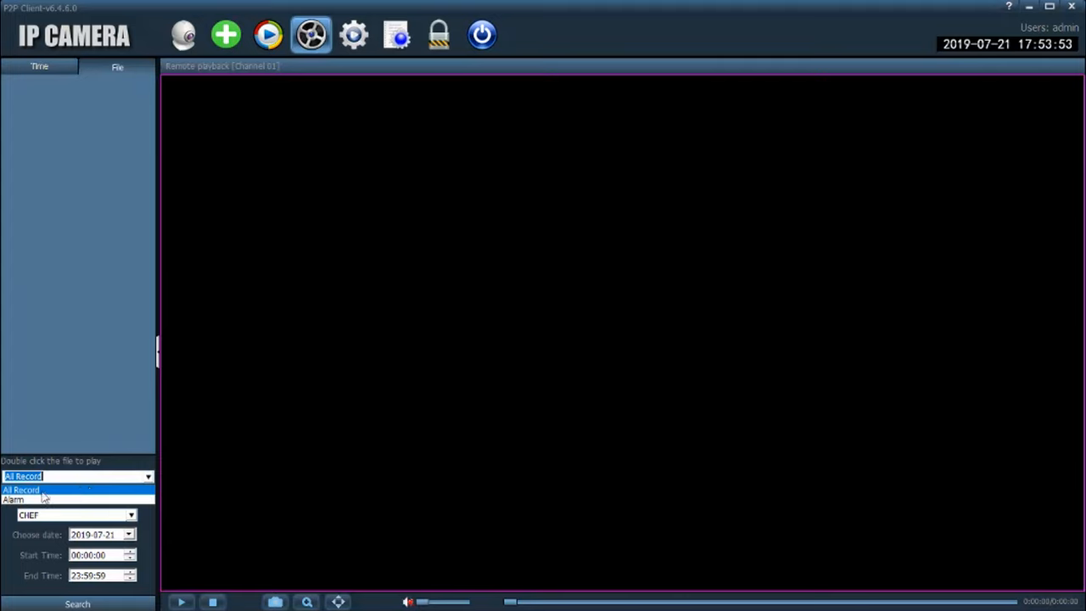
{"action": "left_click", "coordinate": [13, 499]}
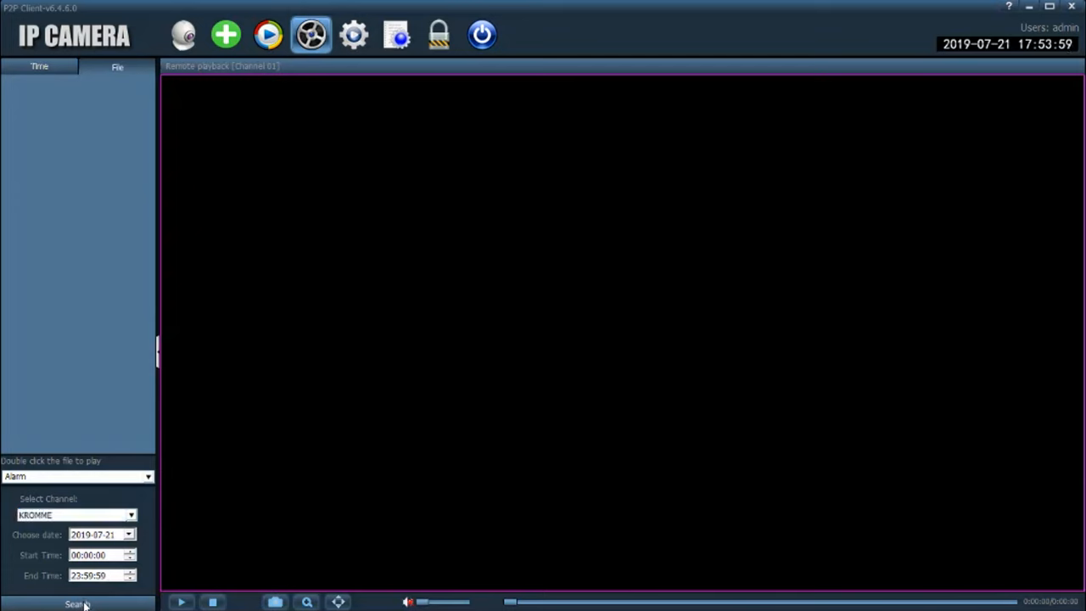
{"action": "left_click", "coordinate": [76, 603]}
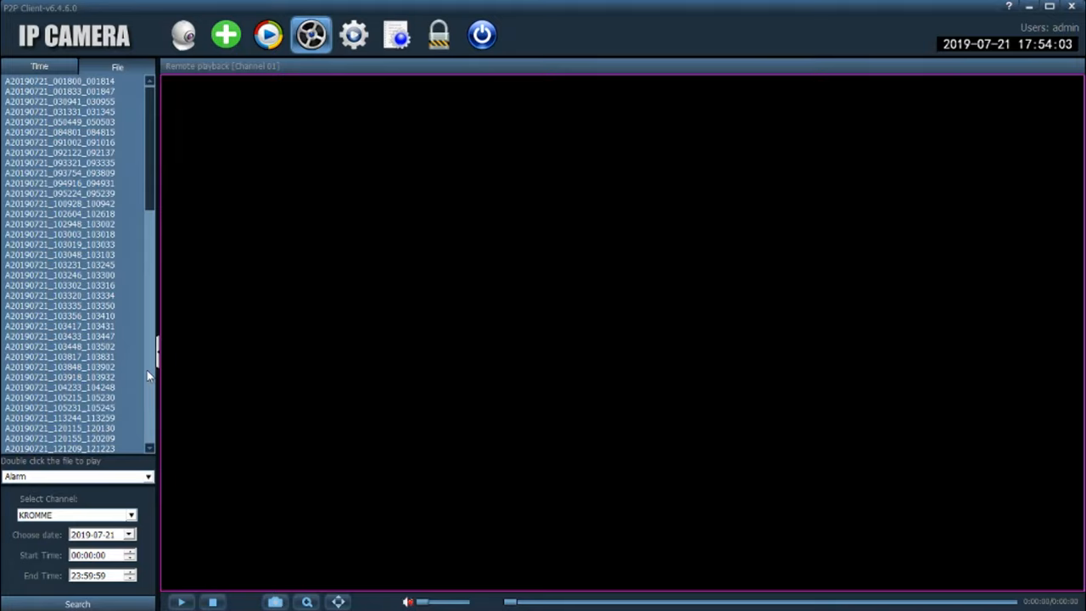
{"action": "scroll", "scroll_direction": "down", "scroll_amount": 3}
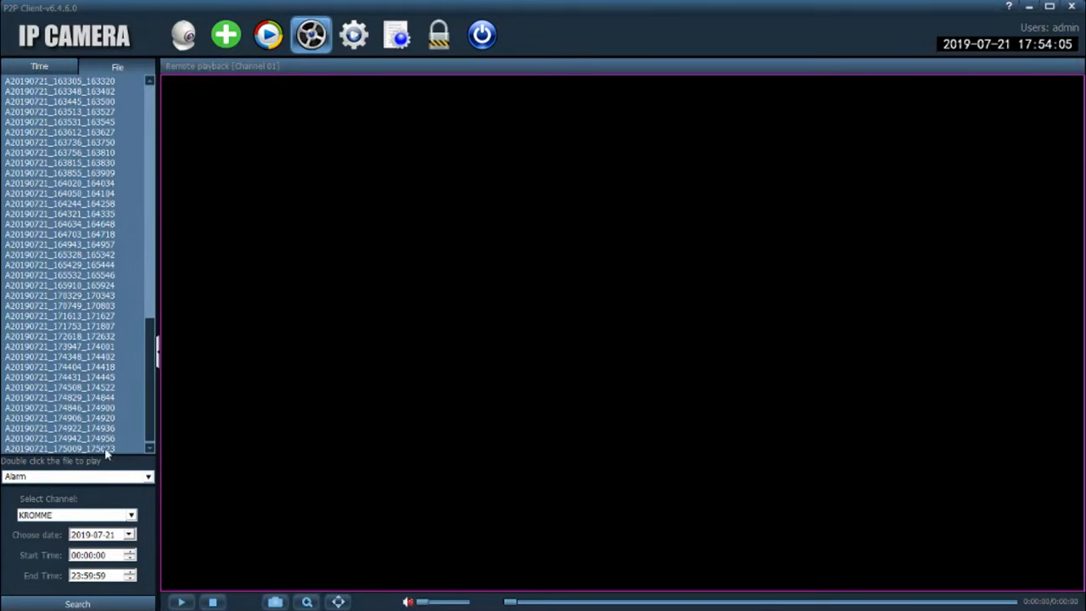
Play back a recorded driveway alarm clip, then stop it.
{"action": "double_click", "coordinate": [59, 448]}
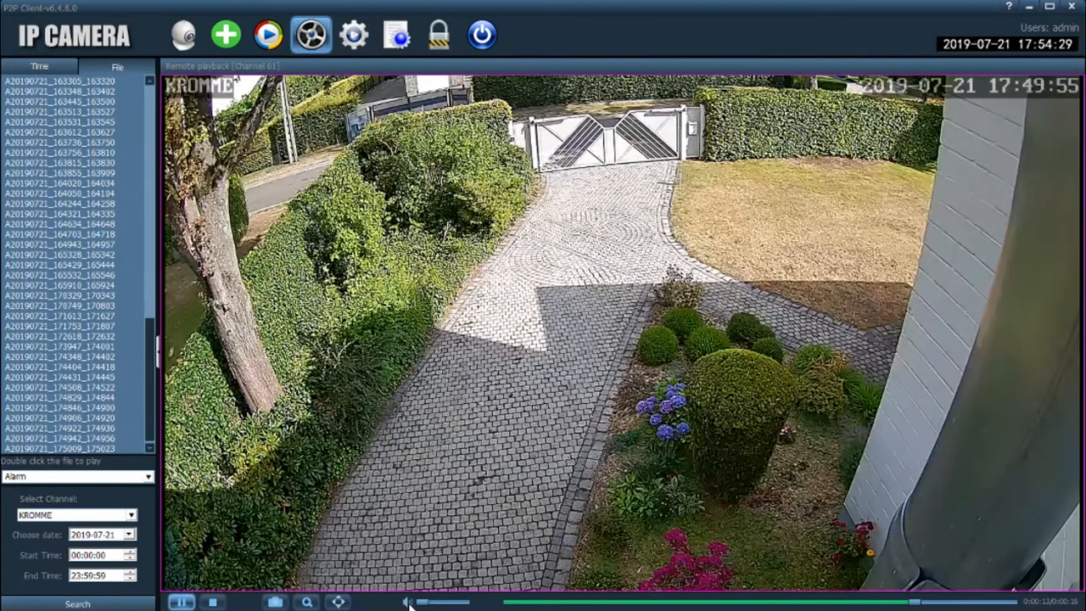
{"action": "left_click", "coordinate": [214, 601]}
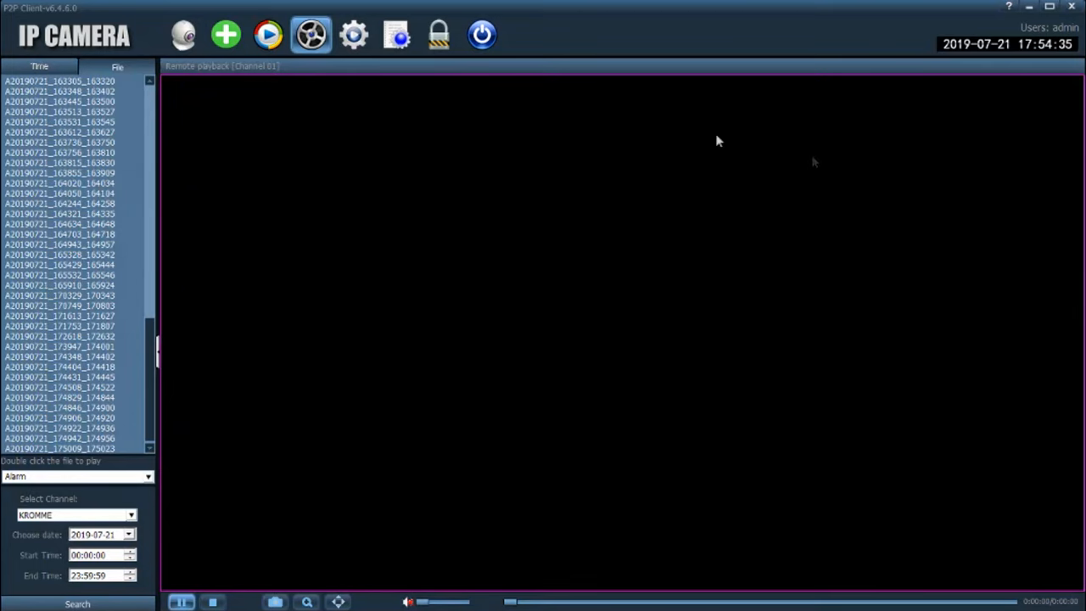
Return to the live KROMME view, then exit the client and confirm with OK.
{"action": "left_click", "coordinate": [184, 34]}
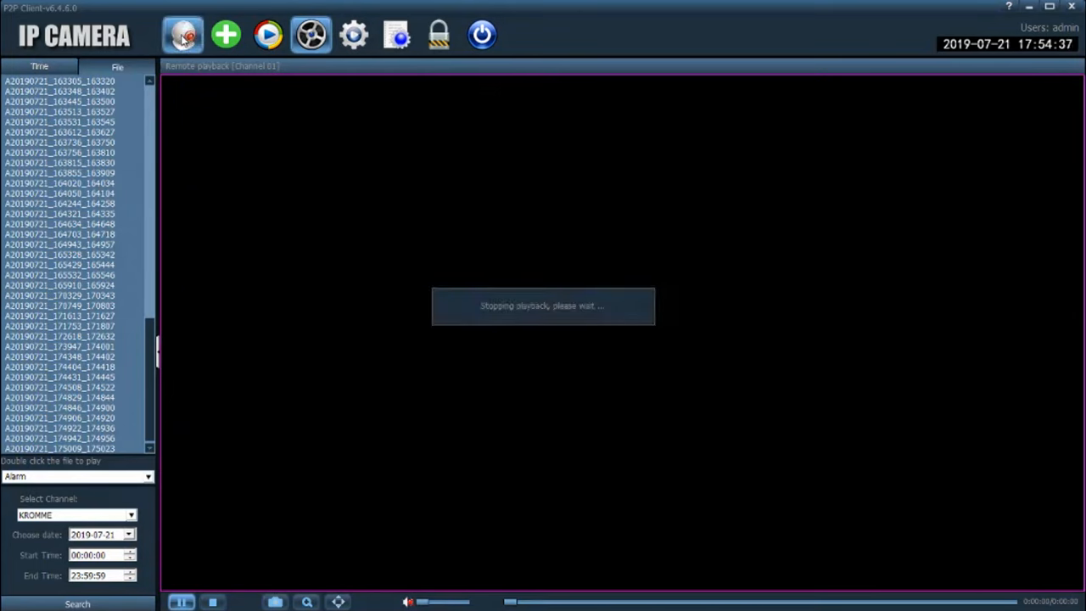
{"action": "mouse_move", "coordinate": [350, 338]}
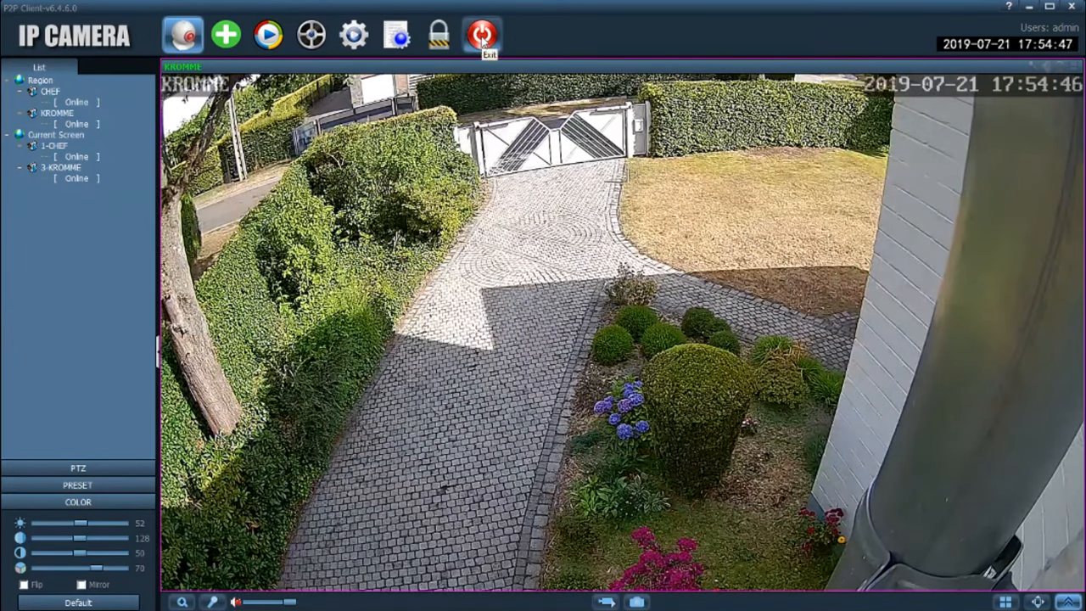
{"action": "left_click", "coordinate": [482, 34]}
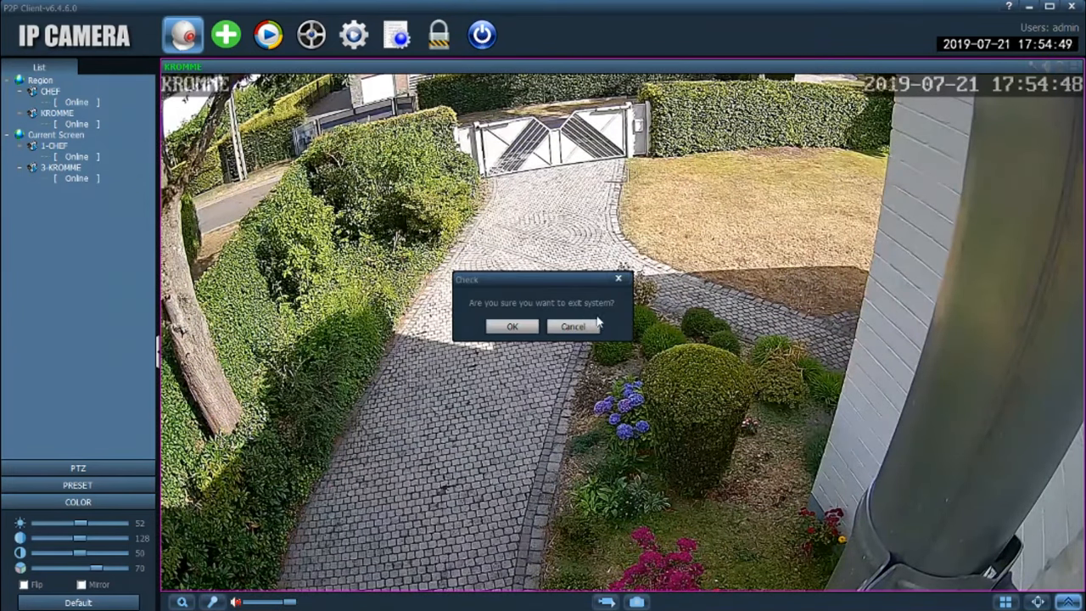
{"action": "left_click", "coordinate": [510, 326]}
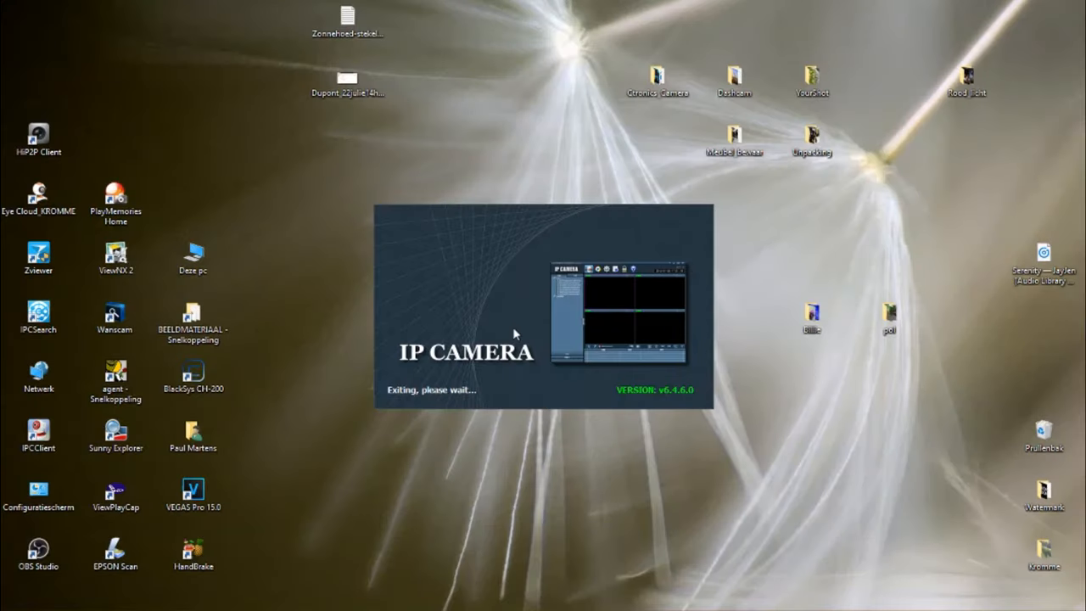